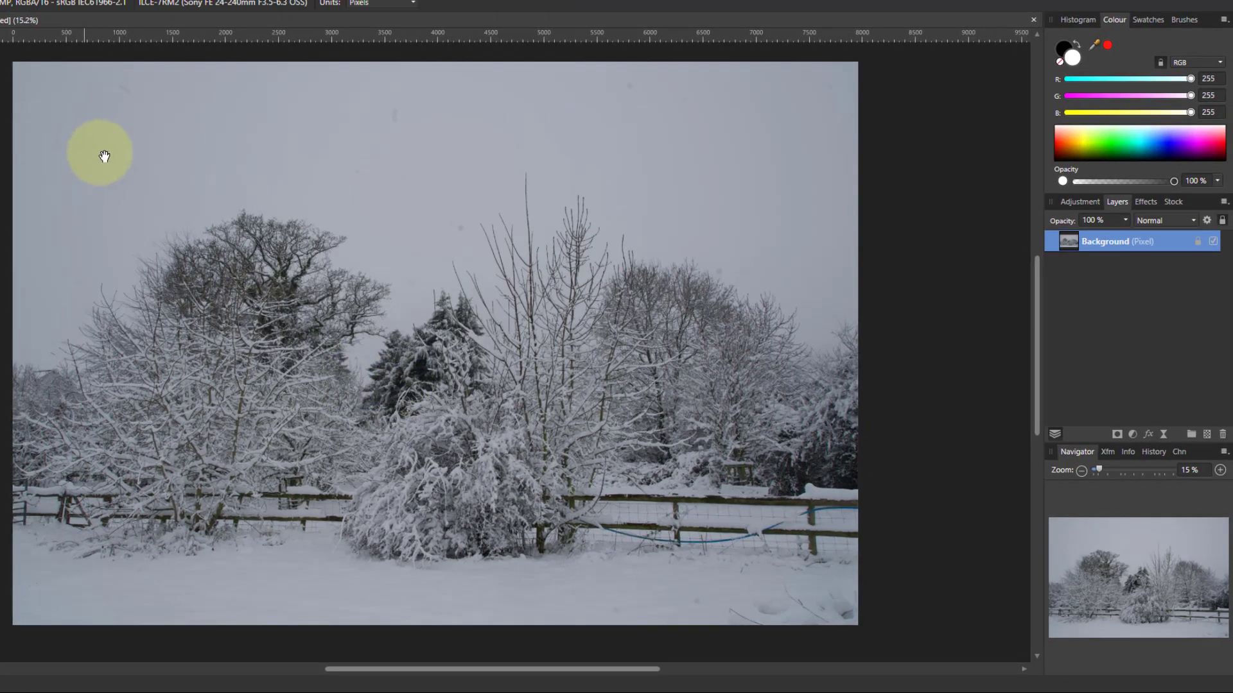
Step: Add a Levels adjustment and pull the white level in to about 73% to brighten the snow
left_click_drag(104, 156, 466, 197)
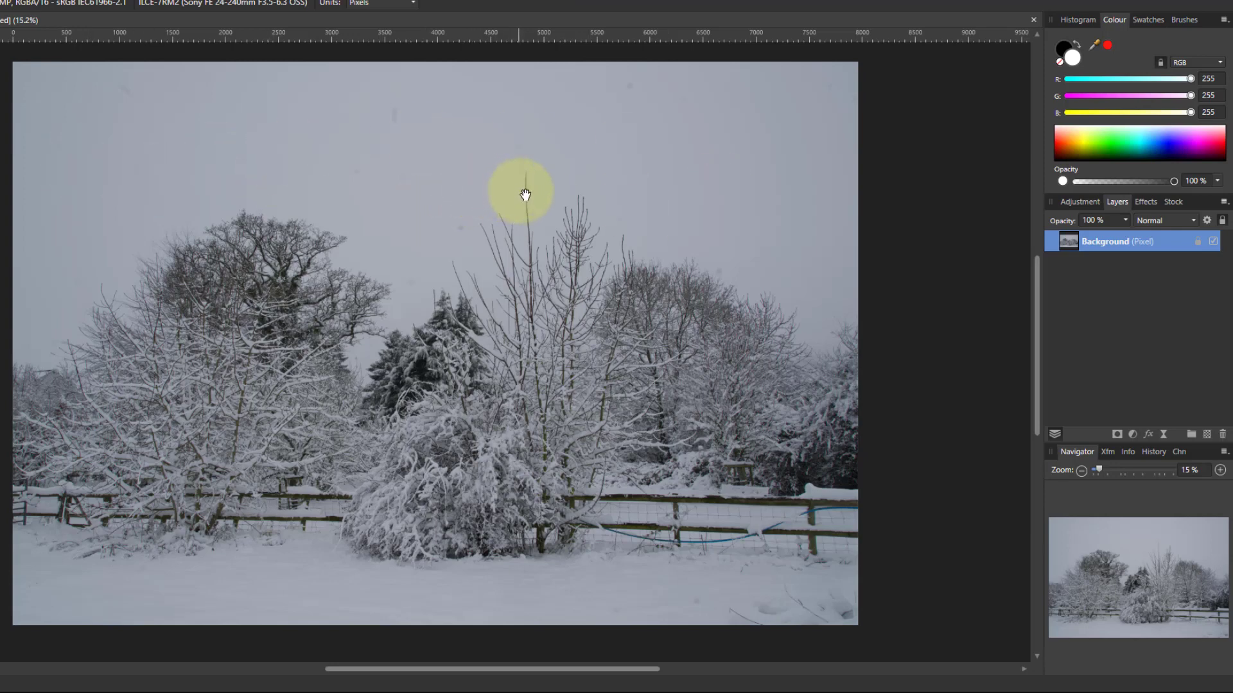
mouse_move(527, 194)
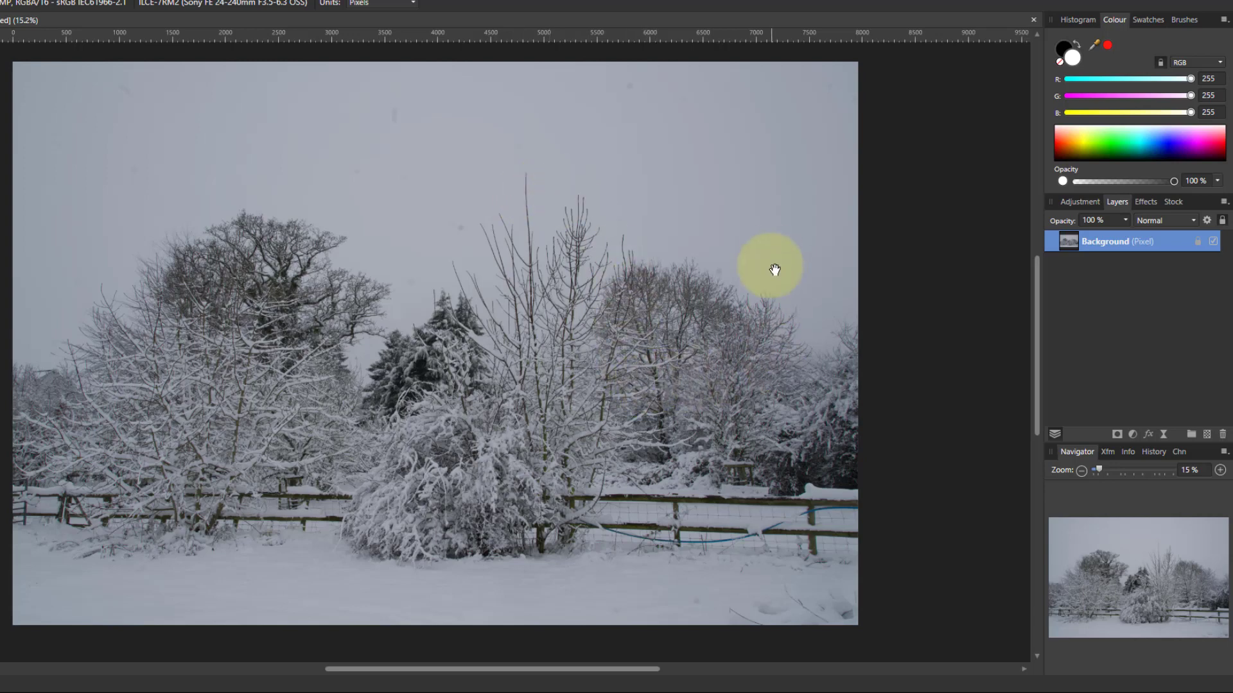
mouse_move(1010, 360)
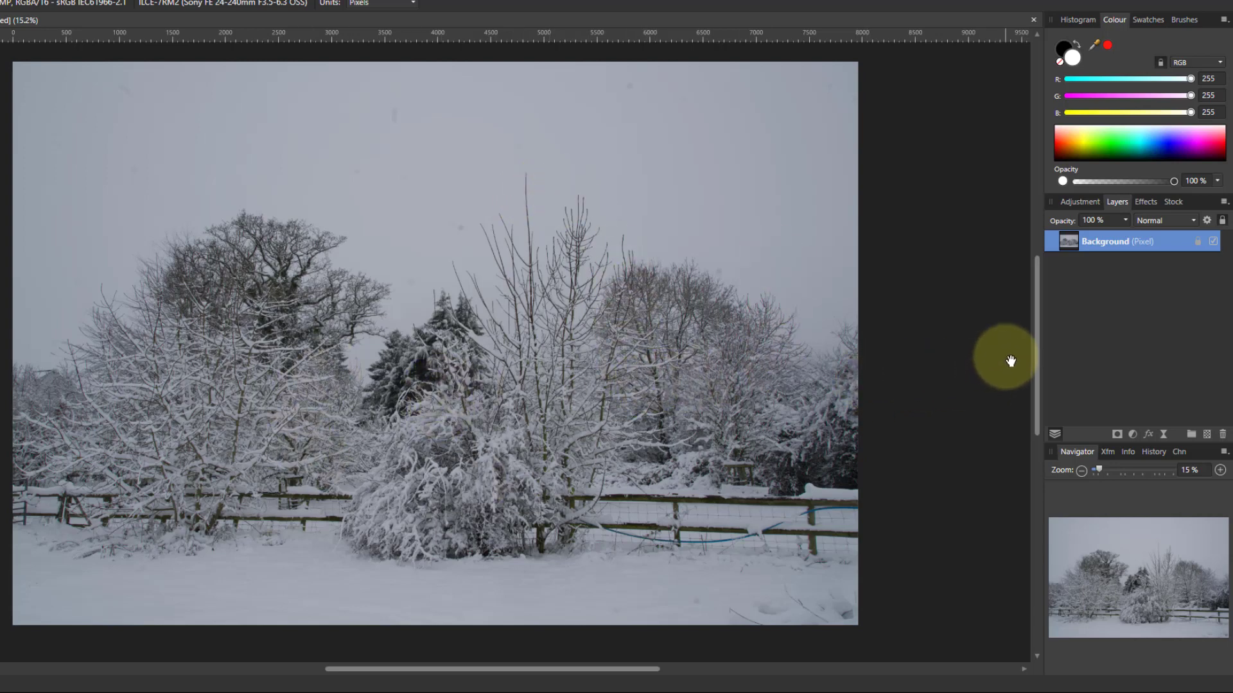
mouse_move(1125, 401)
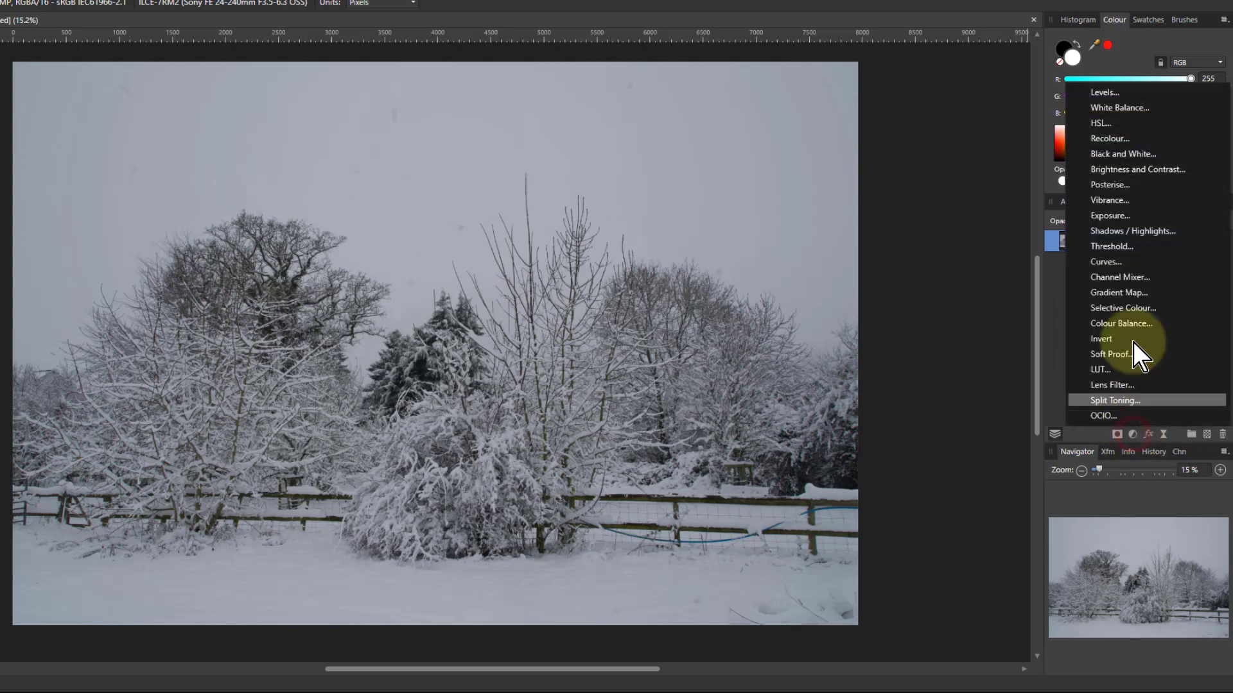
left_click(1105, 92)
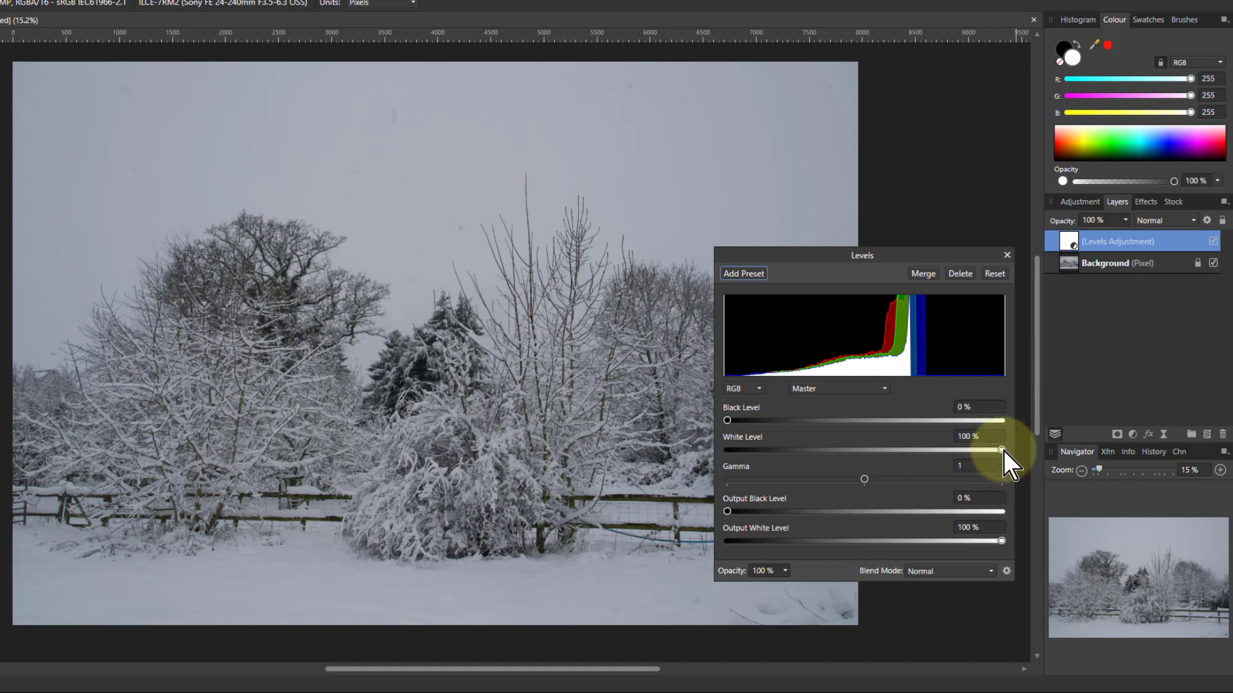
left_click_drag(1001, 449, 940, 449)
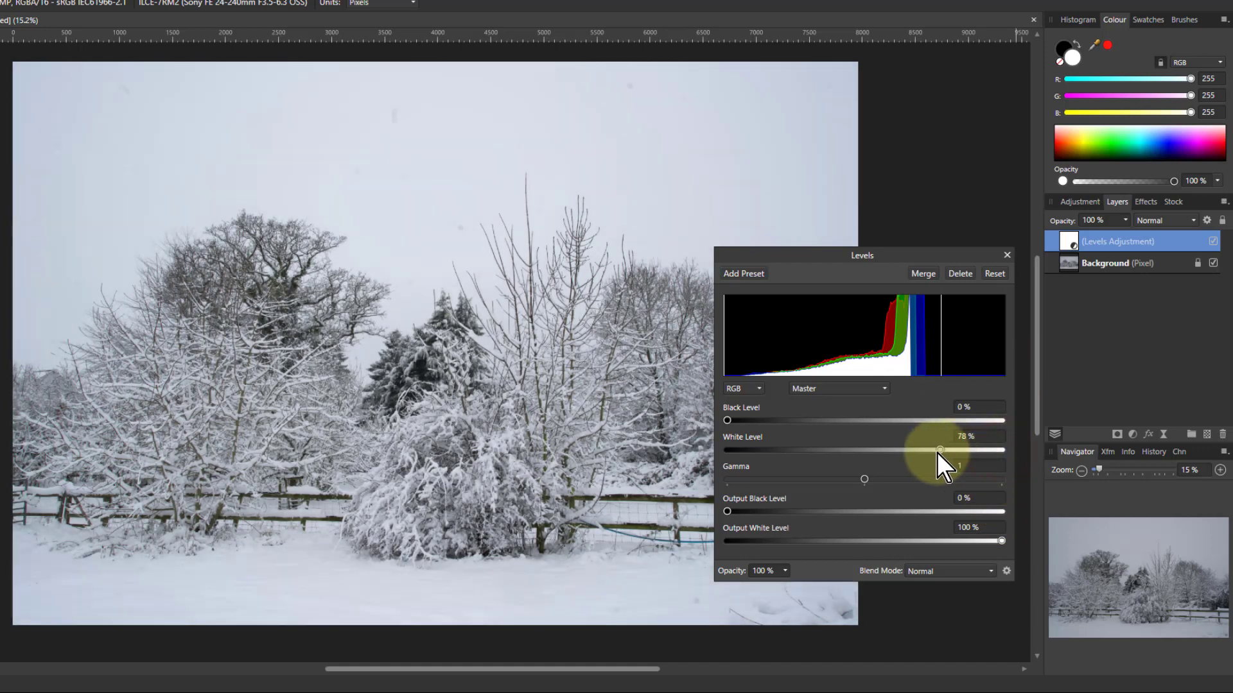
left_click_drag(940, 450, 927, 450)
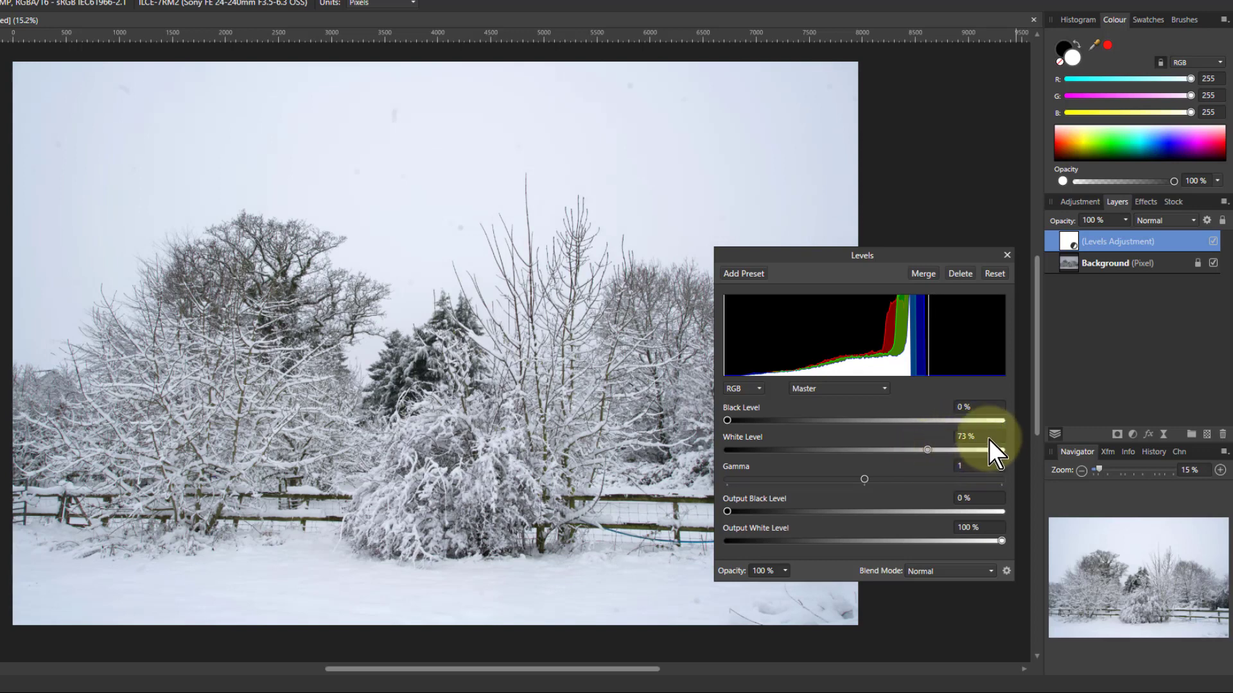
left_click(1007, 254)
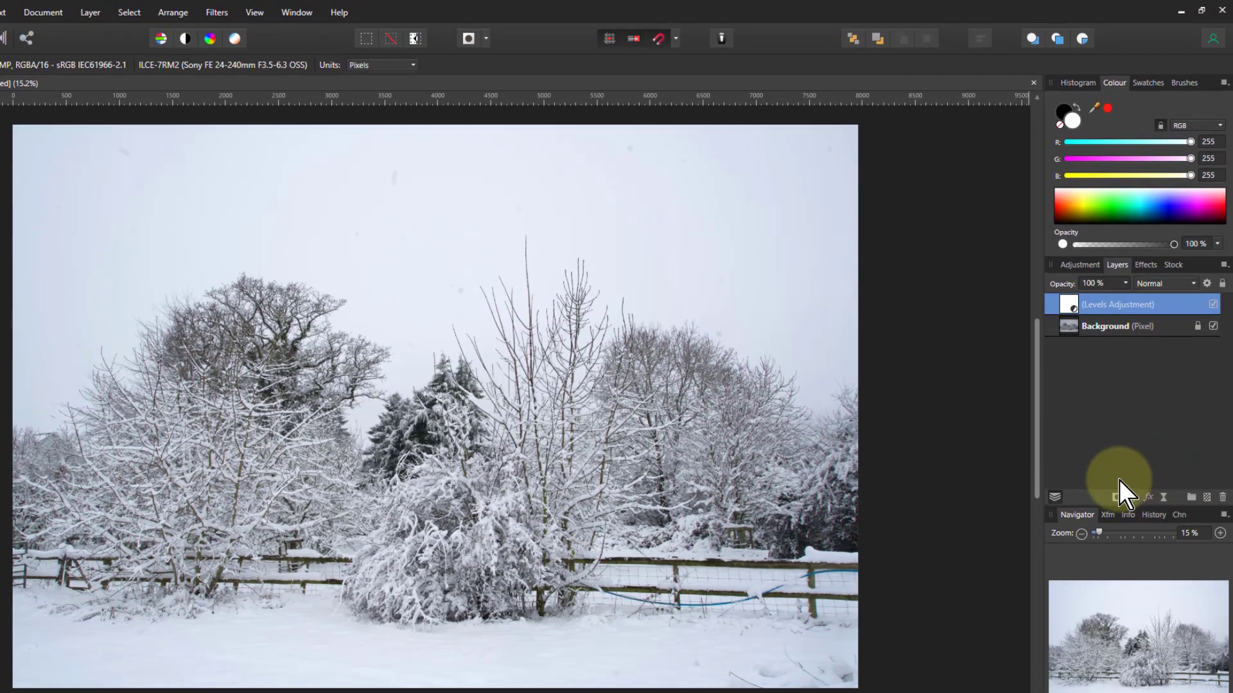
mouse_move(719, 40)
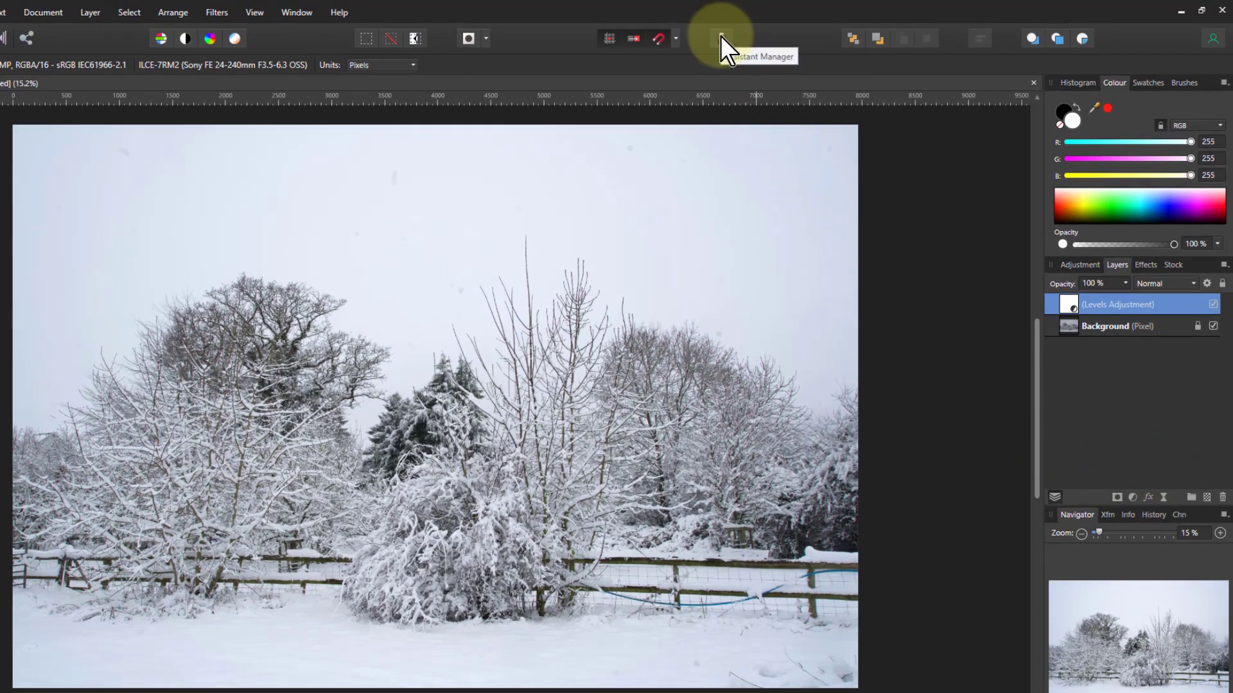
Step: Add a Live Unsharp Mask layer and raise its radius to about 92 px
left_click(720, 37)
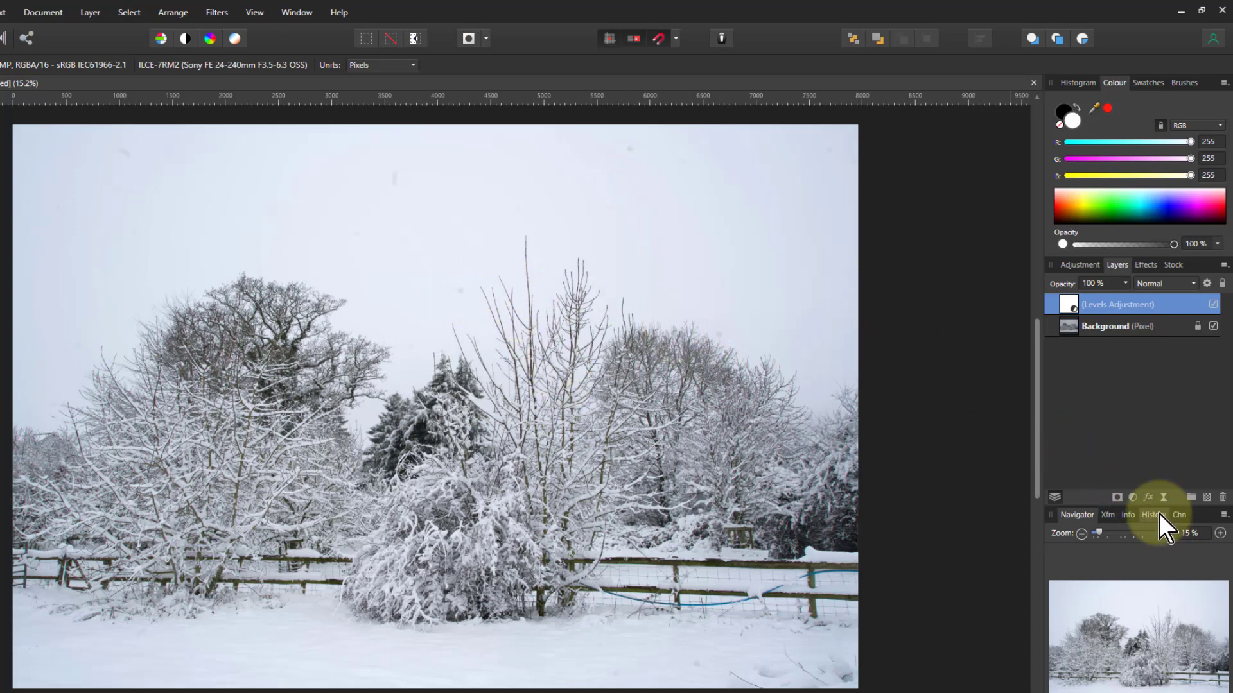
left_click(1166, 495)
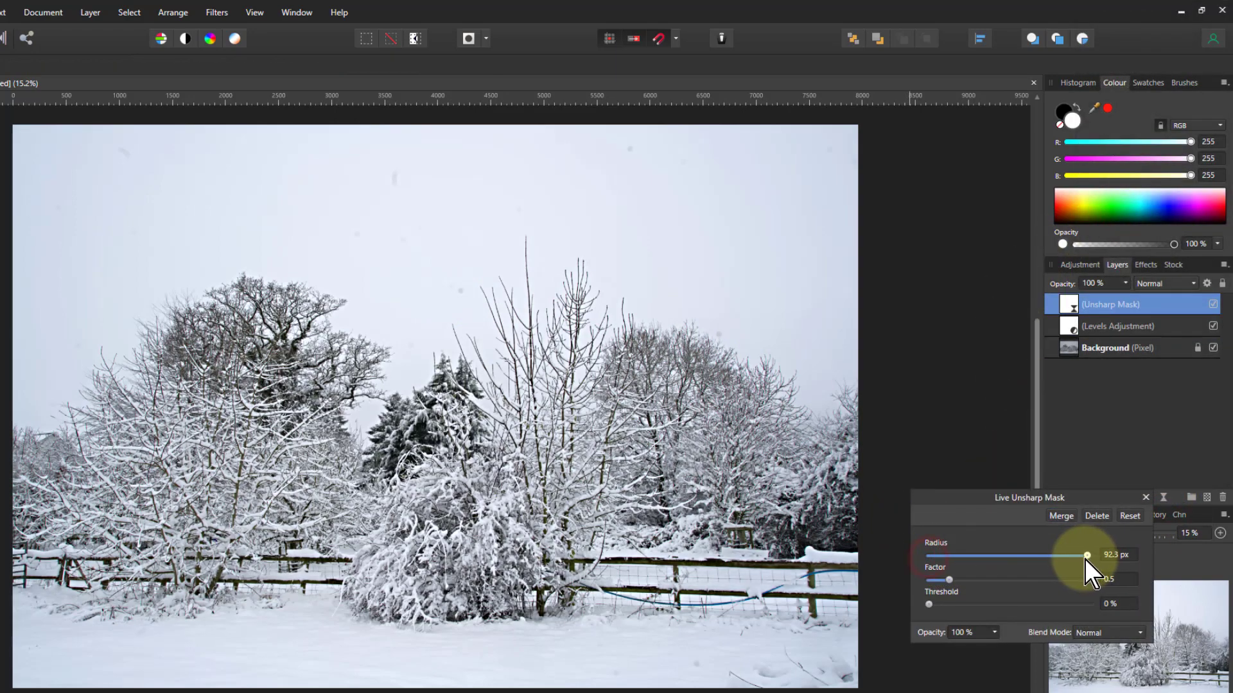
left_click_drag(948, 580, 1089, 580)
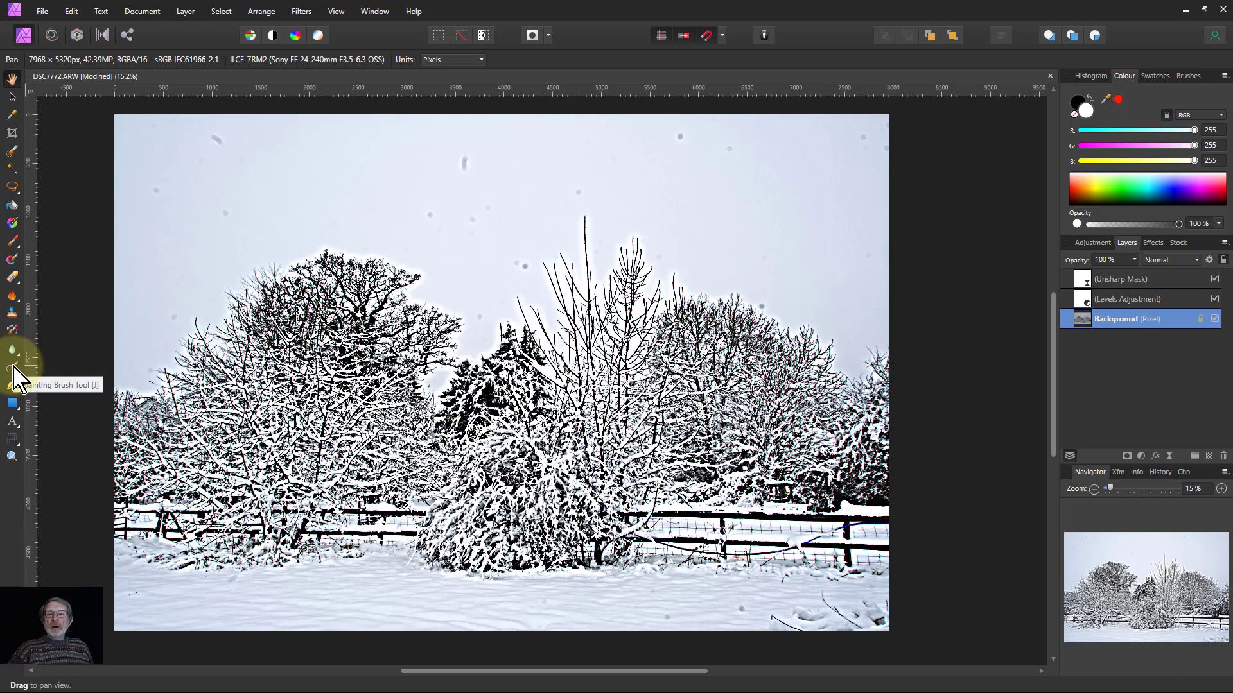
Step: With the Inpainting Brush, mark a patch of snow near the bottom for inpainting
left_click(12, 367)
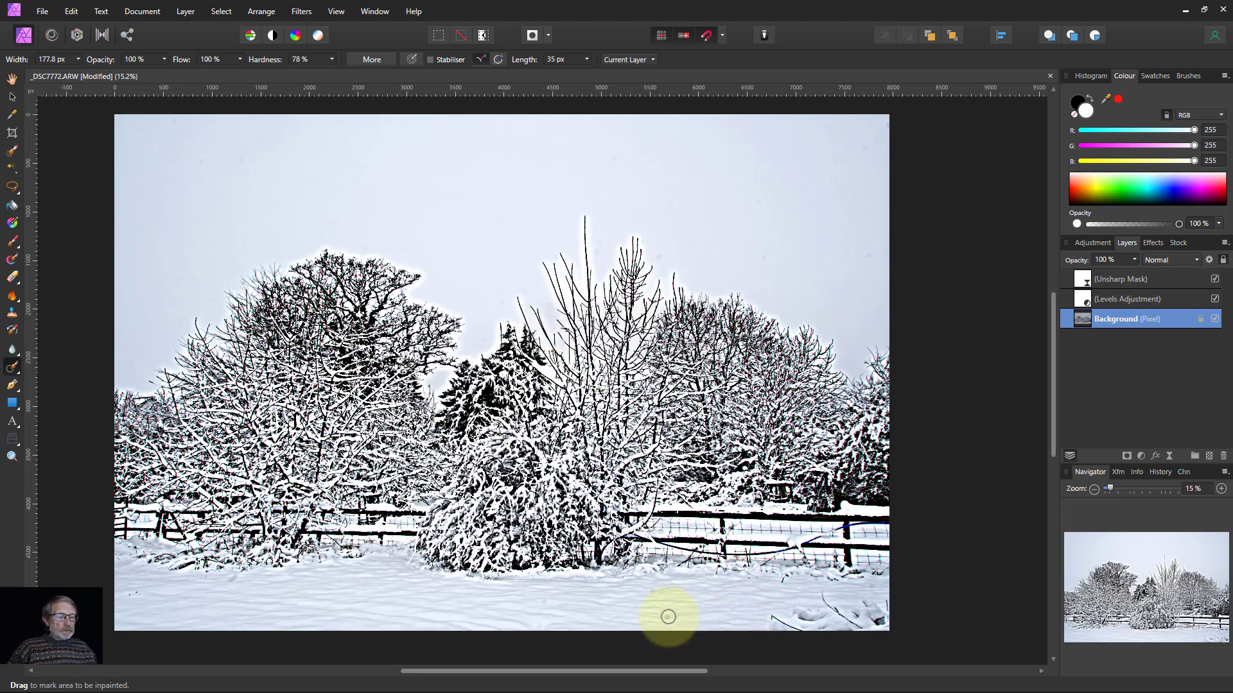
left_click_drag(666, 616, 547, 604)
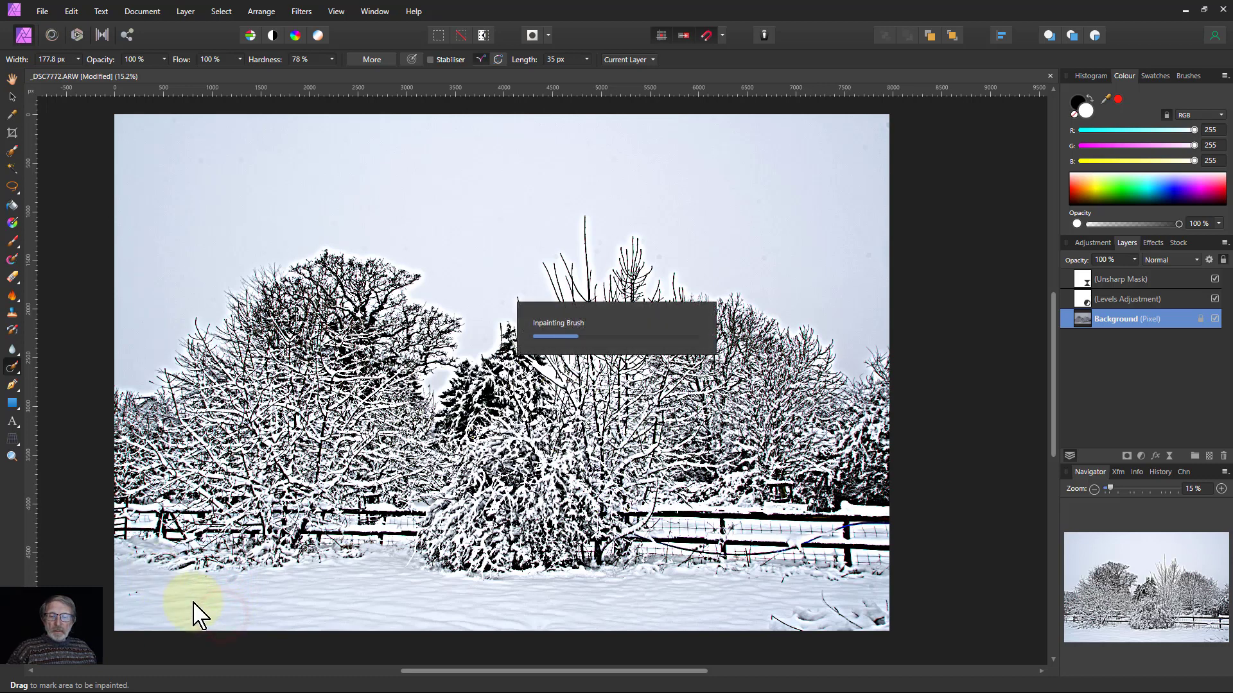
mouse_move(298, 655)
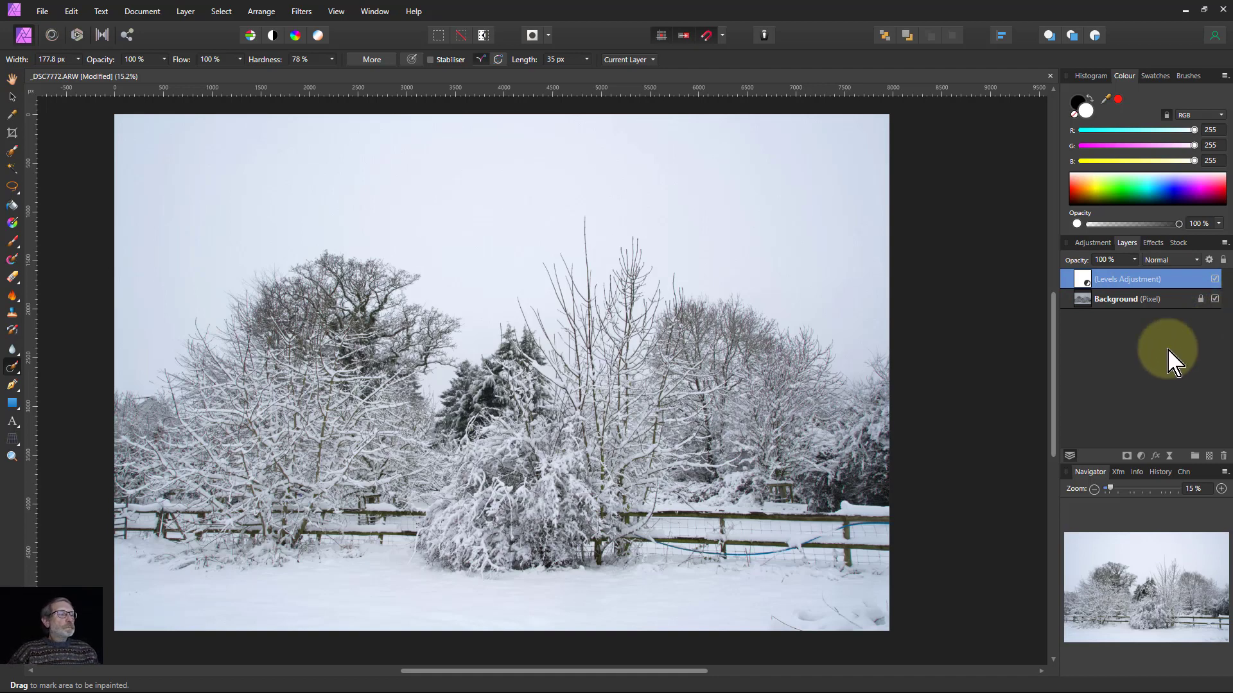
mouse_move(1108, 353)
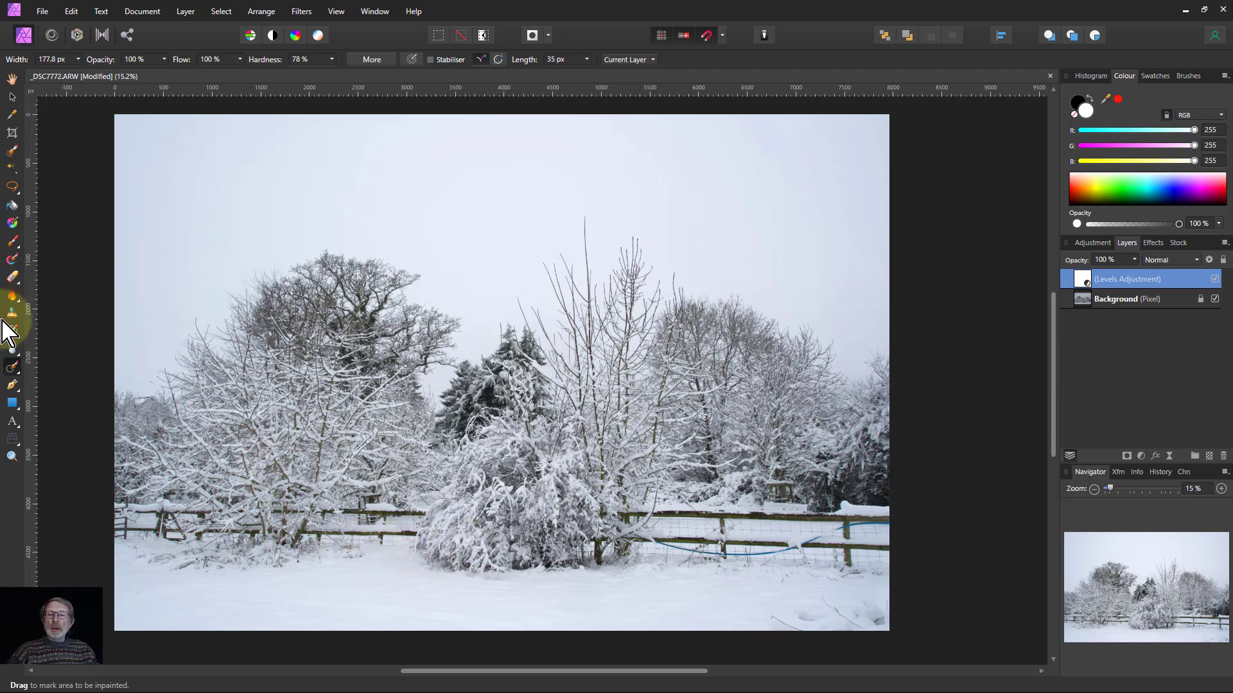
Step: Start a perspective correction on the Background layer with the grid shown over the photo
left_click(11, 440)
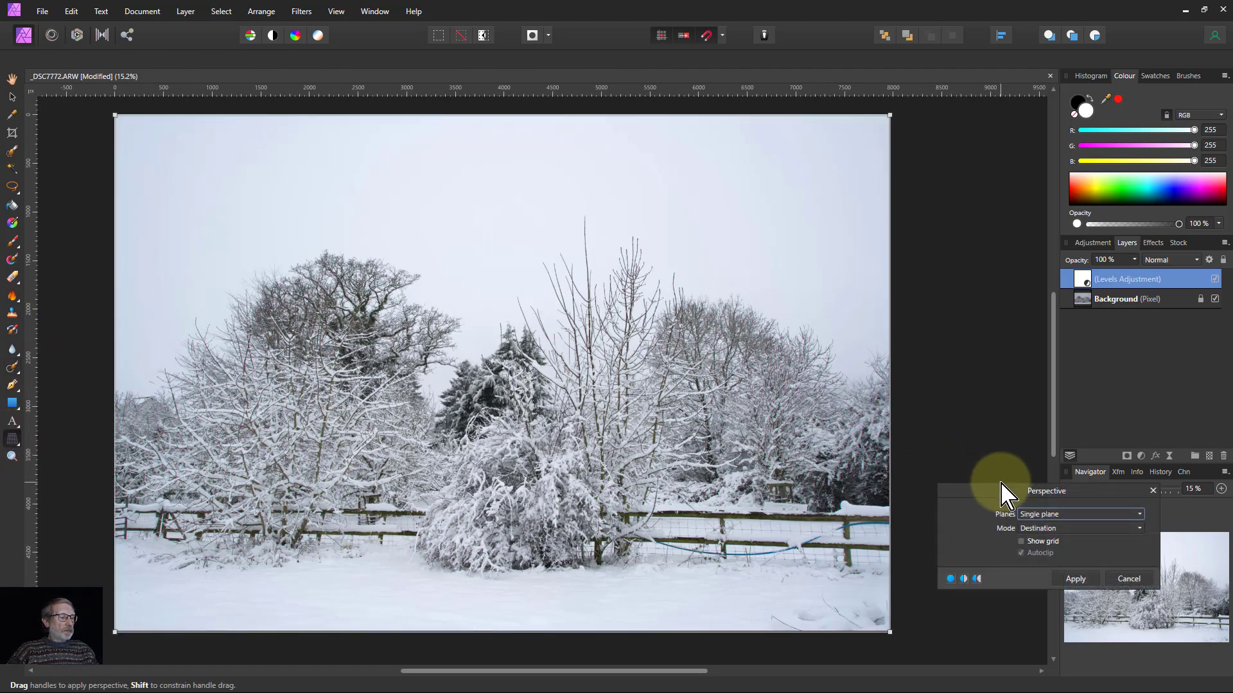
mouse_move(861, 113)
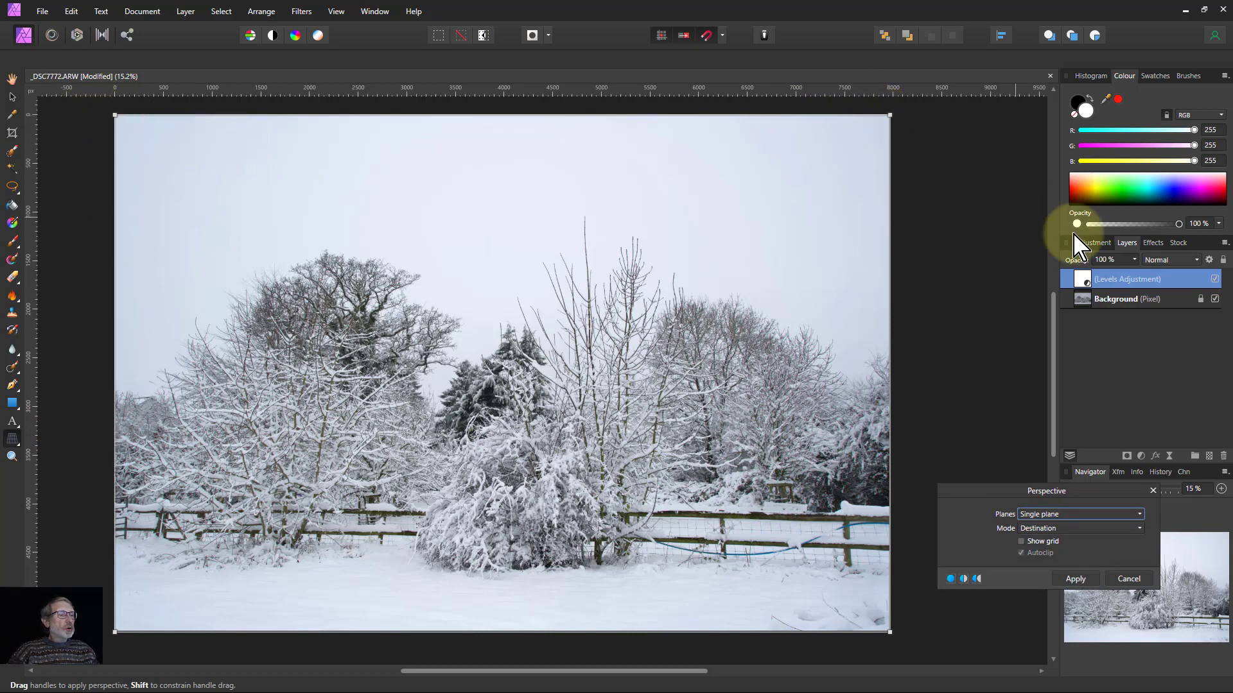
left_click(1127, 297)
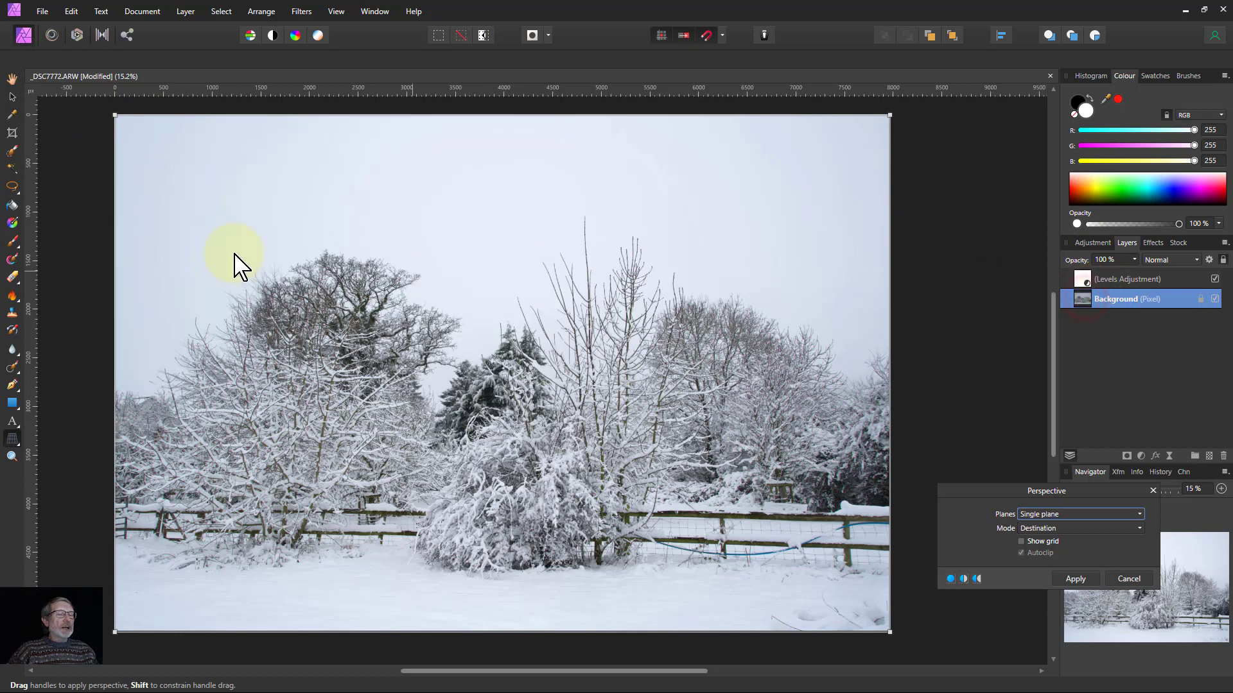
left_click_drag(234, 260, 106, 126)
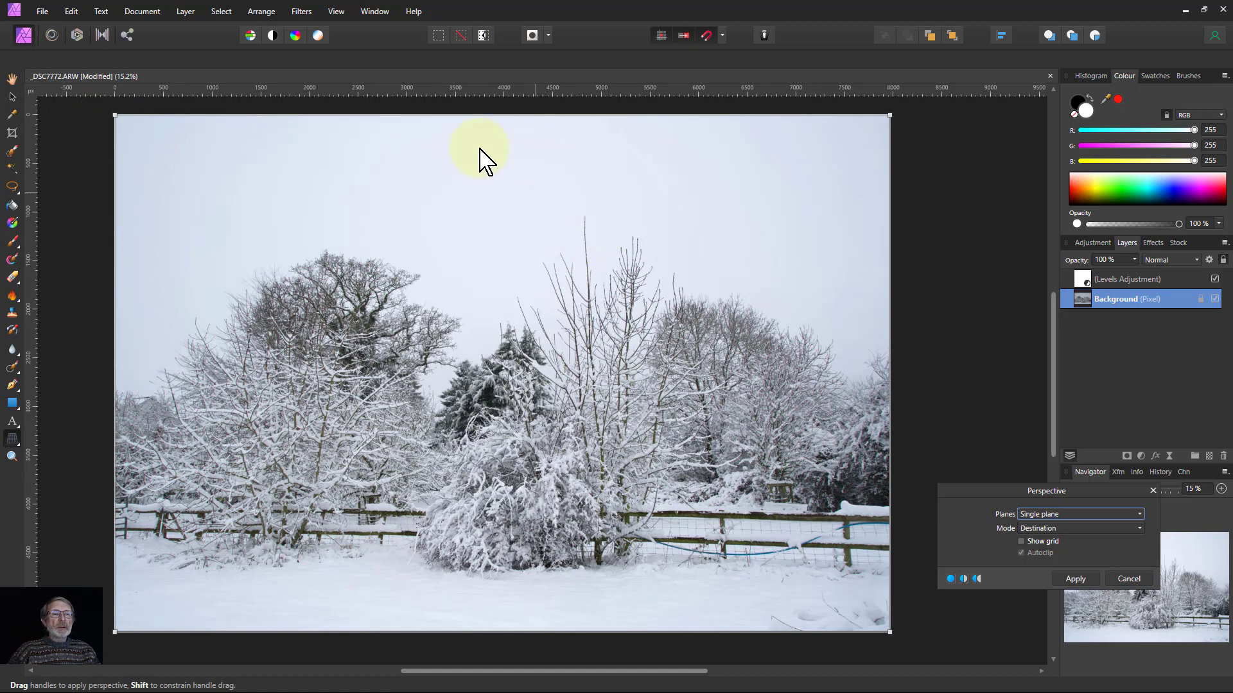
left_click(336, 11)
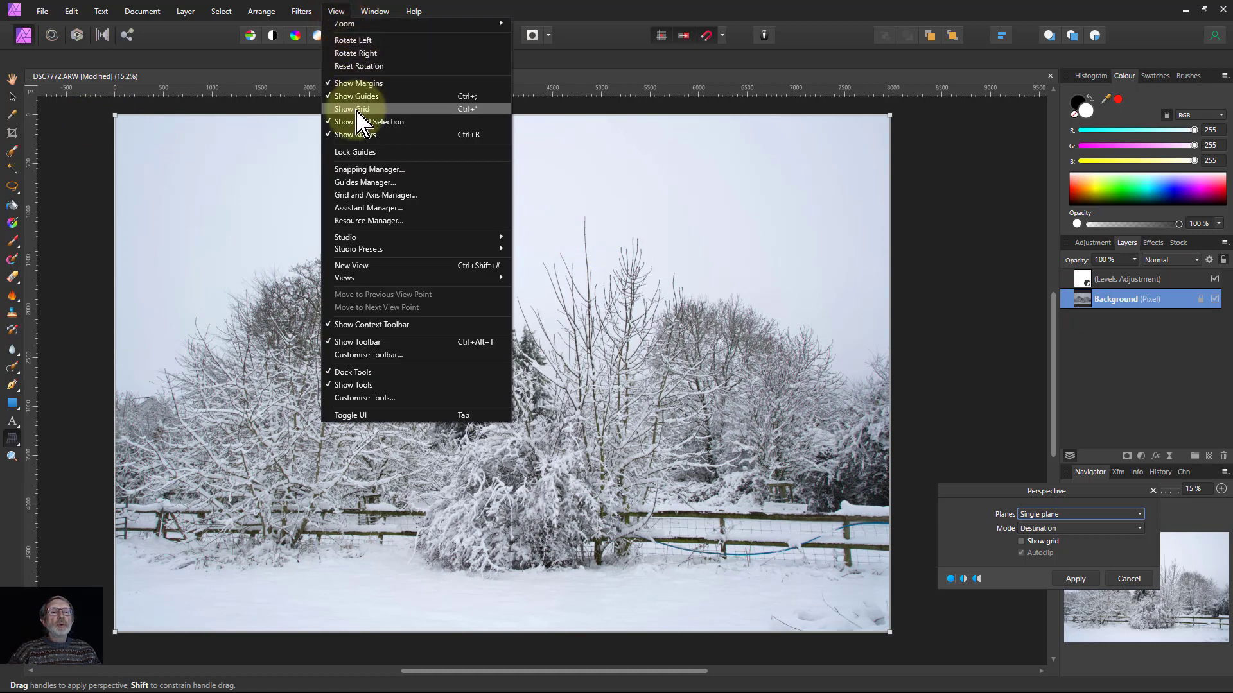
left_click(351, 108)
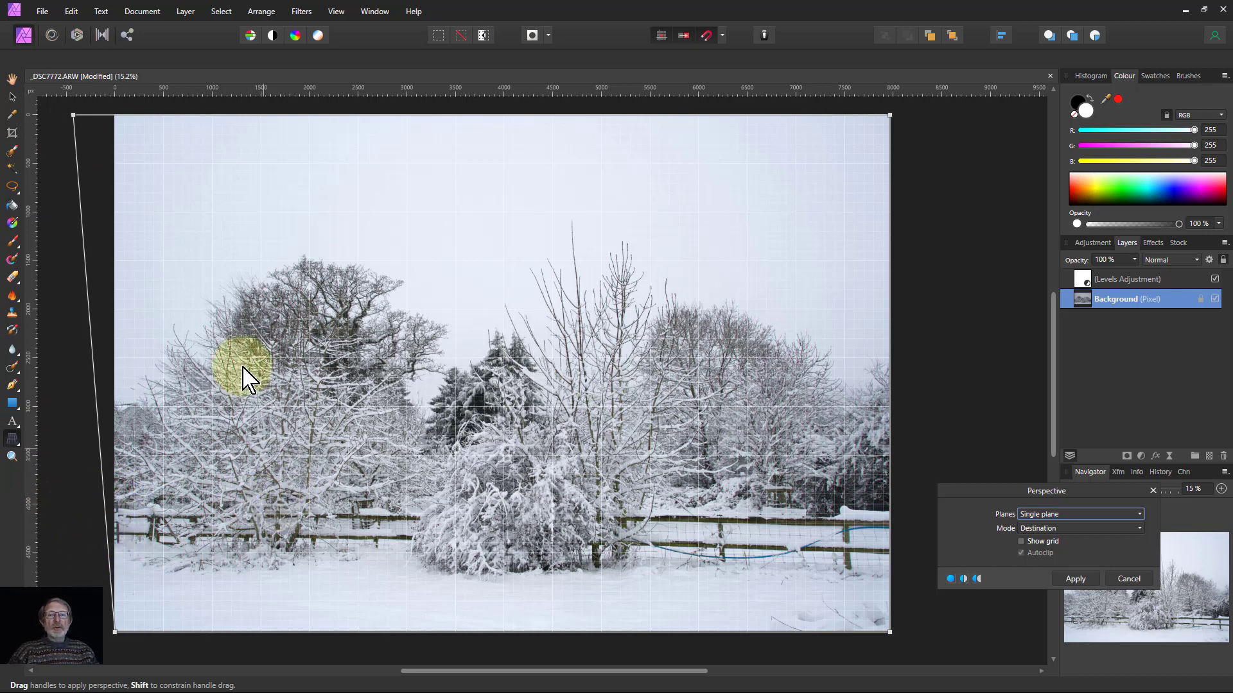
Step: Spread the top-left and top-right corners outward to straighten the trees and apply the correction
left_click_drag(248, 370, 75, 118)
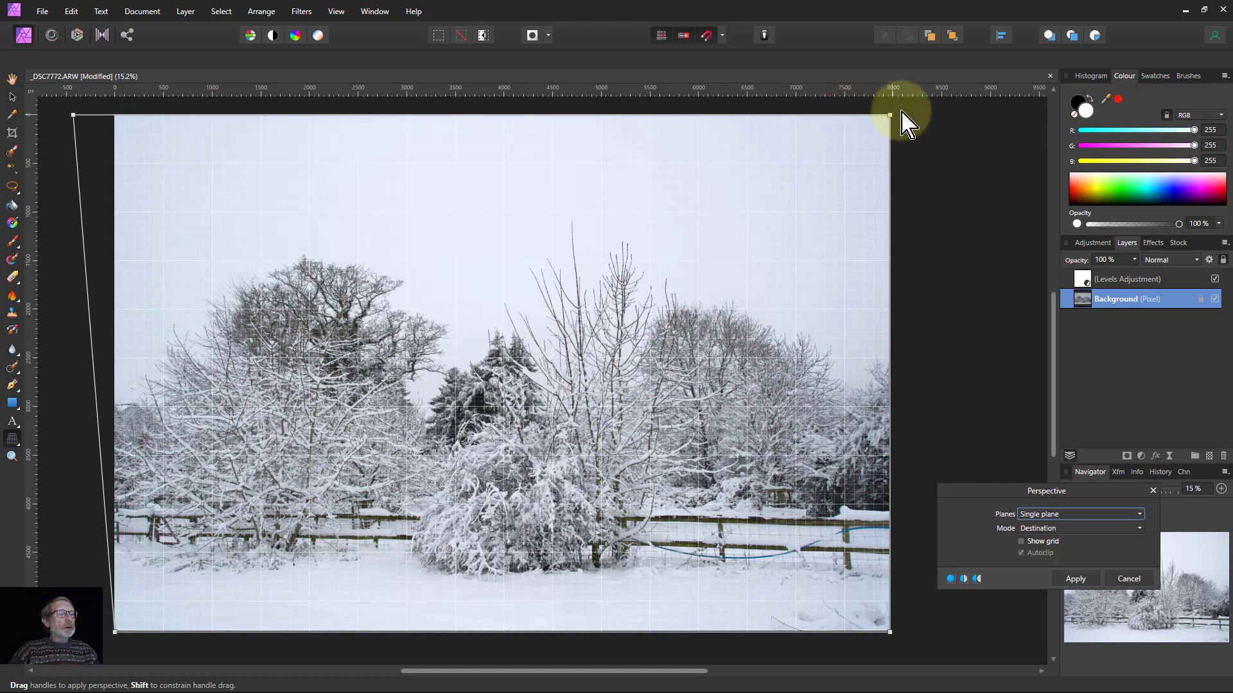
left_click_drag(889, 115, 916, 126)
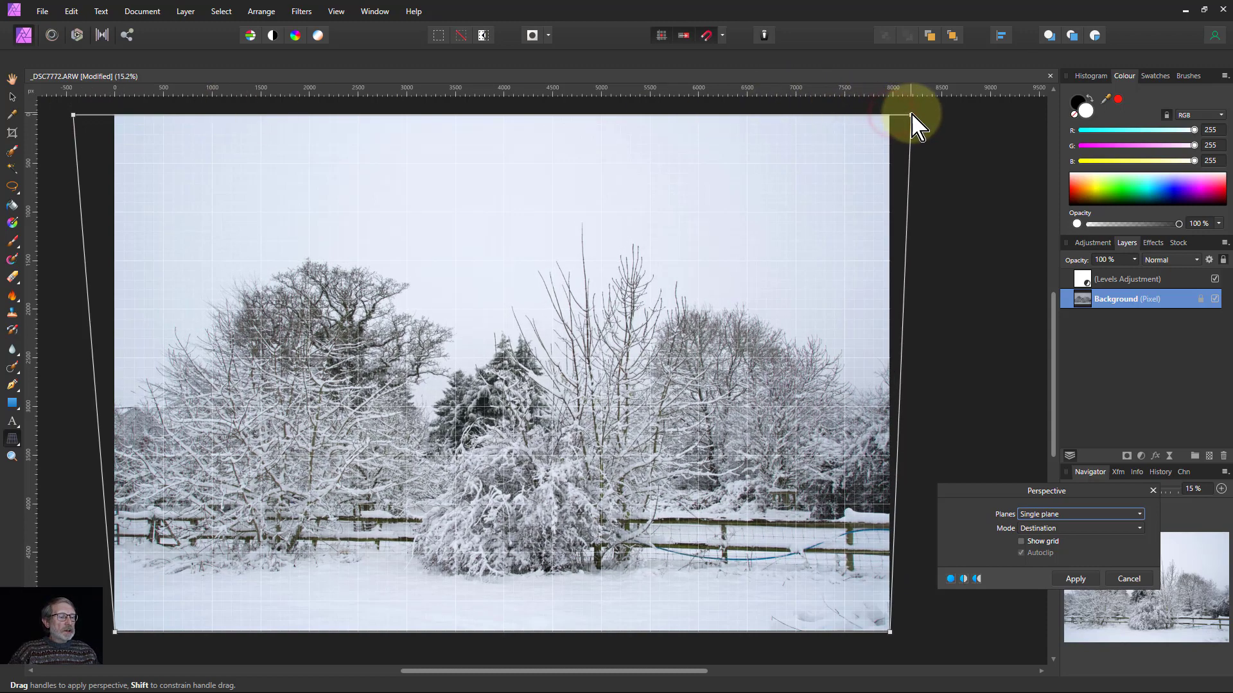
left_click_drag(911, 114, 932, 118)
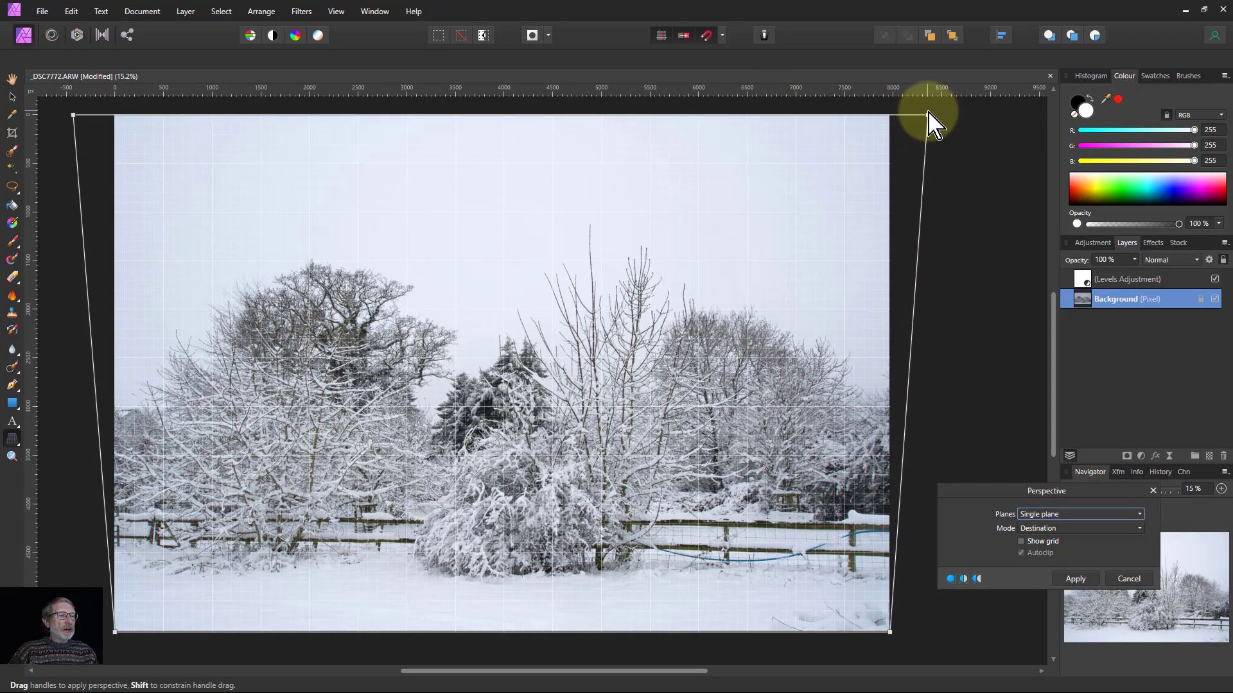
left_click_drag(932, 114, 881, 547)
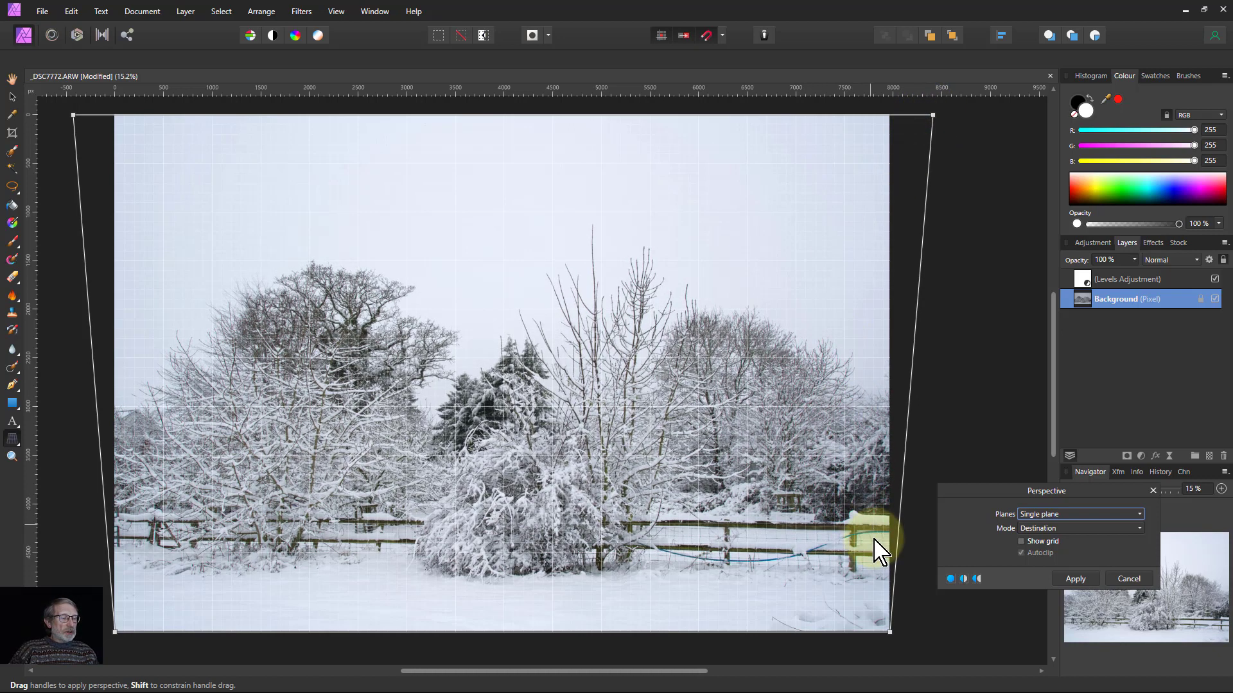
mouse_move(385, 596)
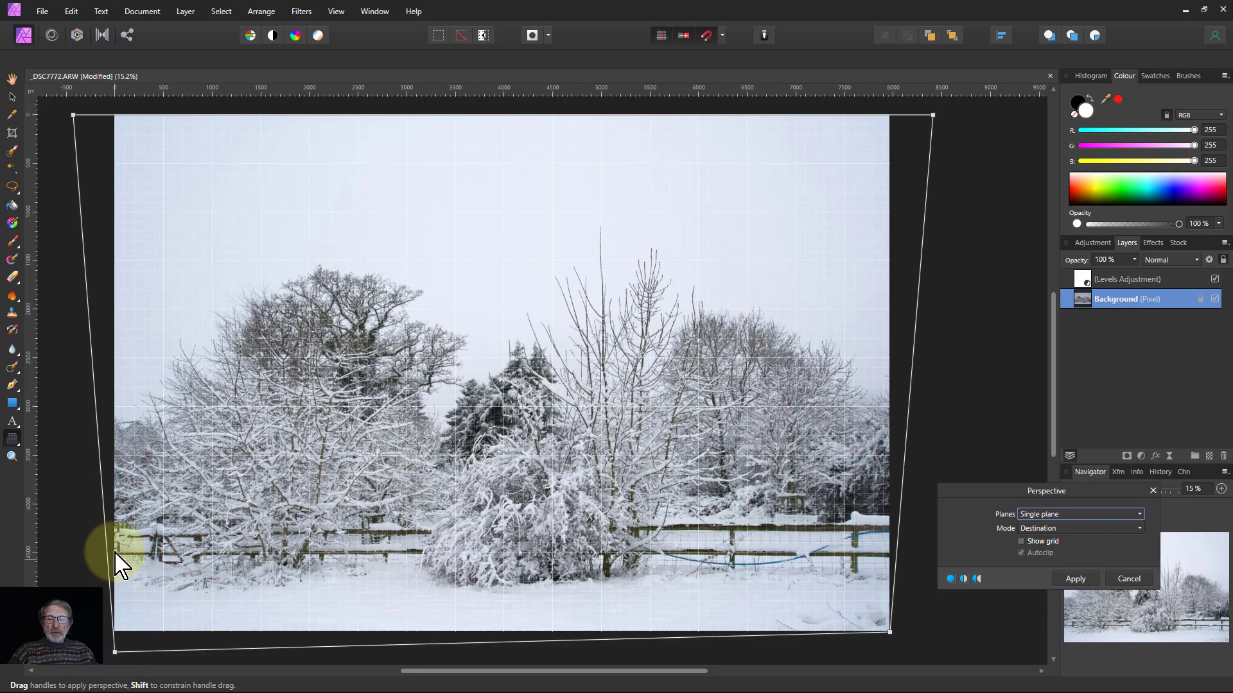
mouse_move(928, 565)
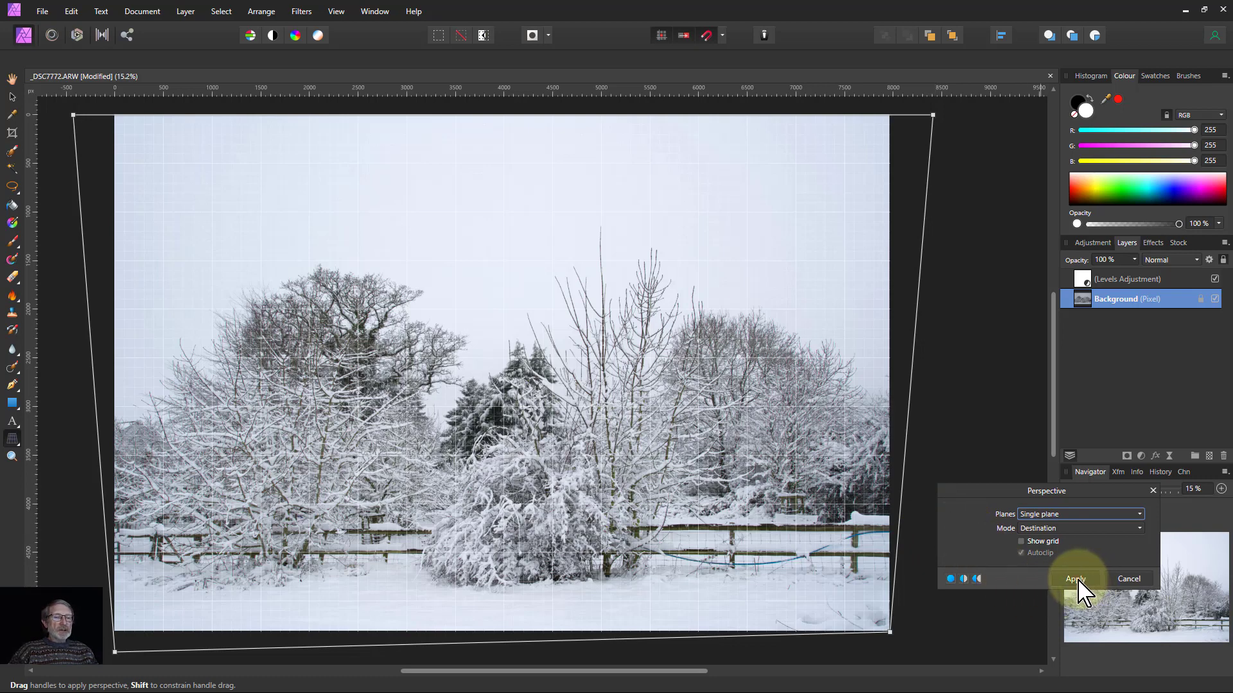
left_click(335, 11)
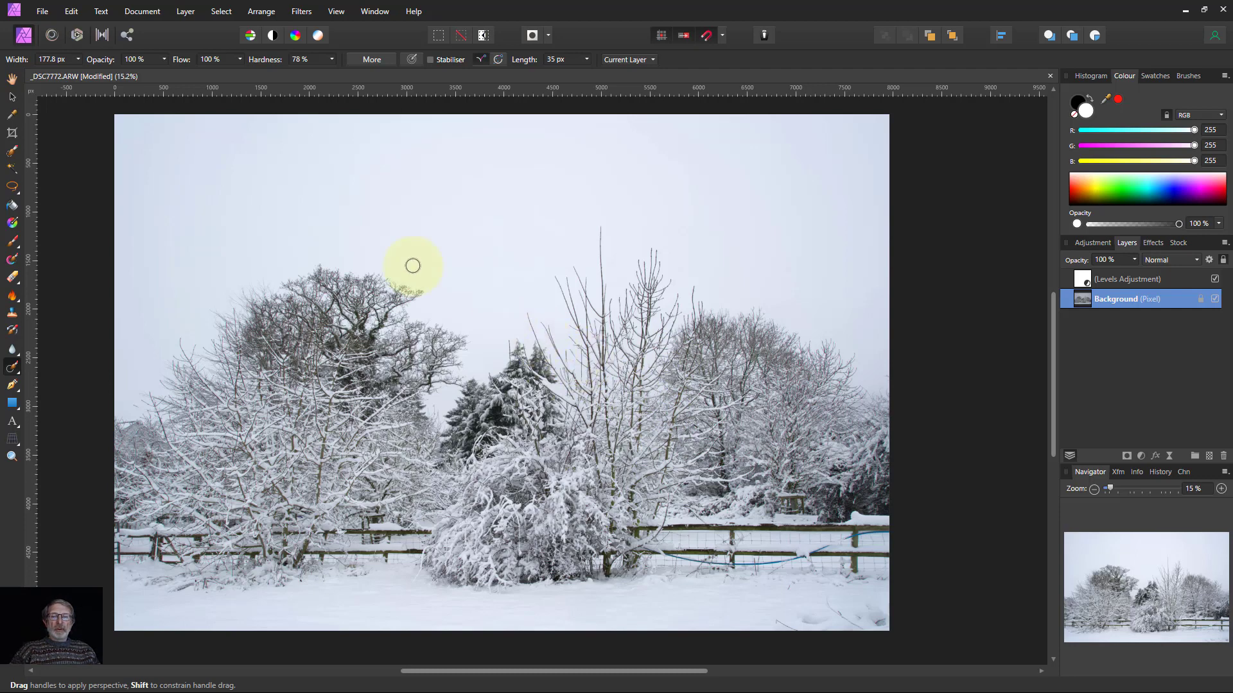
left_click(10, 132)
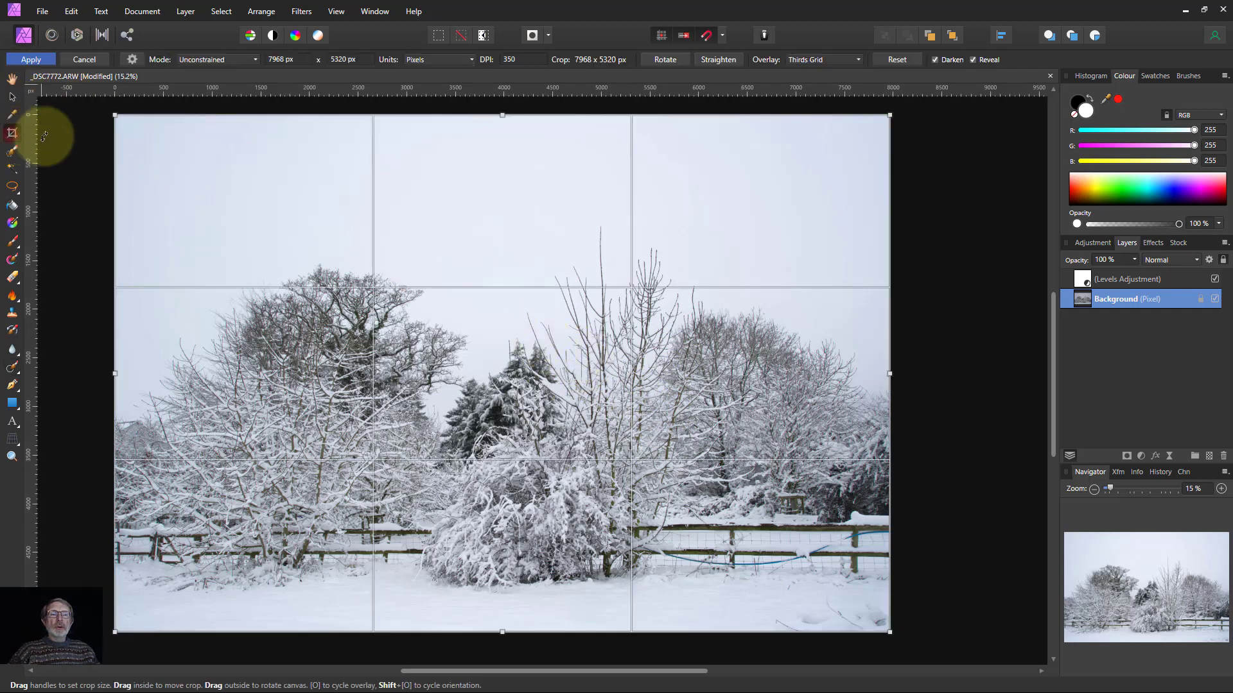
left_click_drag(502, 114, 502, 155)
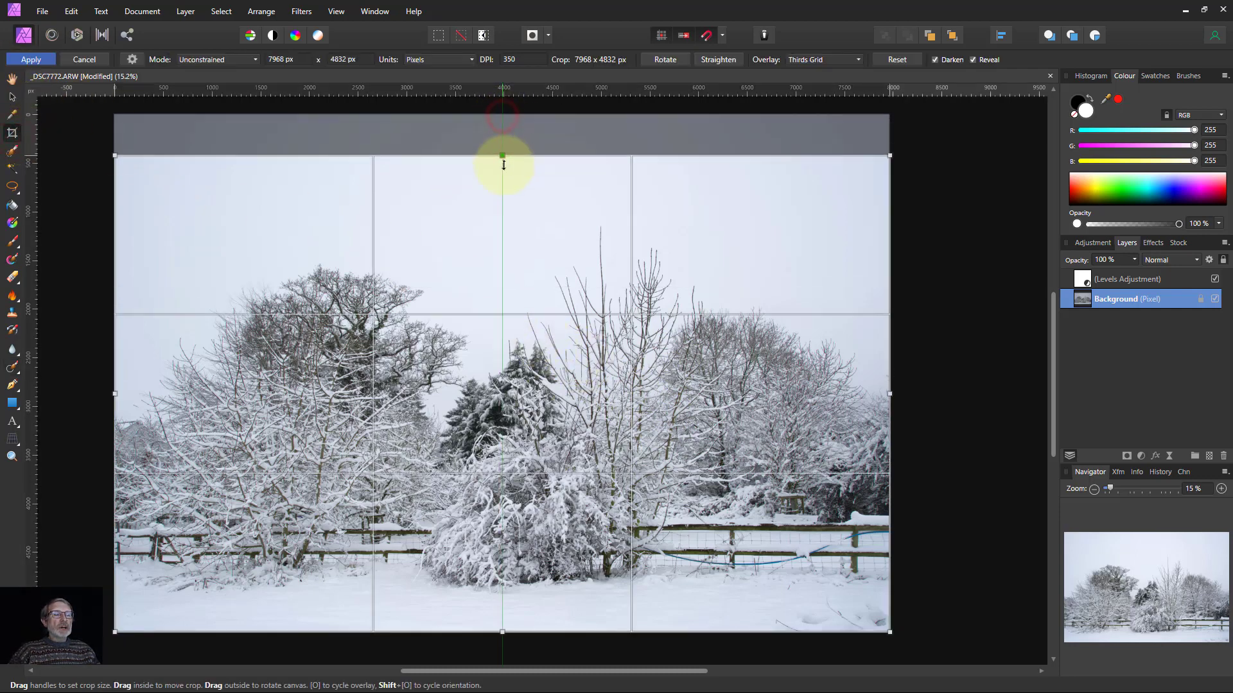
left_click_drag(502, 156, 502, 251)
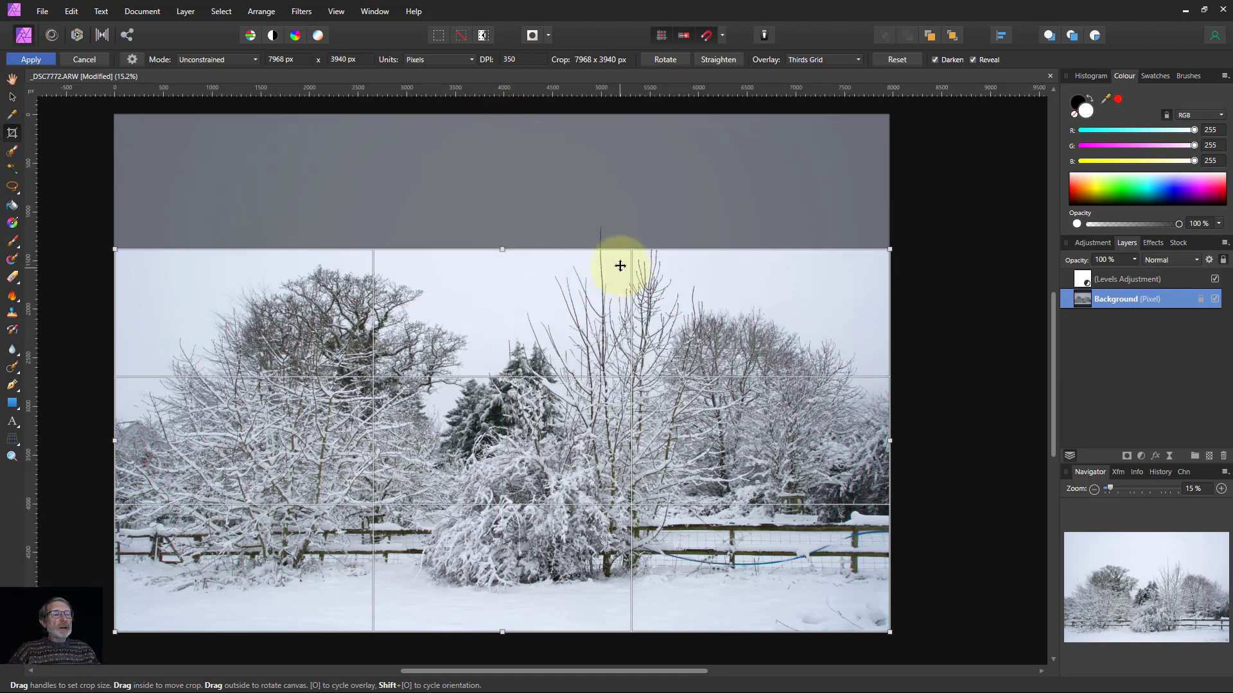
mouse_move(403, 259)
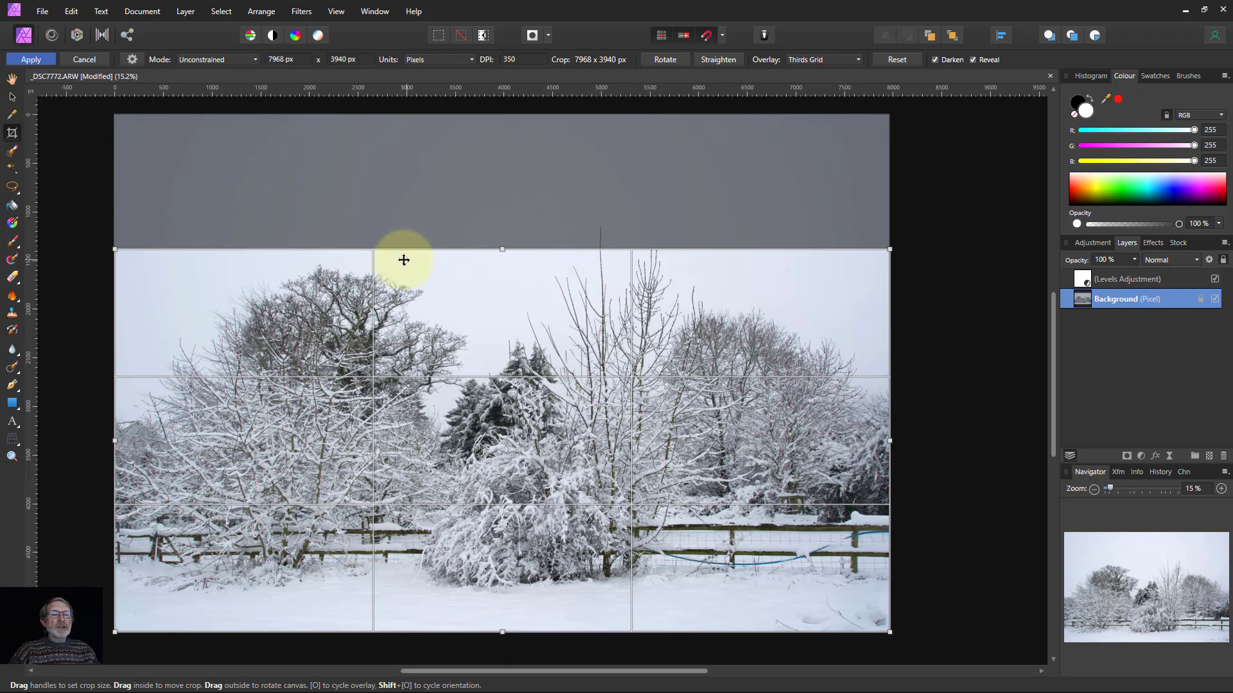
mouse_move(85, 60)
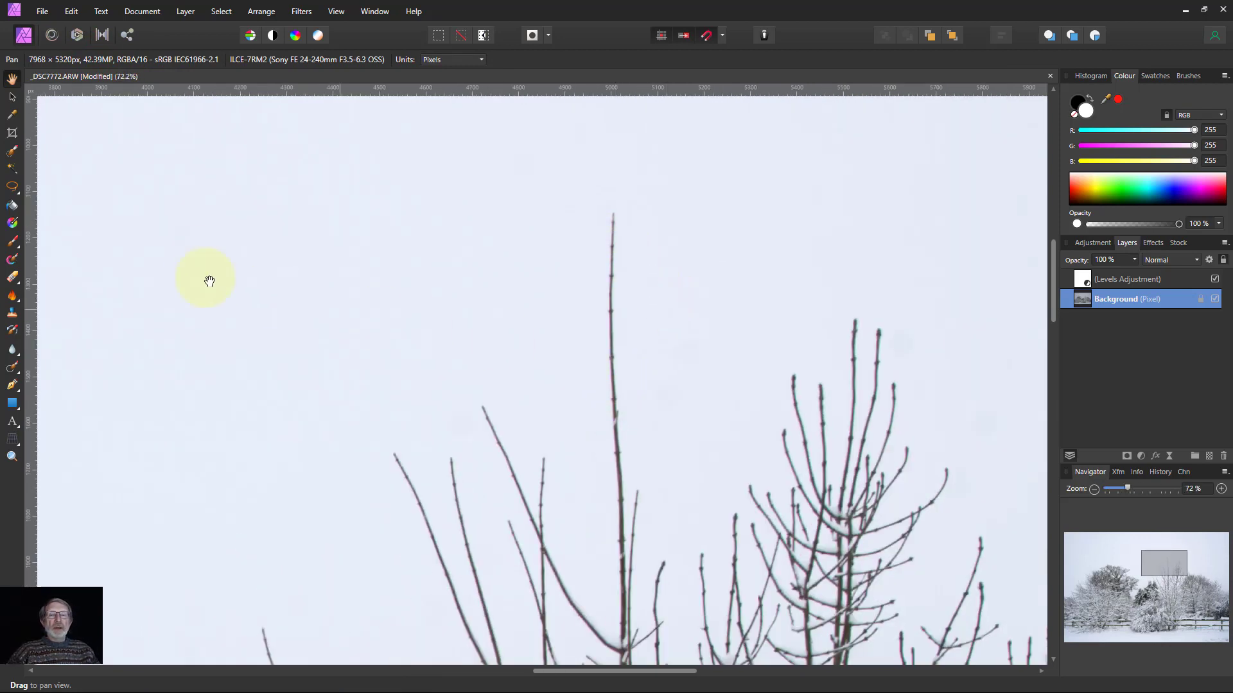
mouse_move(36, 397)
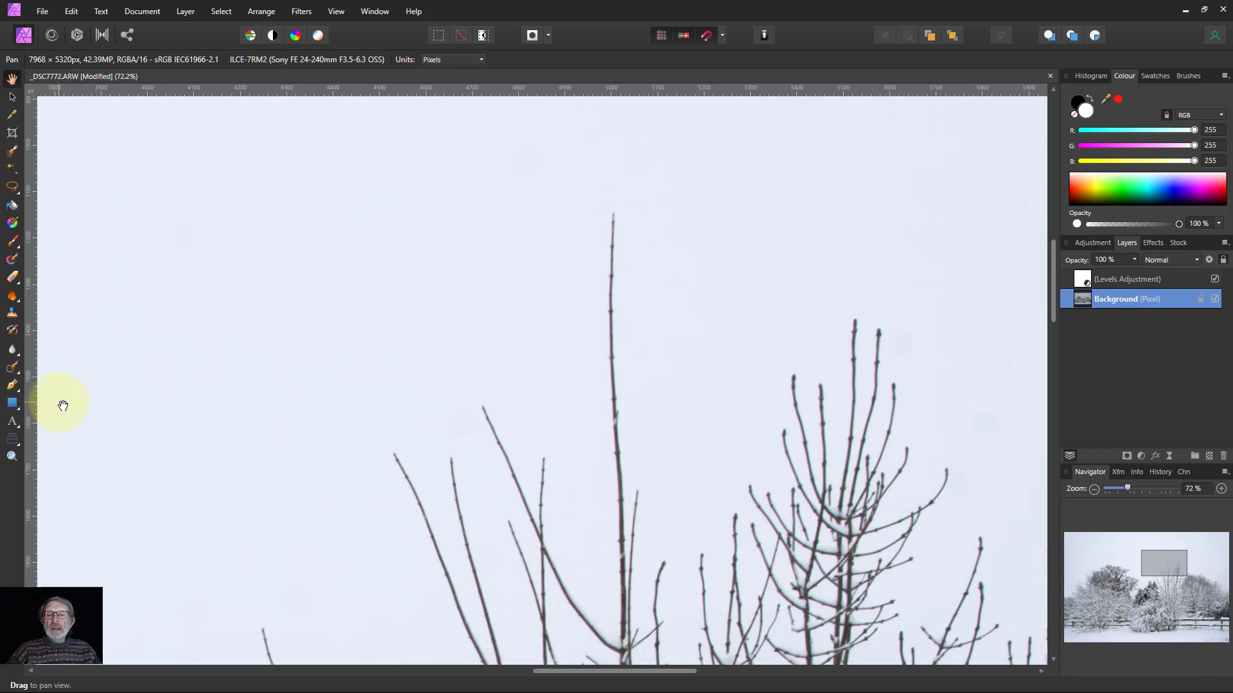
mouse_move(12, 369)
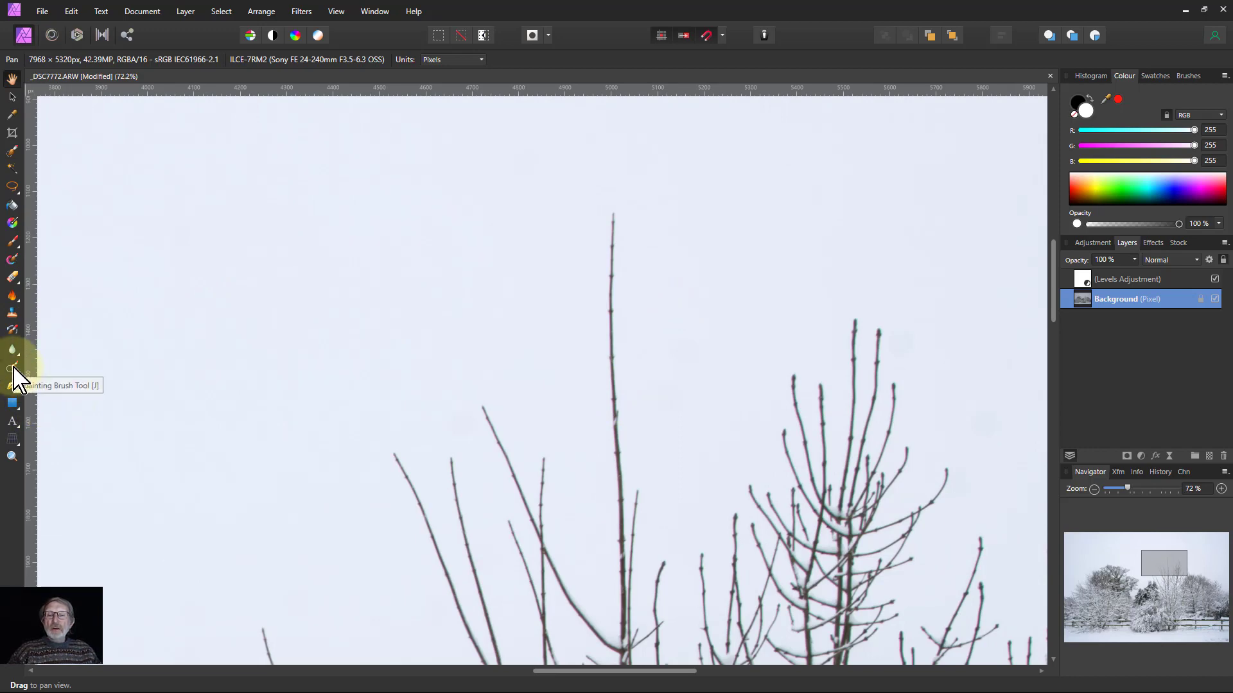
Step: With the Patch Tool, outline the tall twig's tip and fill it from clean sky
left_click(11, 368)
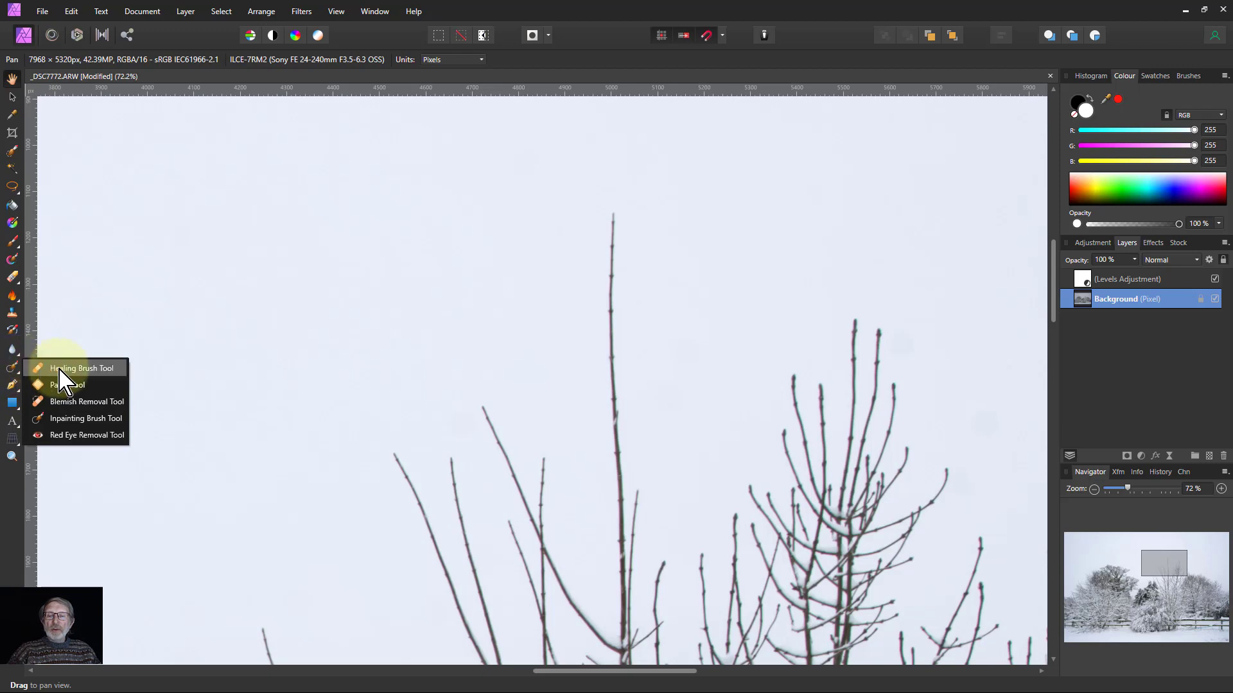
left_click(67, 386)
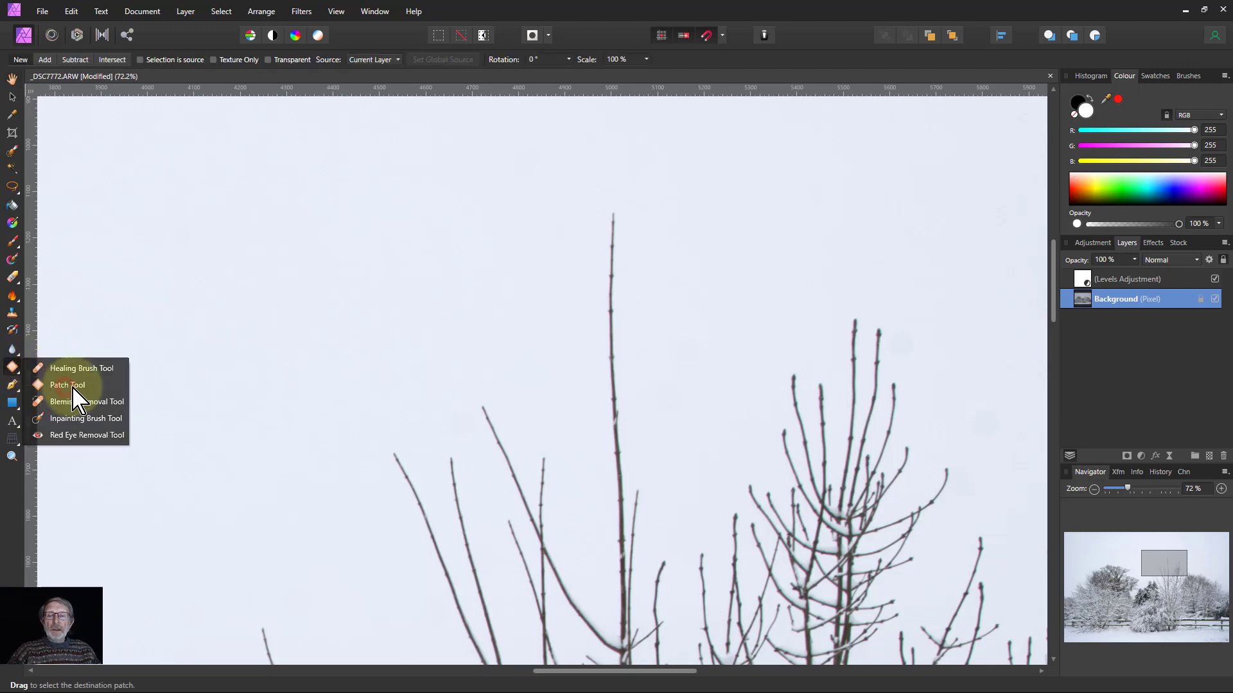
left_click(67, 385)
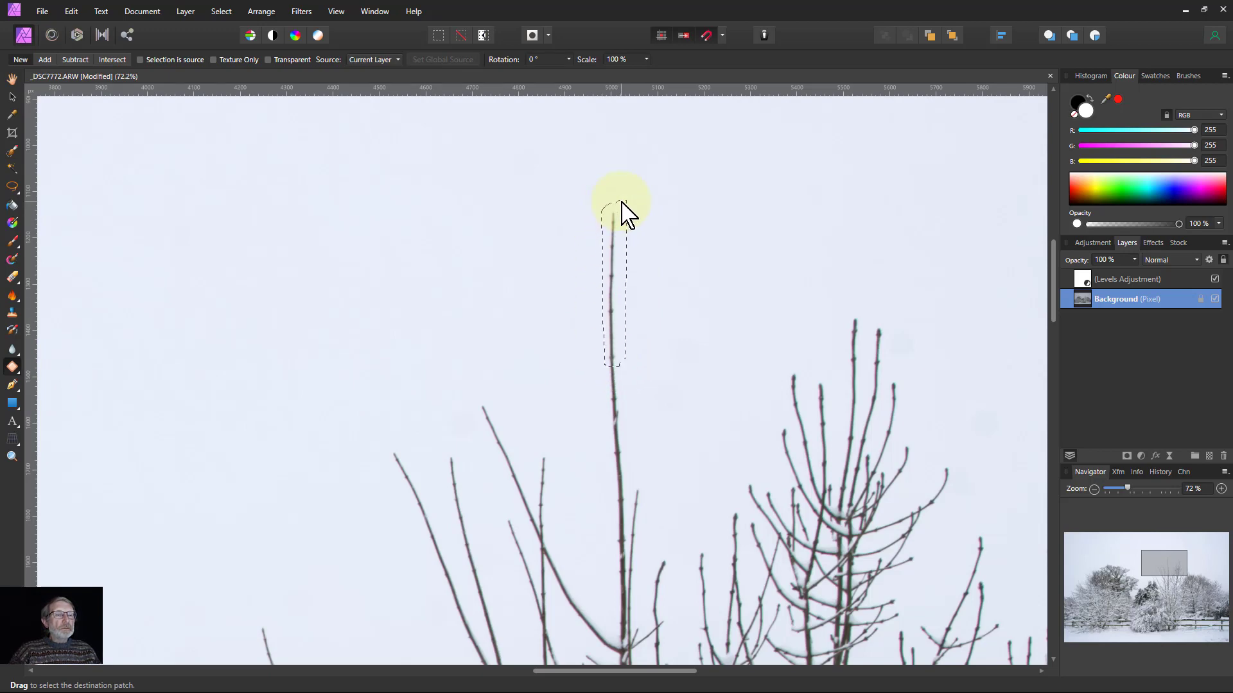
left_click_drag(618, 208, 617, 275)
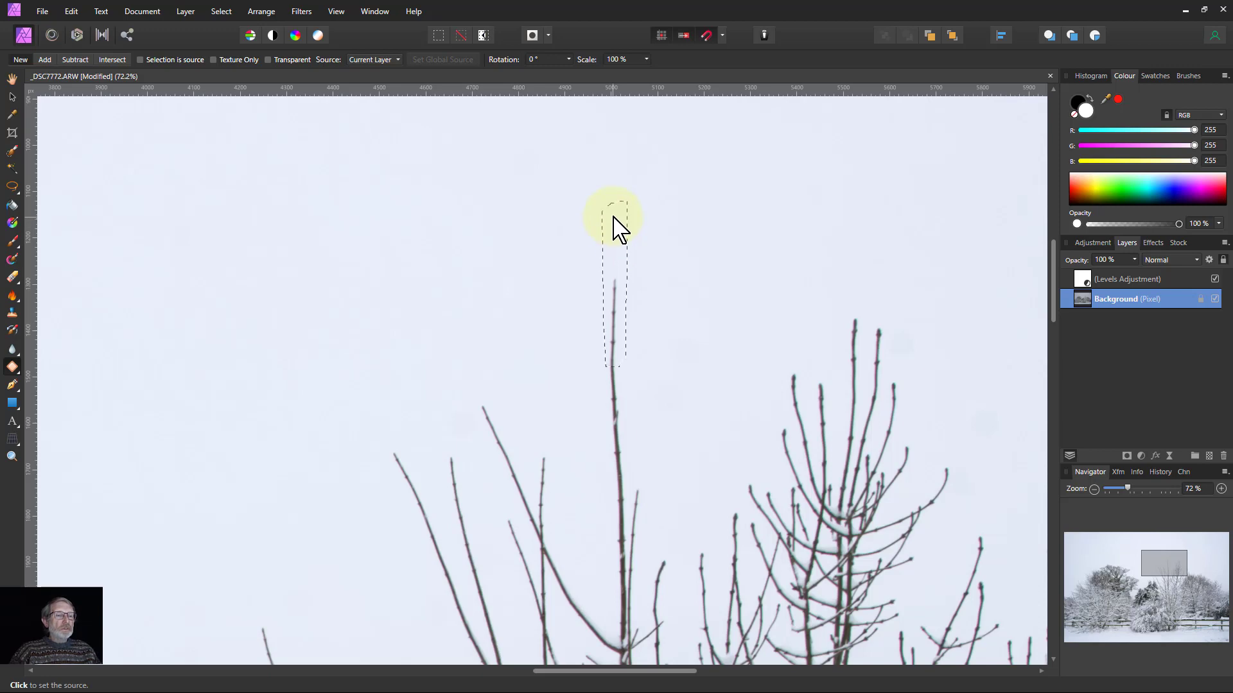
left_click(613, 218)
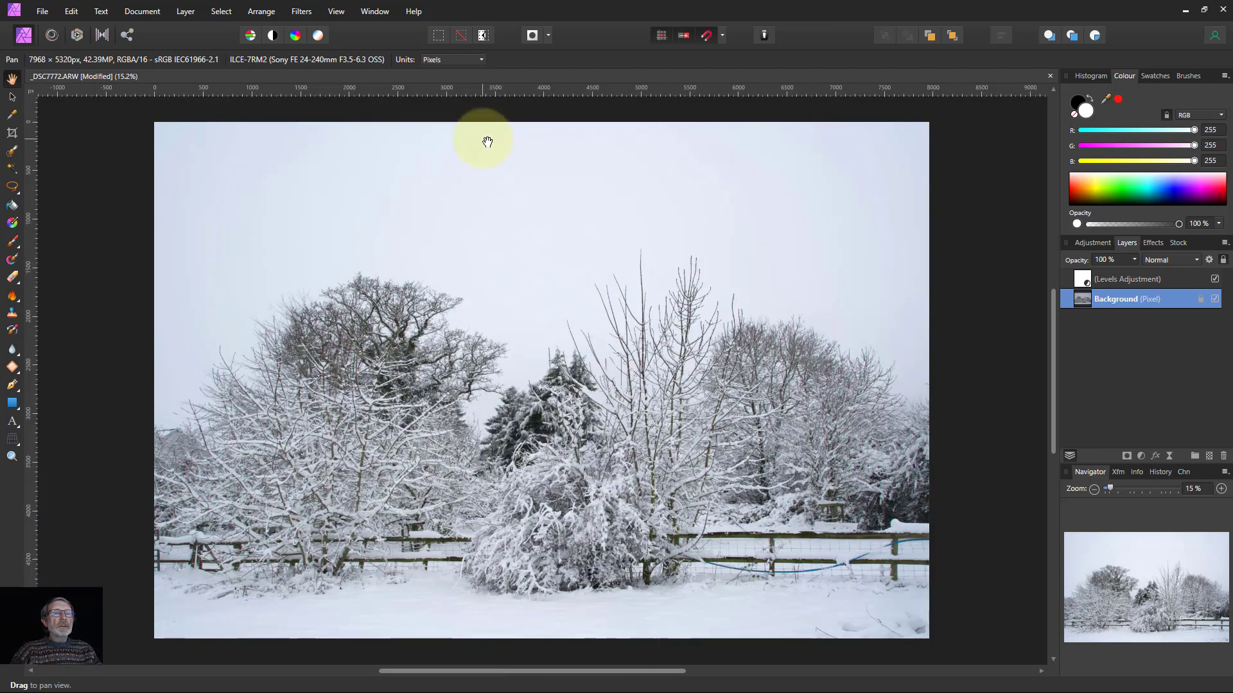
Step: Start a crop, cutting the empty sky from the top and trimming the left edge
left_click(11, 132)
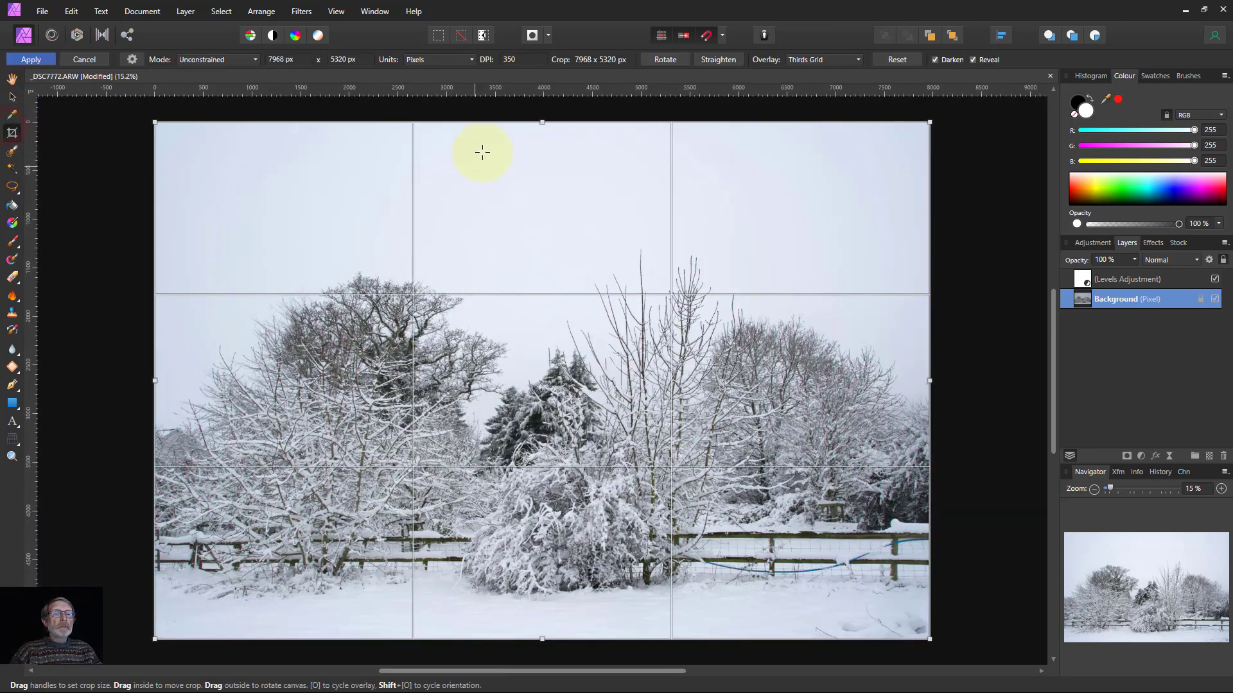
left_click_drag(542, 122, 542, 246)
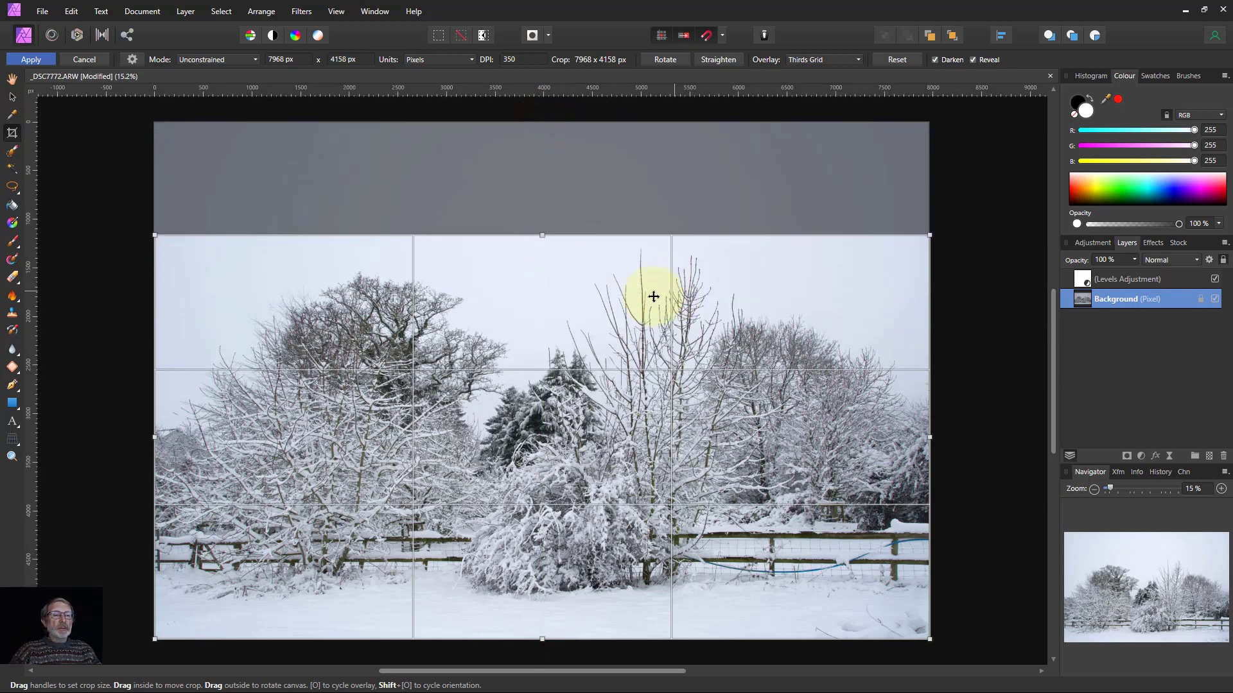
mouse_move(582, 667)
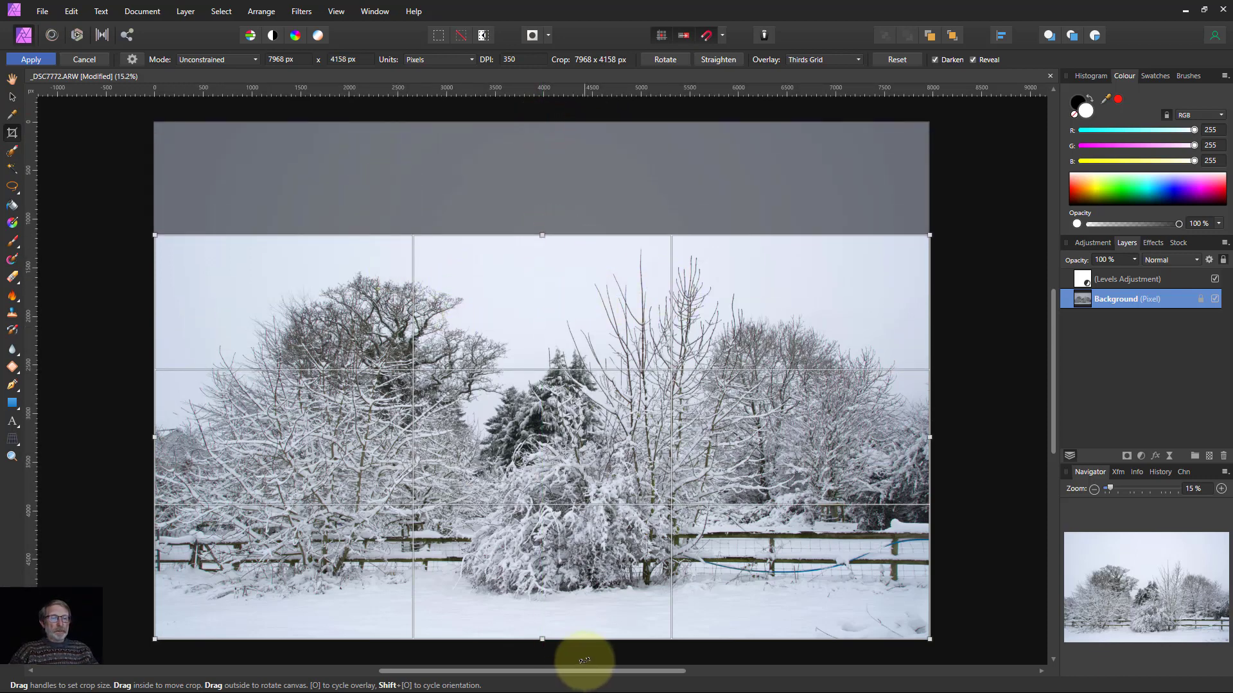
mouse_move(152, 438)
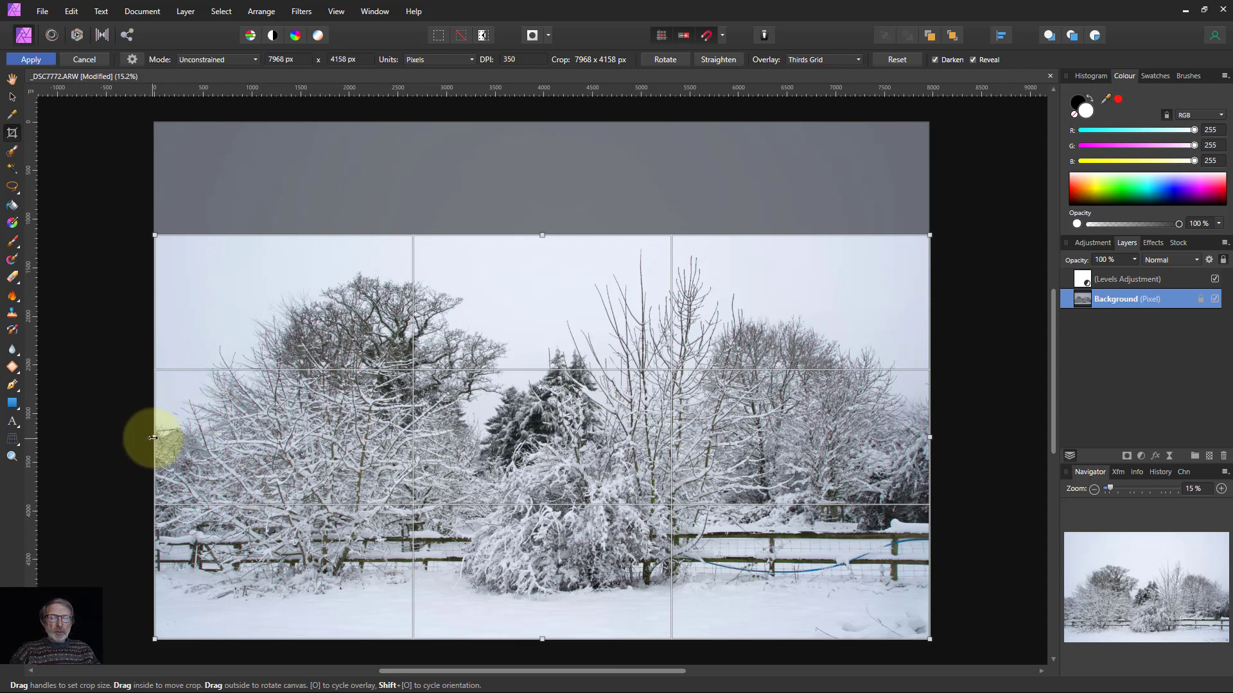
left_click_drag(154, 436, 162, 436)
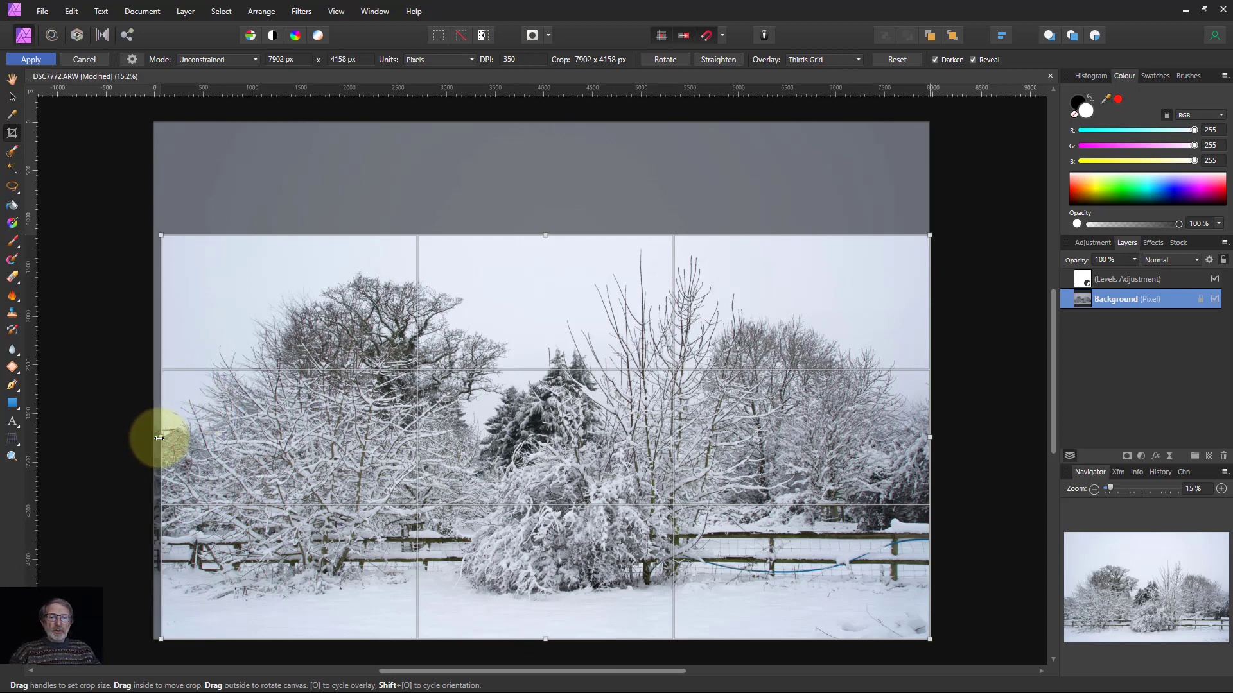
left_click_drag(162, 436, 238, 437)
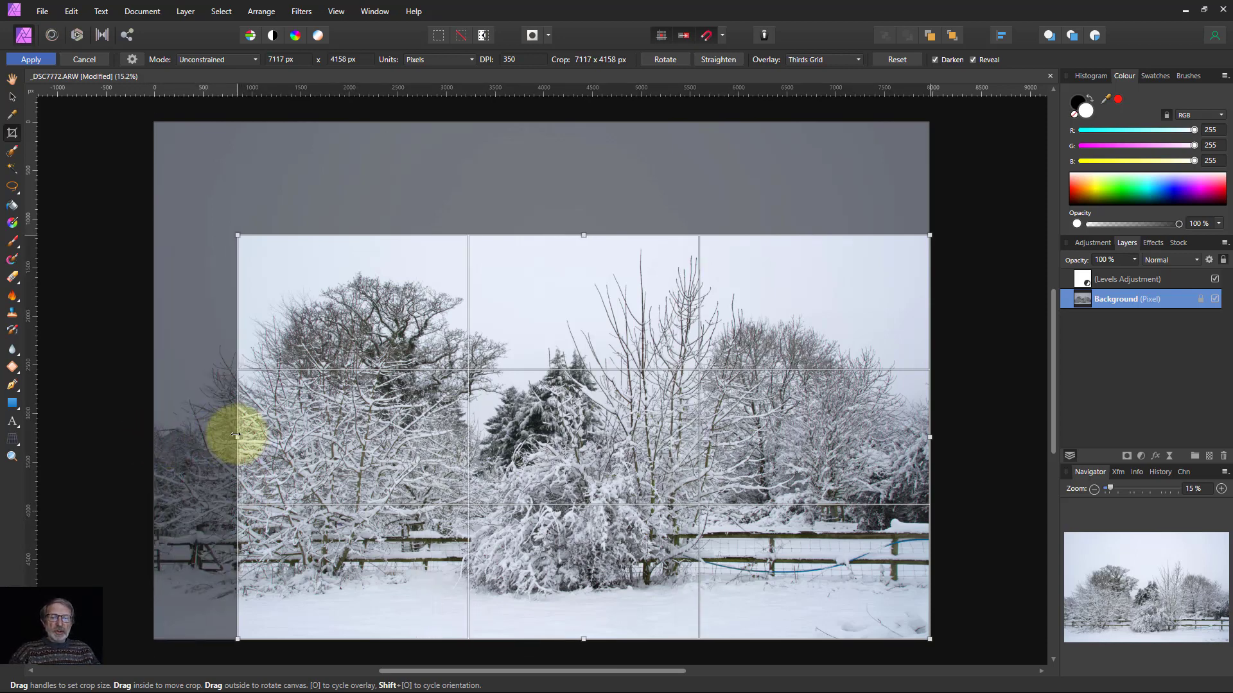
left_click_drag(237, 435, 240, 555)
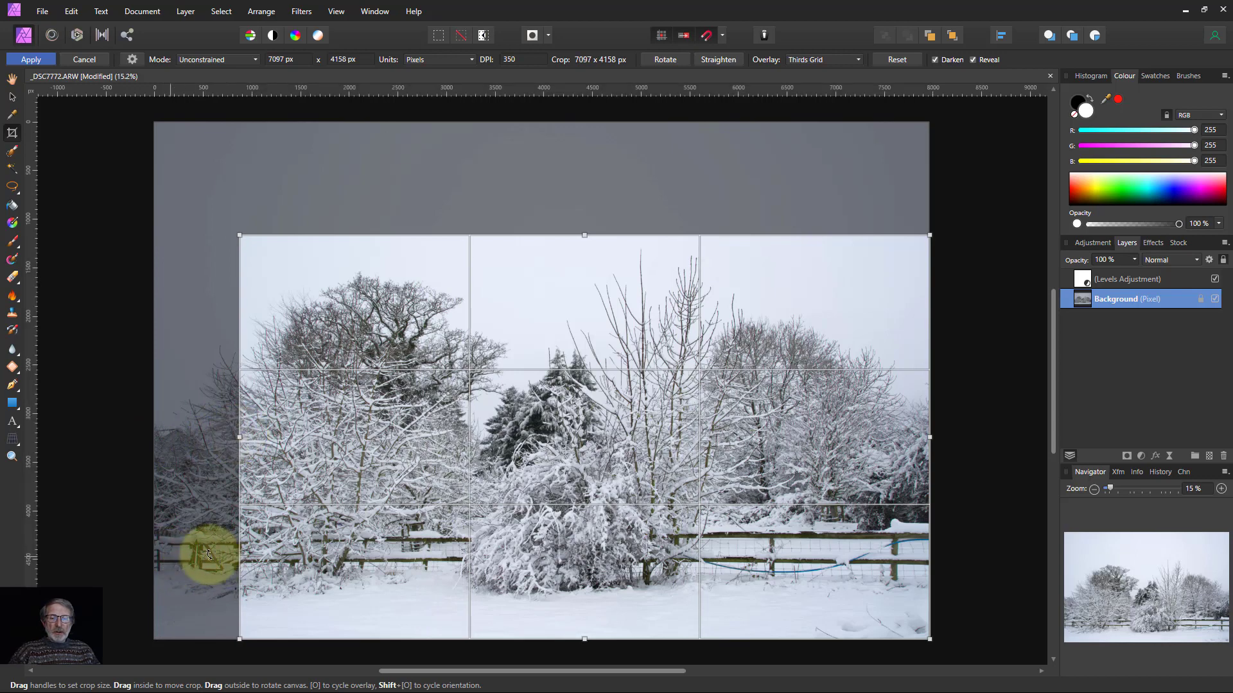
mouse_move(922, 447)
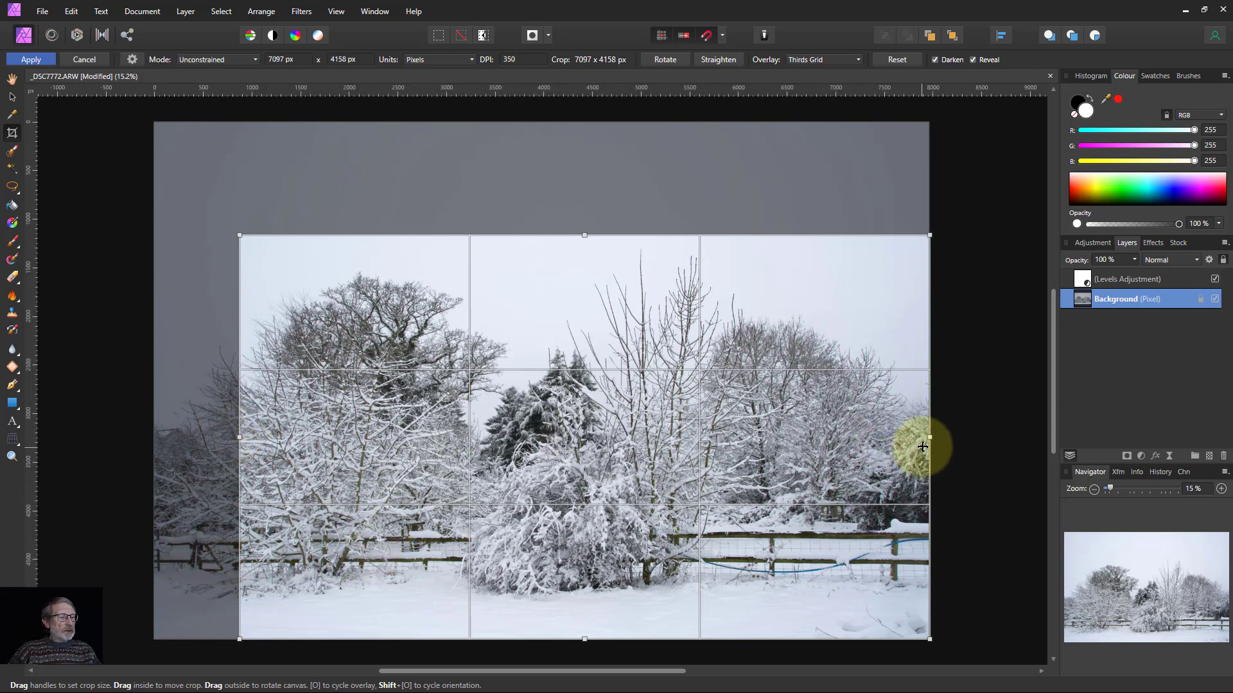
Step: Trim the right edge and a little snow off the bottom, then apply the 5658 × 4019 px crop
left_click_drag(927, 438, 826, 438)
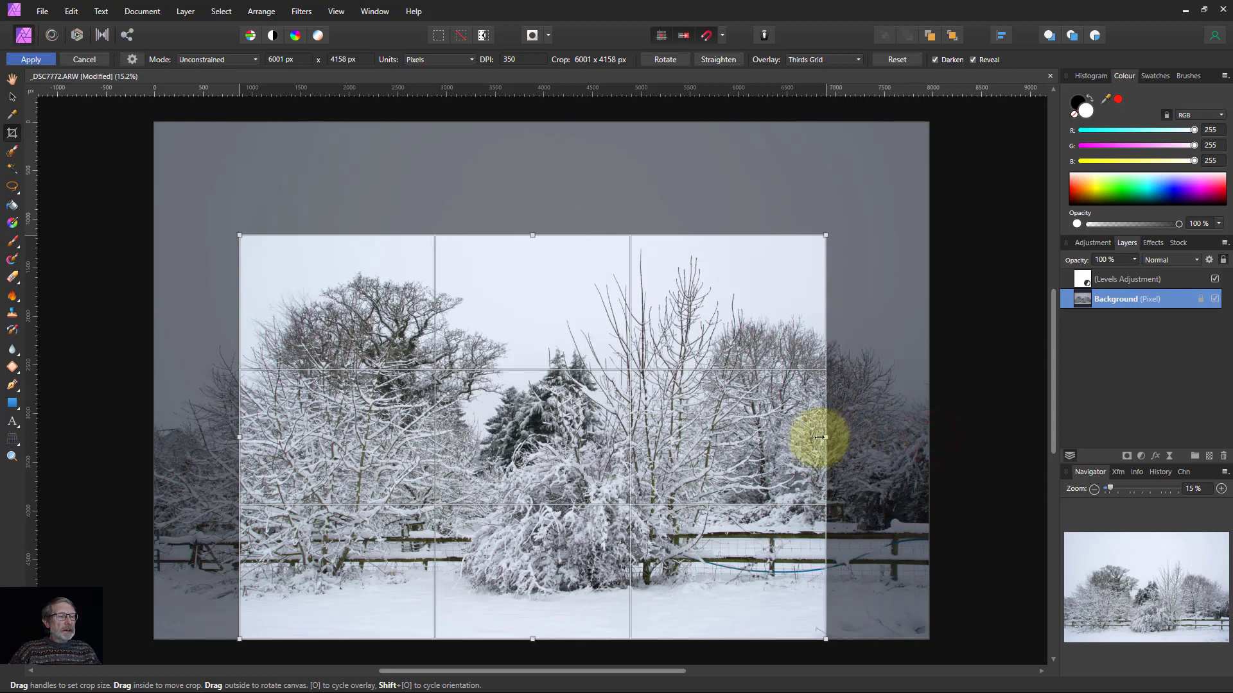
left_click_drag(824, 437, 786, 437)
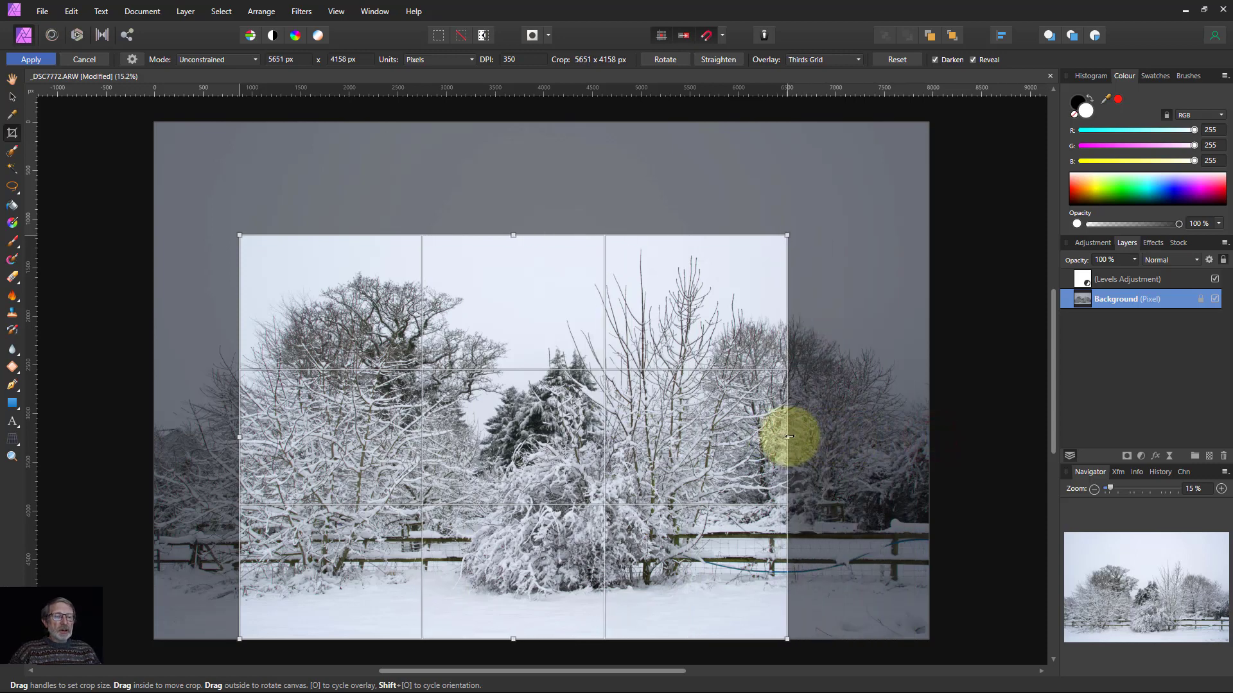
left_click_drag(786, 437, 790, 354)
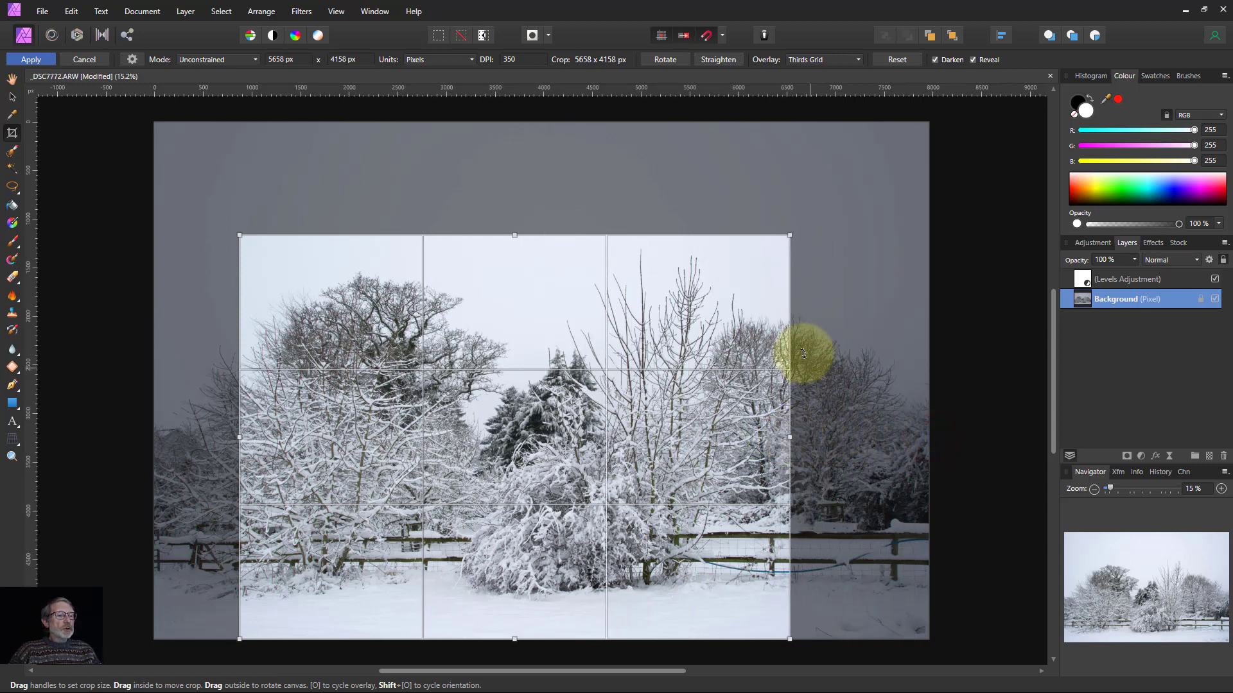
mouse_move(909, 374)
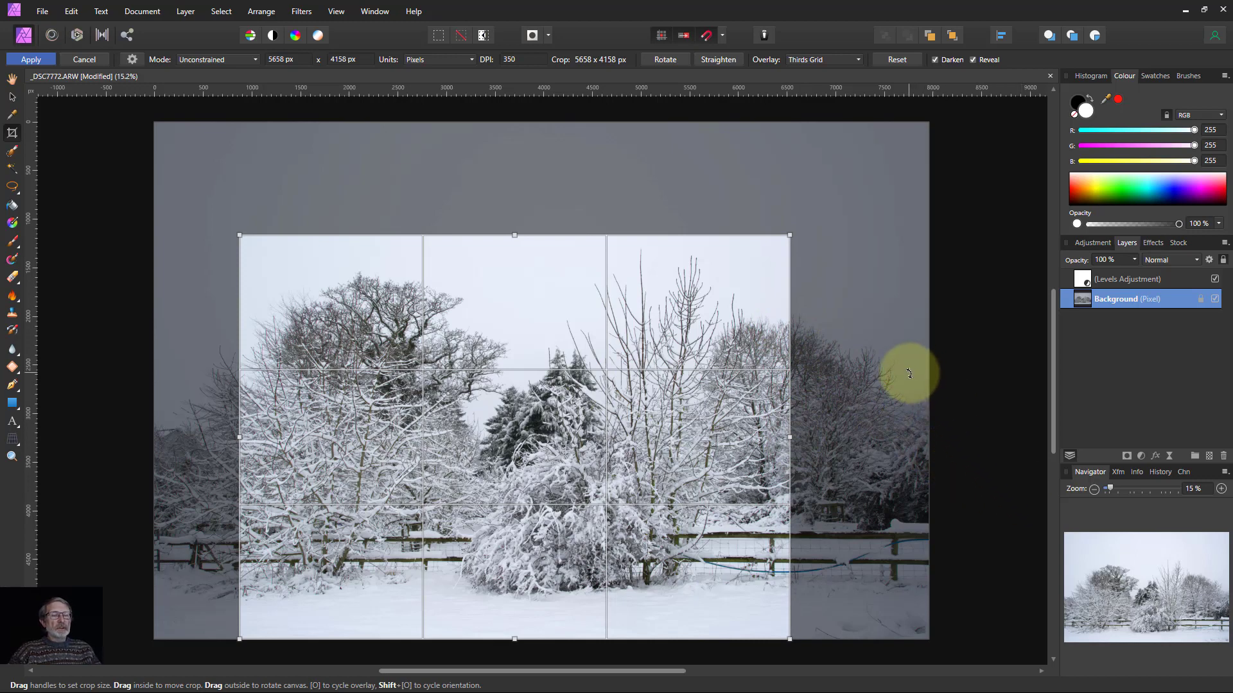
mouse_move(552, 646)
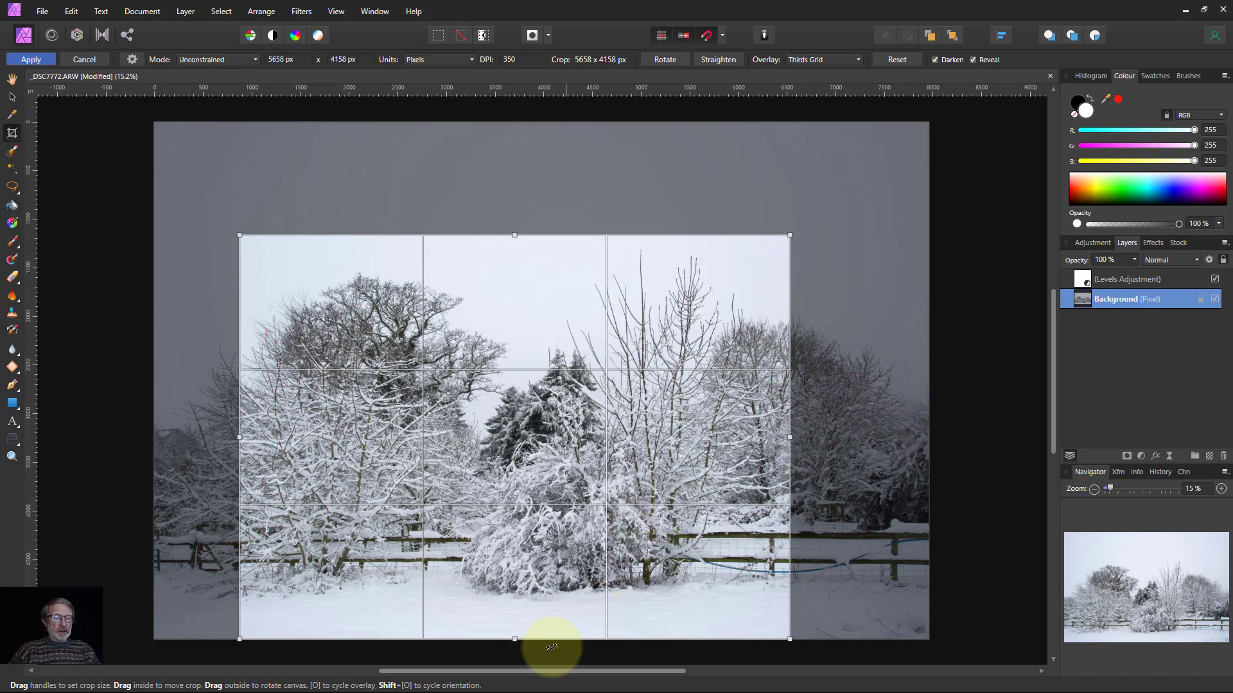
mouse_move(513, 618)
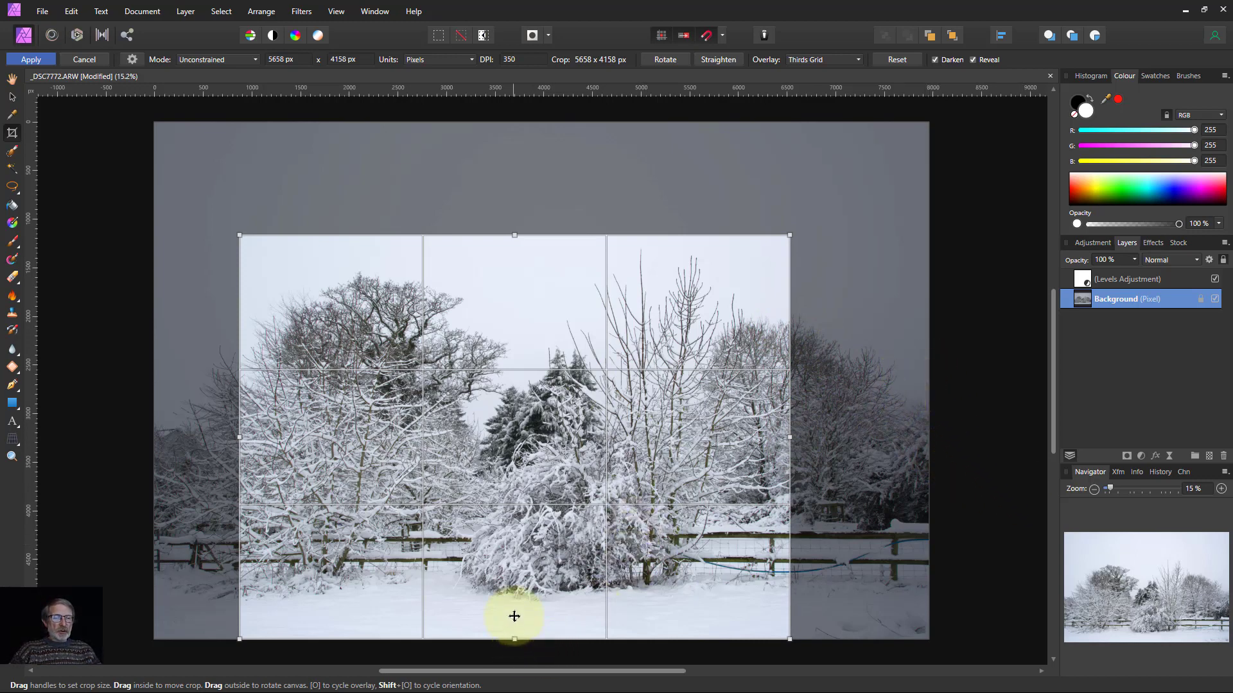
left_click_drag(514, 638, 514, 627)
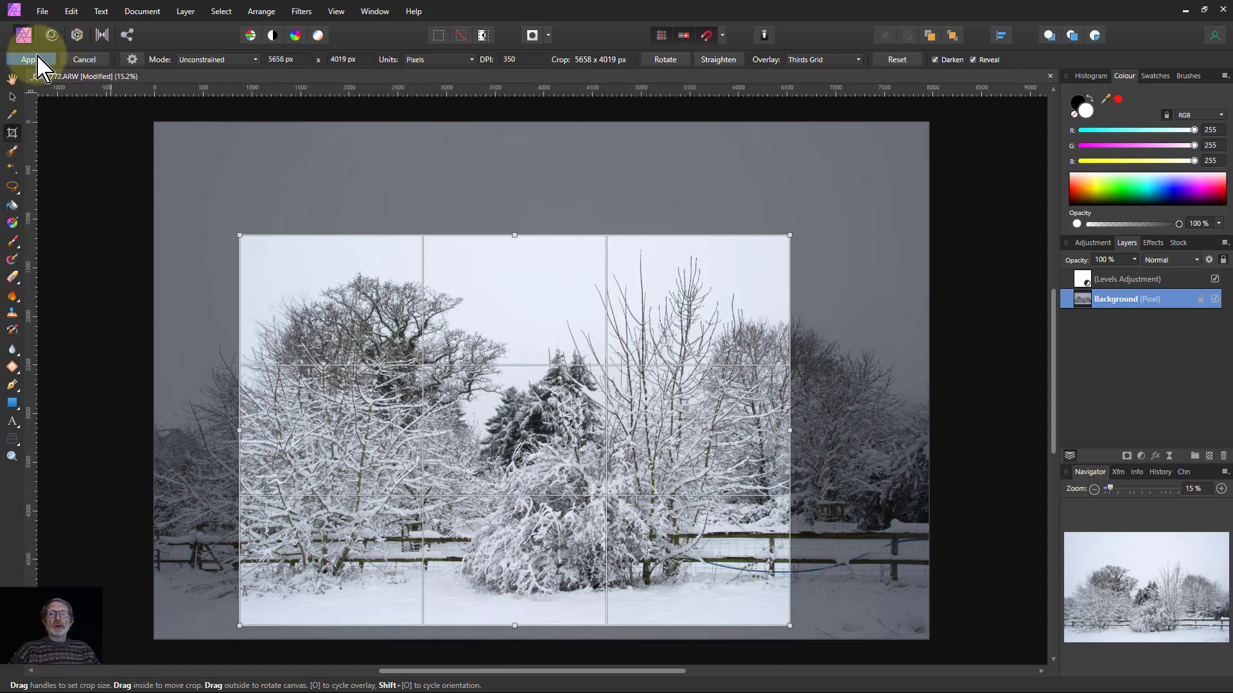
left_click(26, 59)
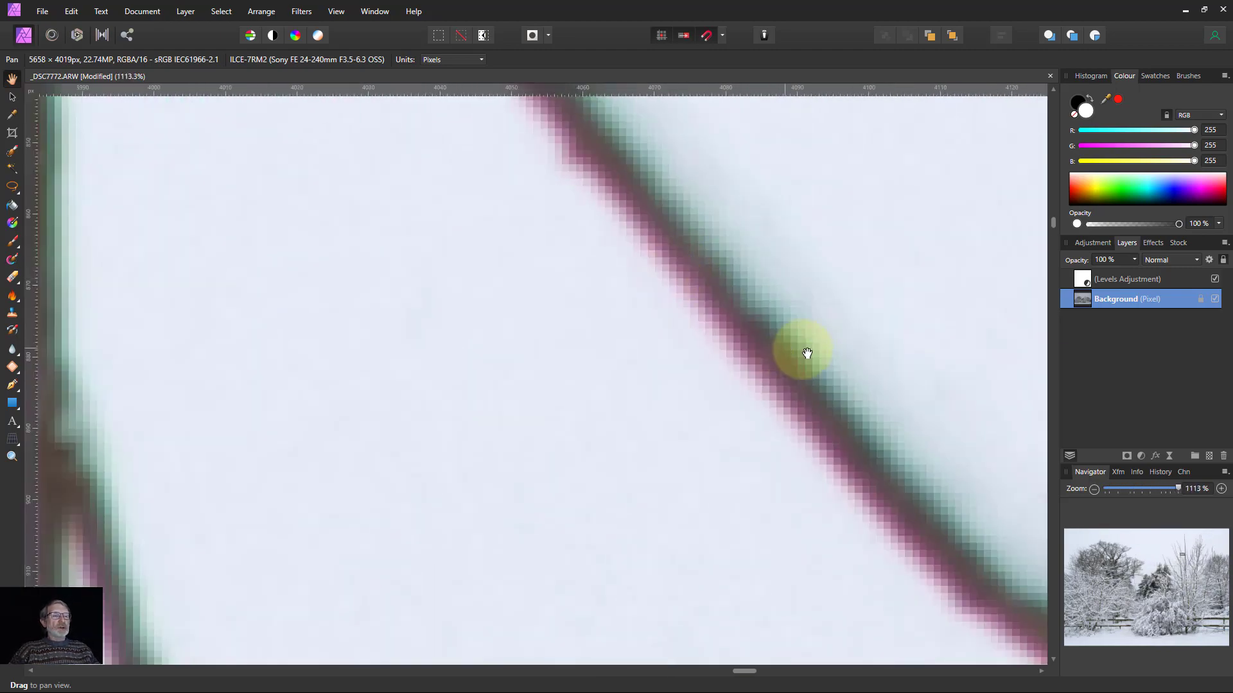
Step: Run Filters > Colours > Chromatic Aberration to clear the green fringing on the branch edges
left_click_drag(807, 352, 588, 135)
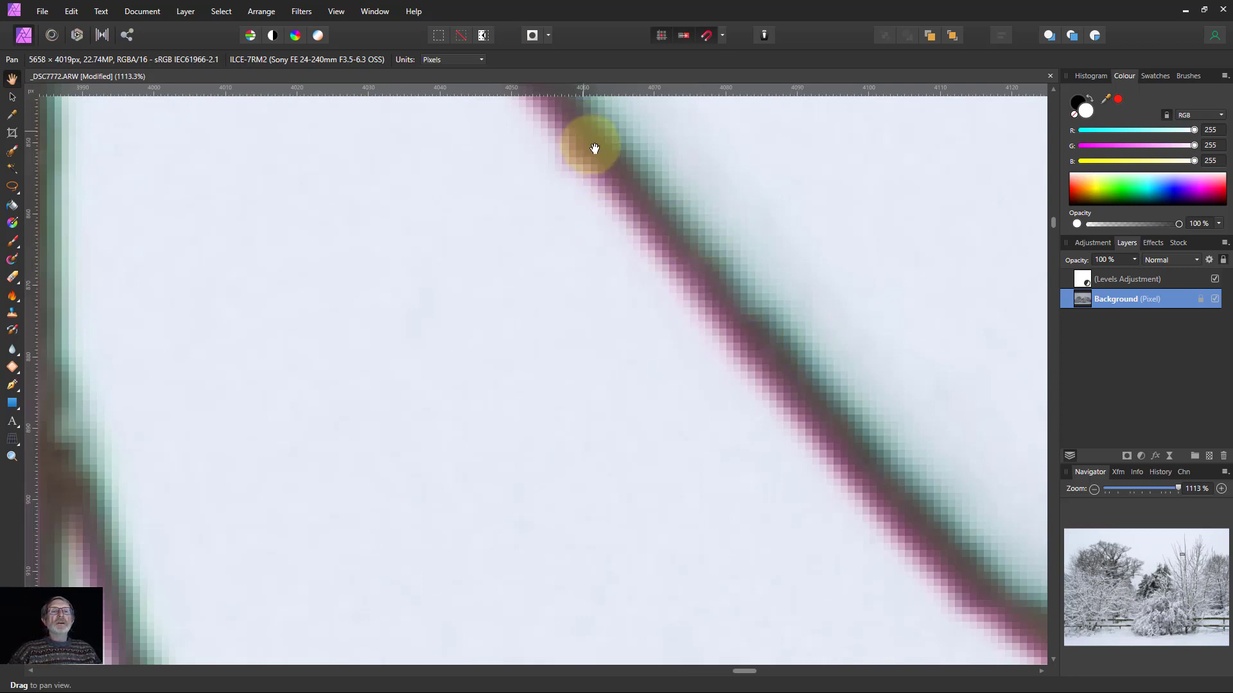
left_click_drag(595, 149, 387, 86)
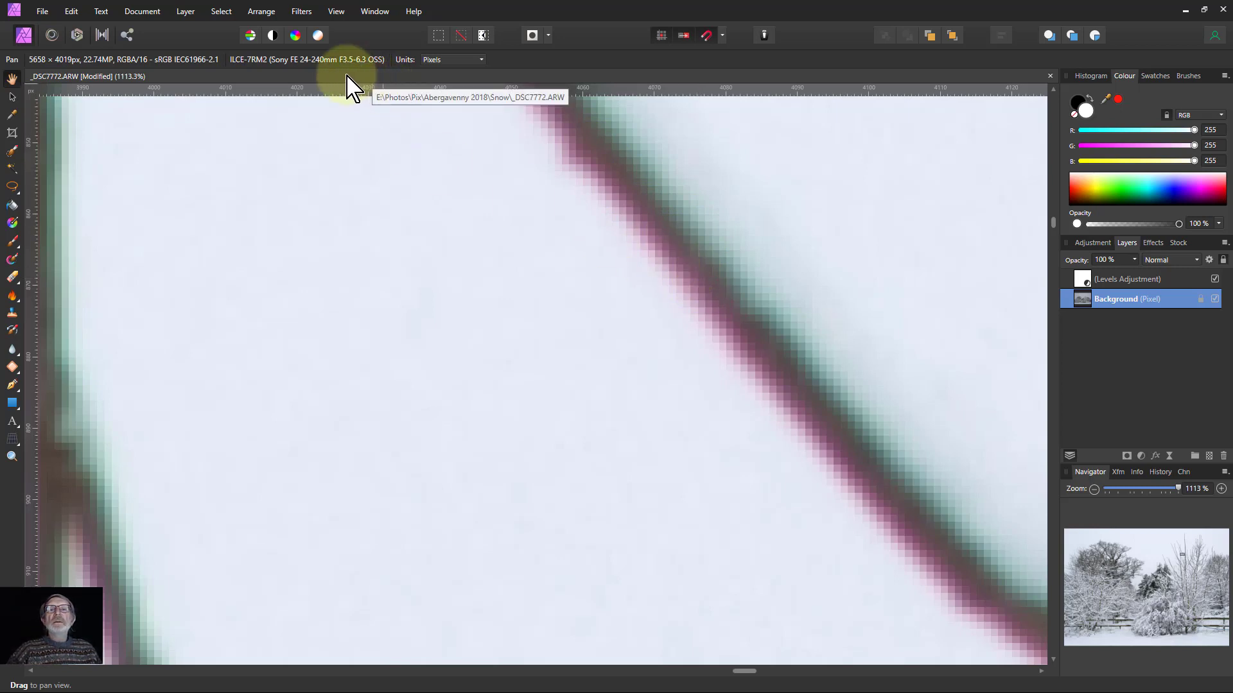
mouse_move(423, 82)
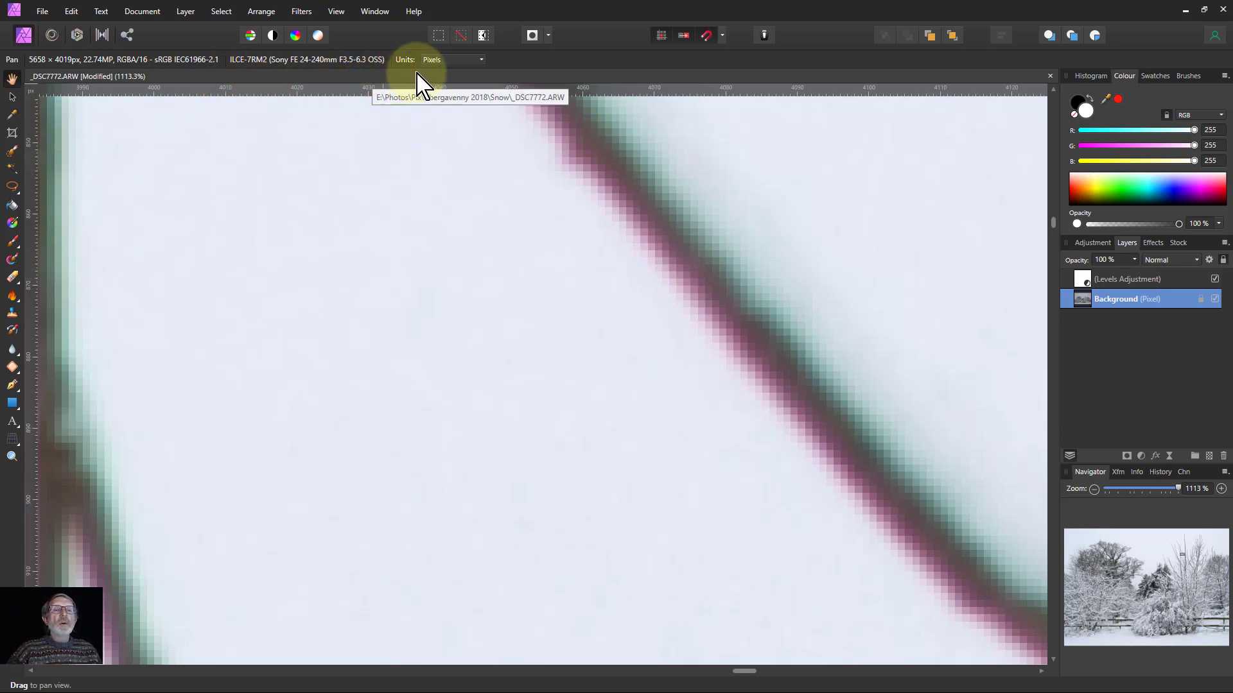
mouse_move(133, 83)
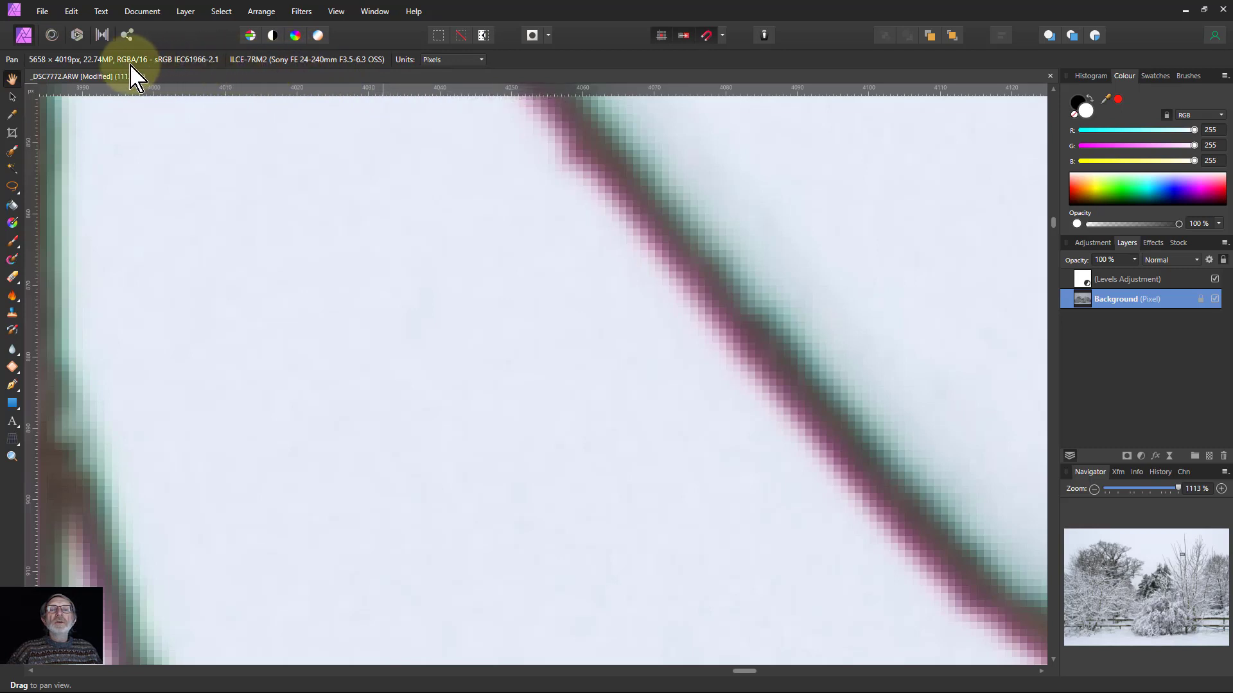
mouse_move(326, 84)
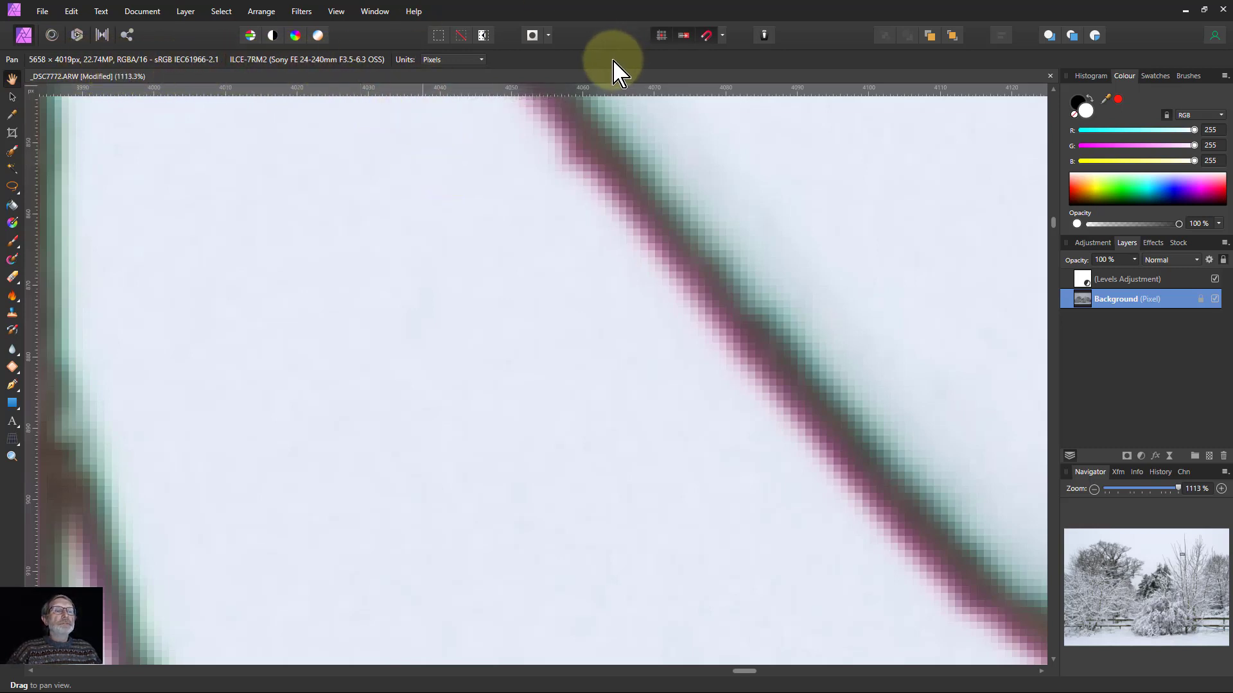
mouse_move(371, 25)
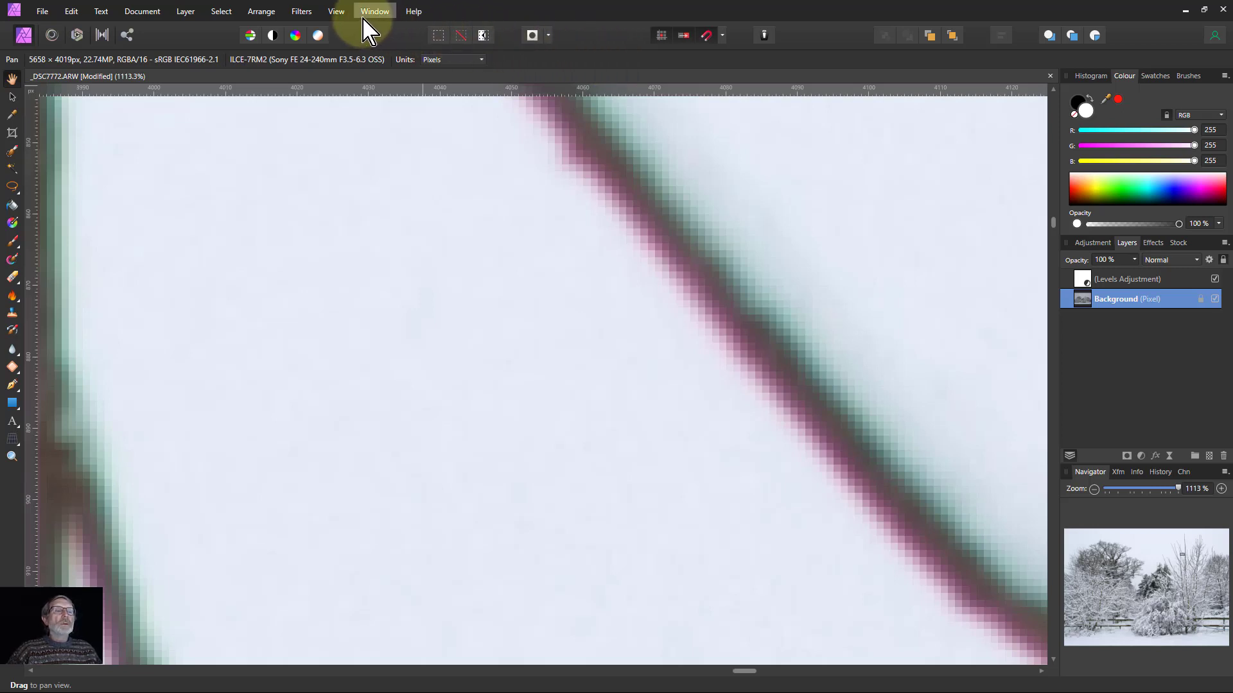
mouse_move(335, 18)
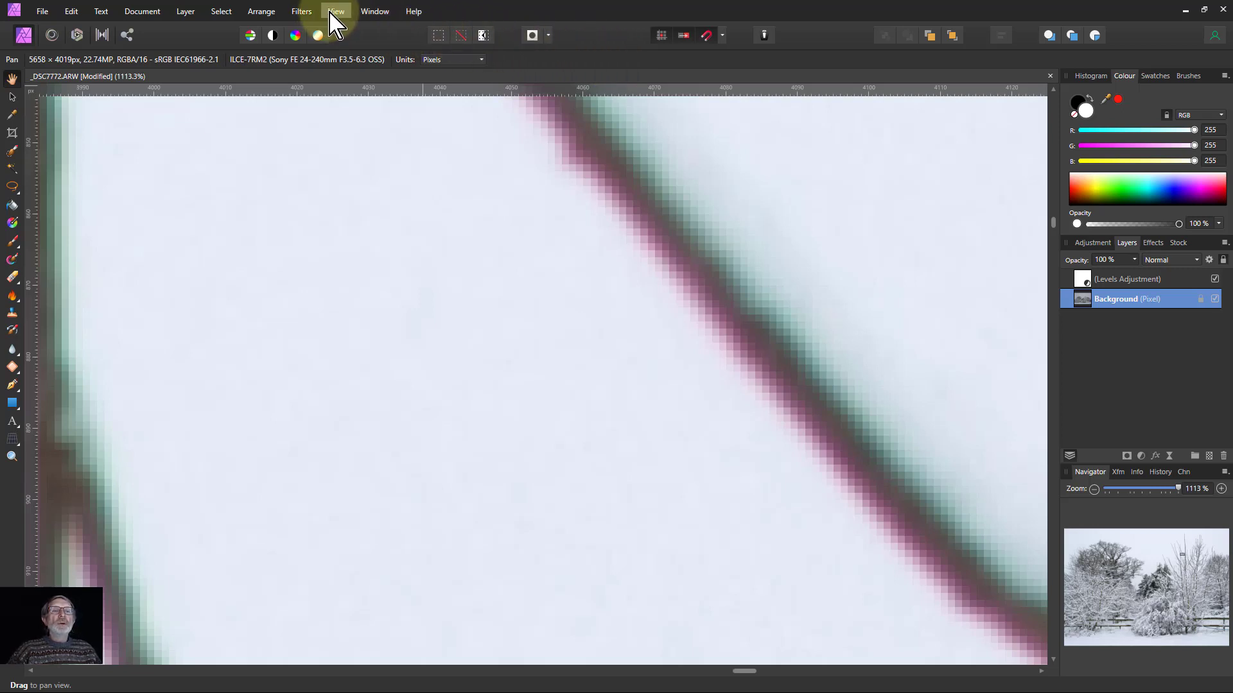
left_click(301, 10)
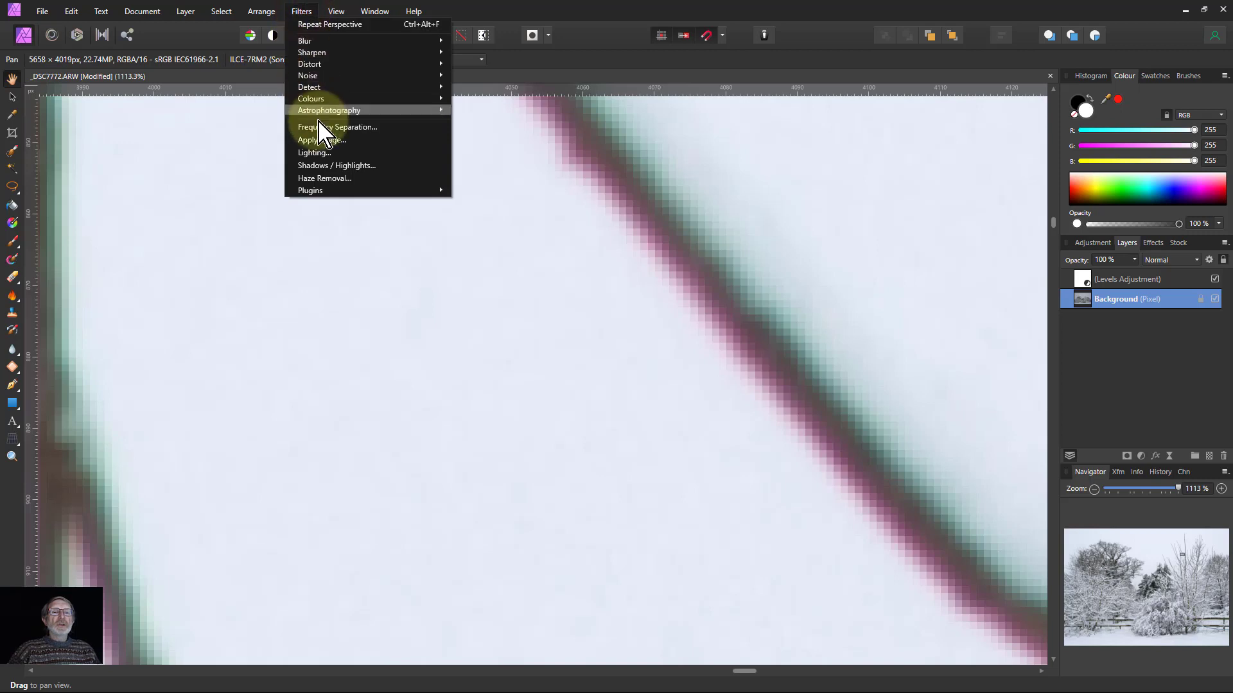
mouse_move(311, 97)
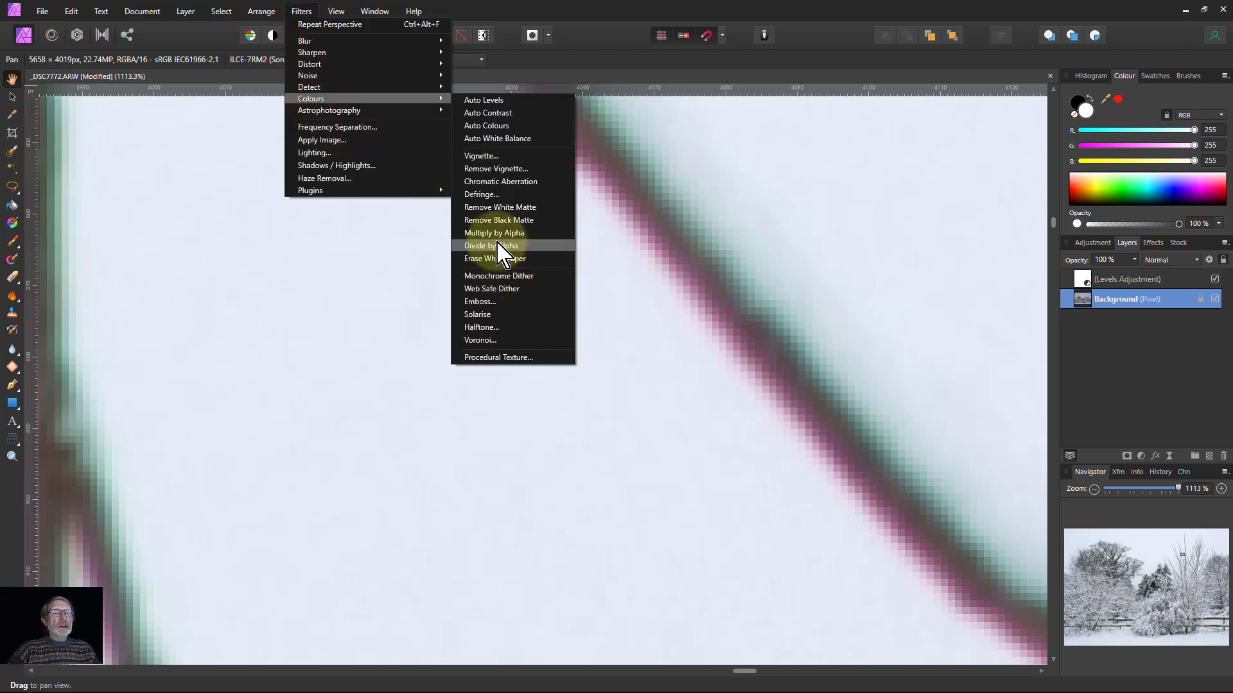
left_click(491, 245)
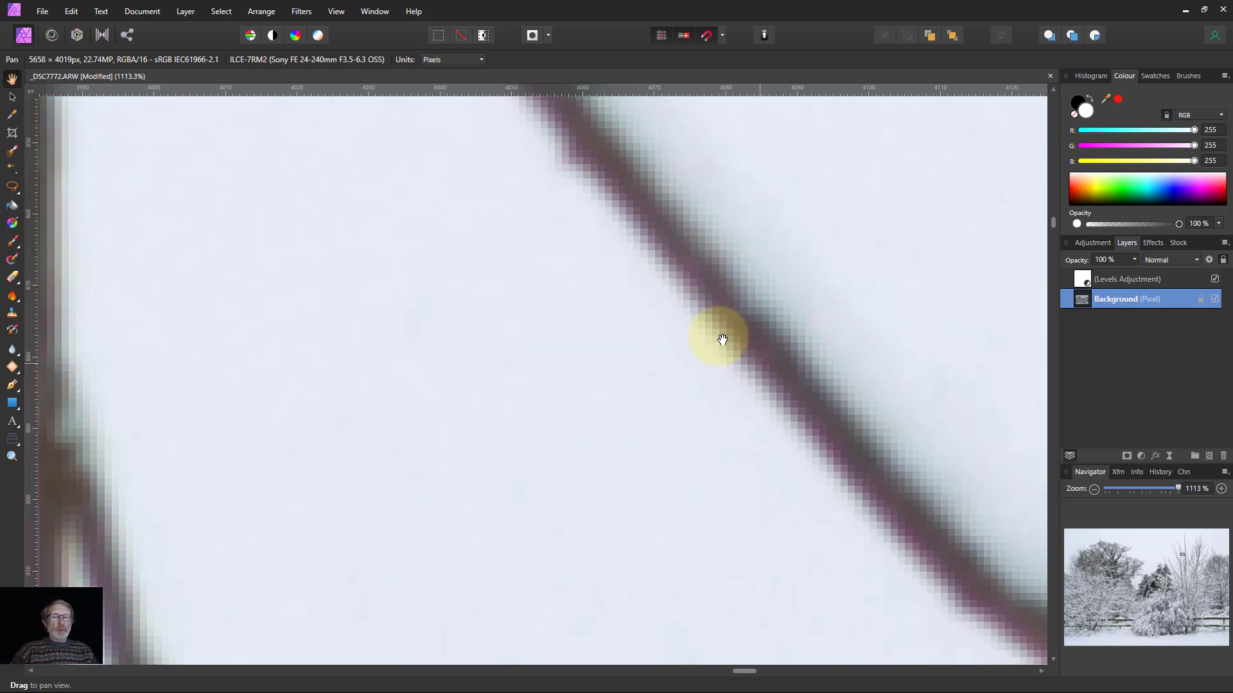
scroll("down", 3)
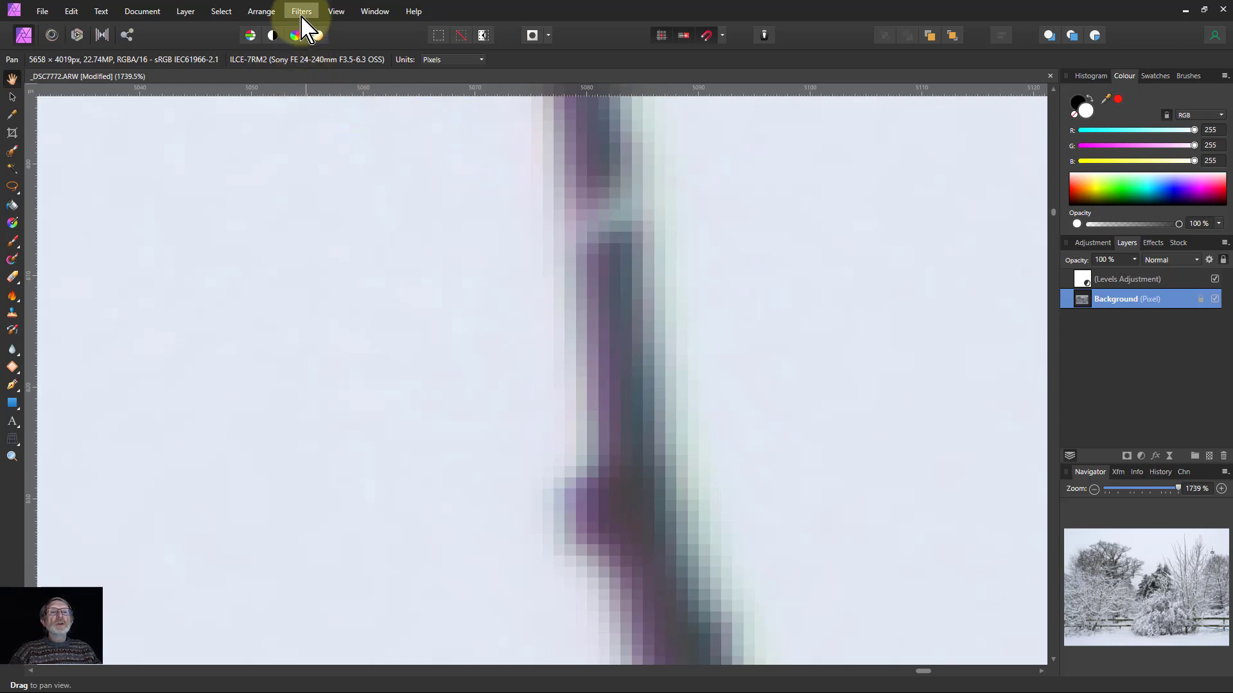
Step: Defringe the branches, sampling the purple fringe and lowering edge brightness threshold to 63%, then apply
left_click(300, 11)
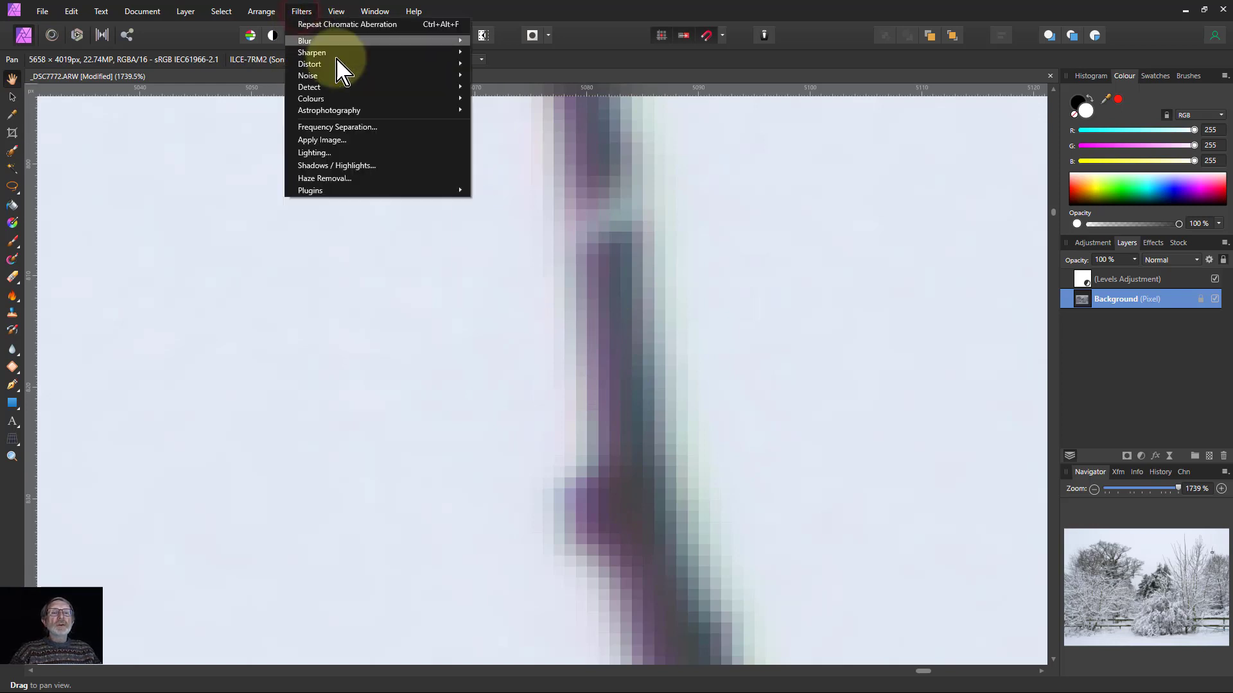
mouse_move(310, 98)
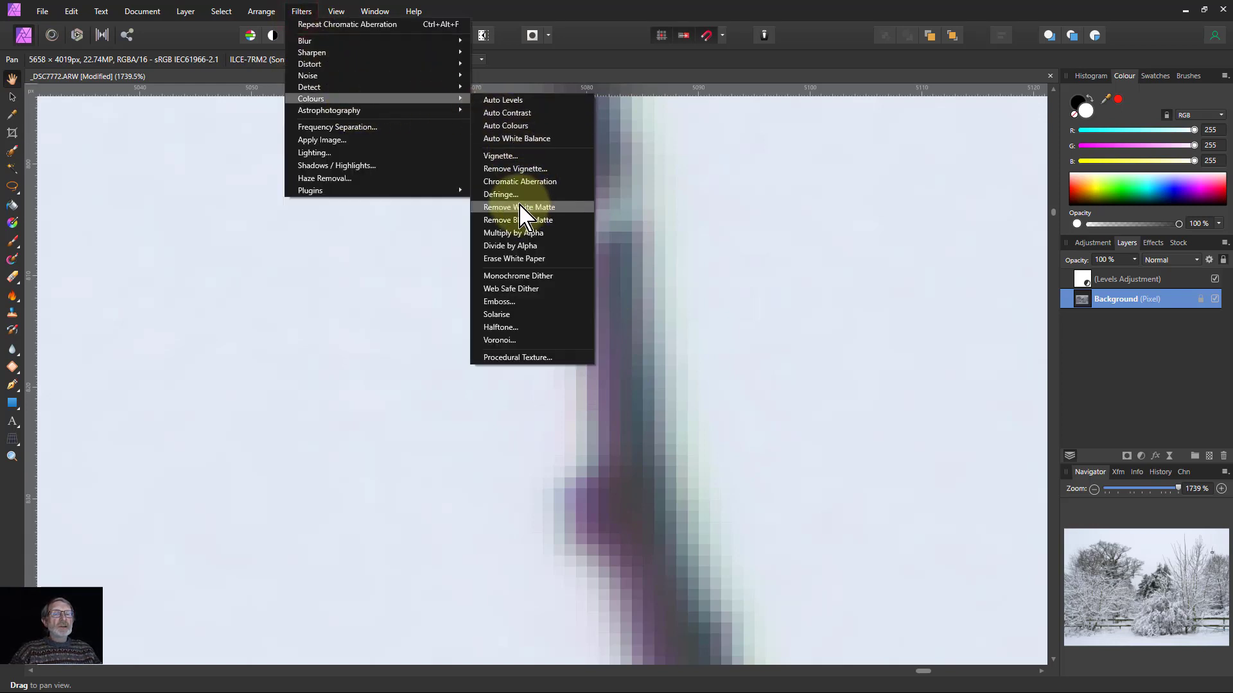
left_click(503, 194)
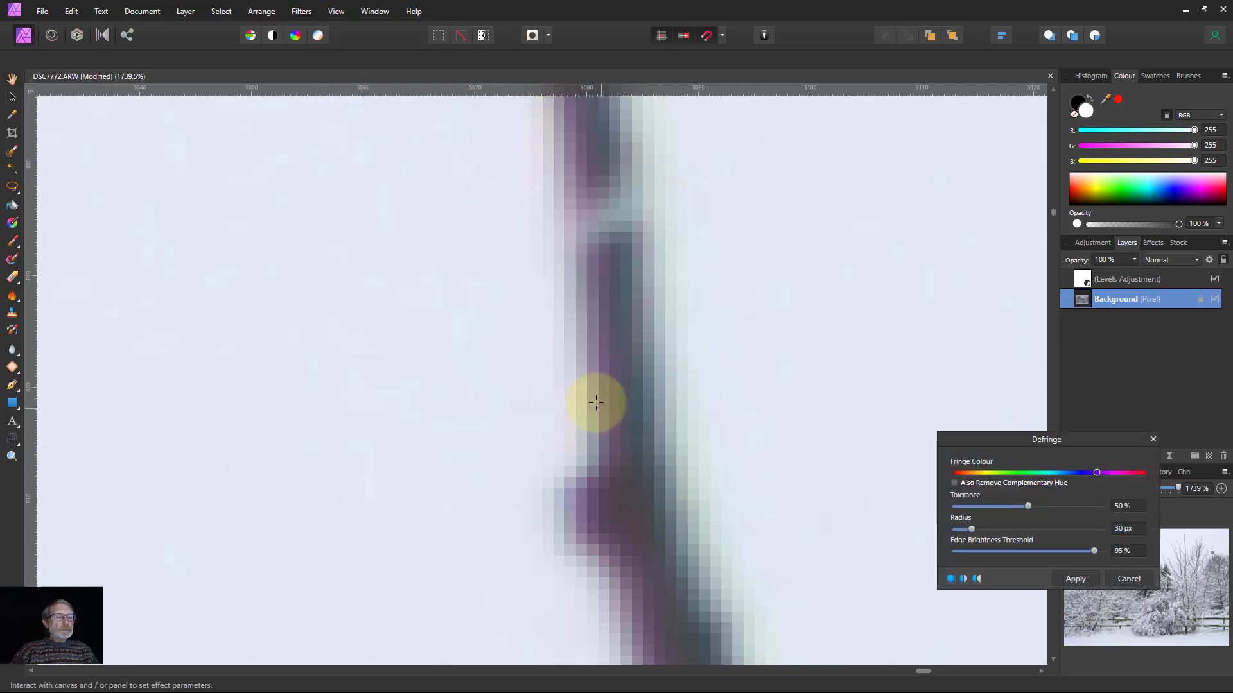
mouse_move(614, 408)
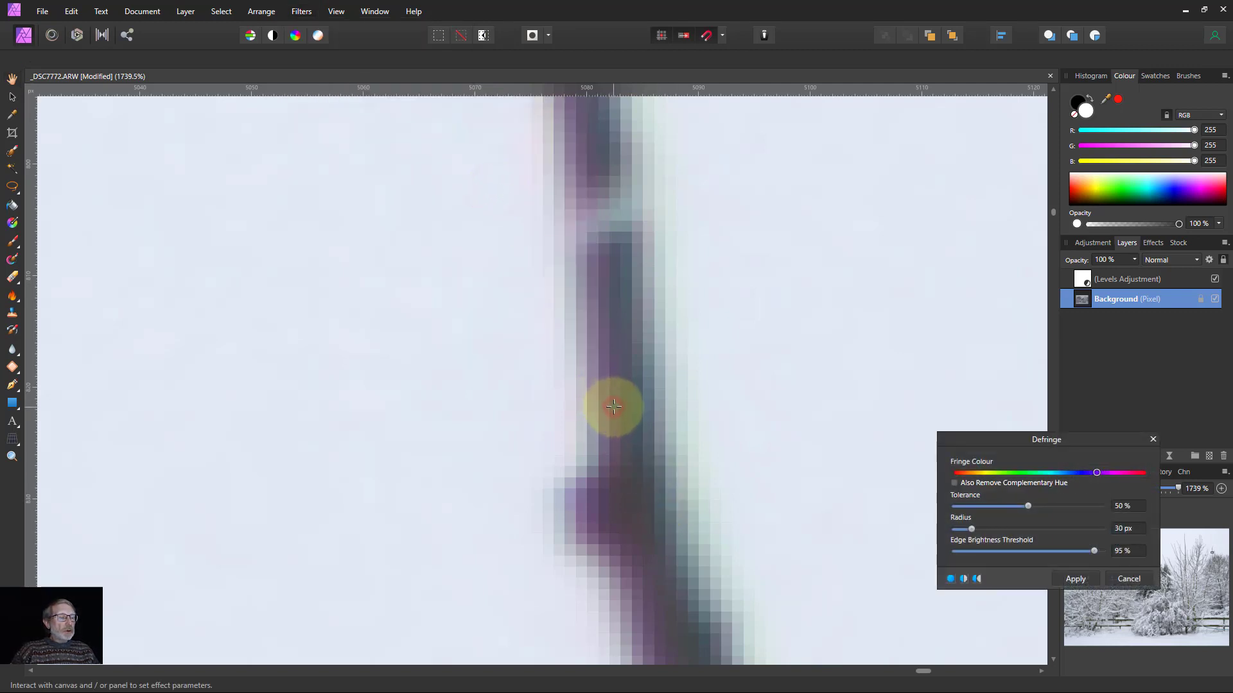
left_click_drag(1095, 473, 1093, 472)
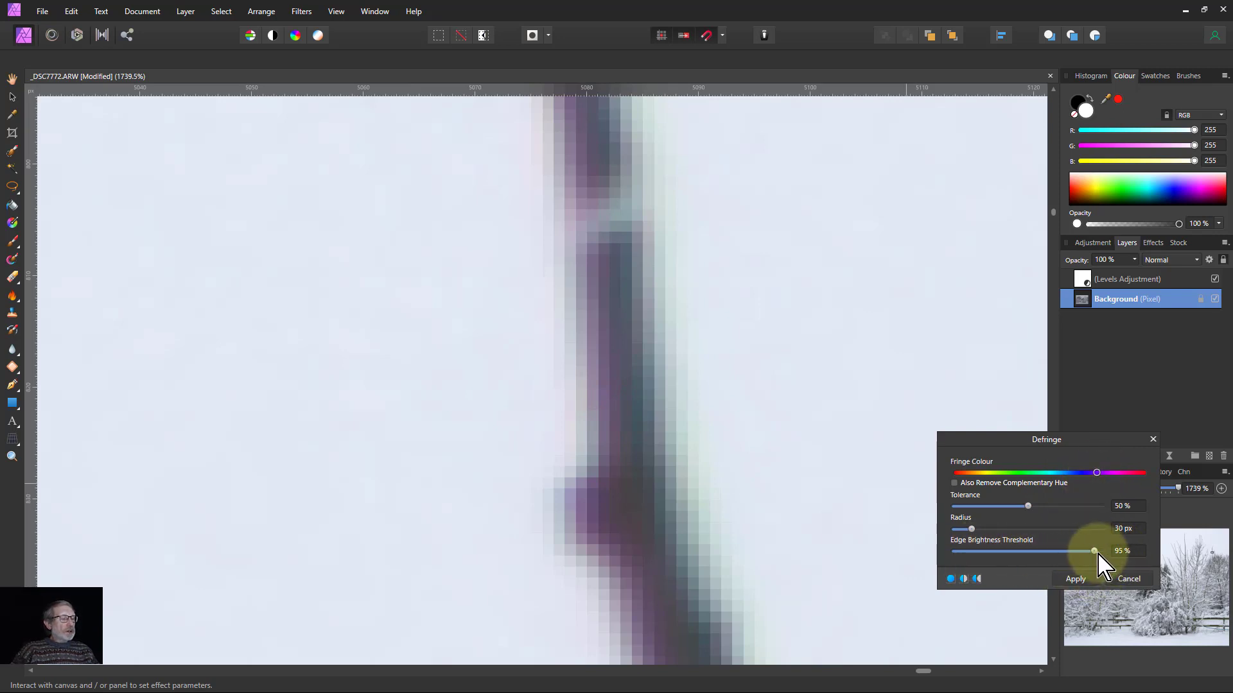
left_click_drag(1094, 551, 1070, 551)
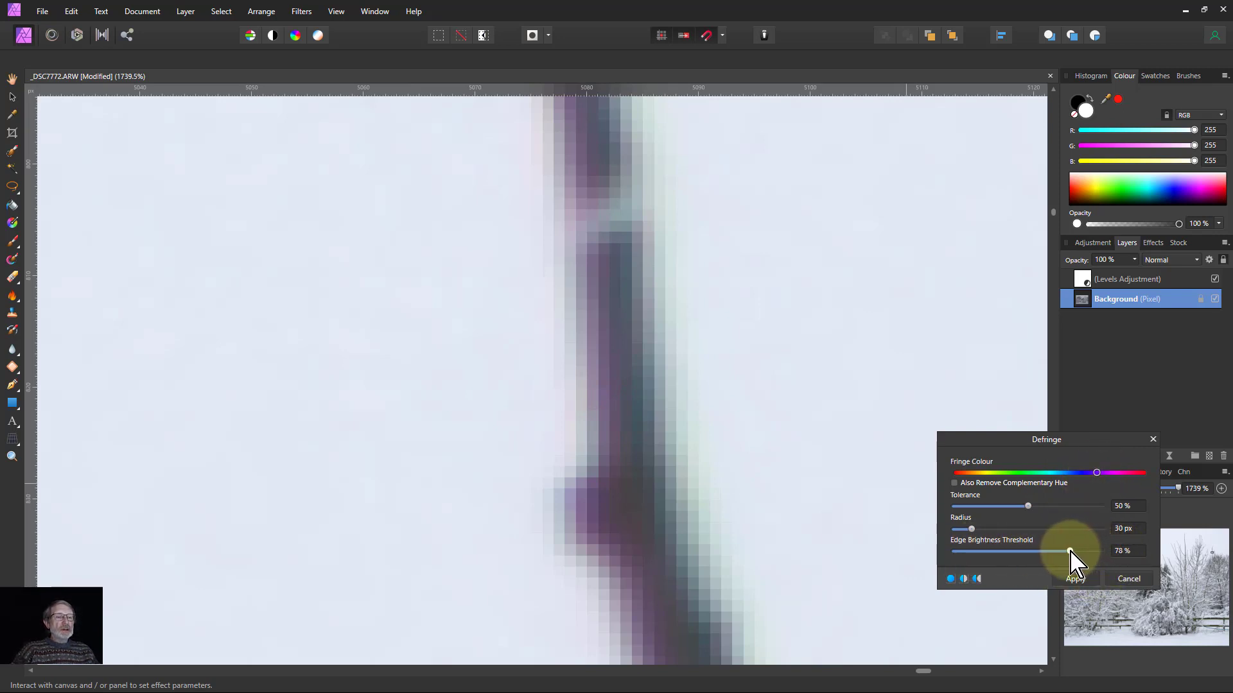
left_click_drag(1071, 551, 1045, 551)
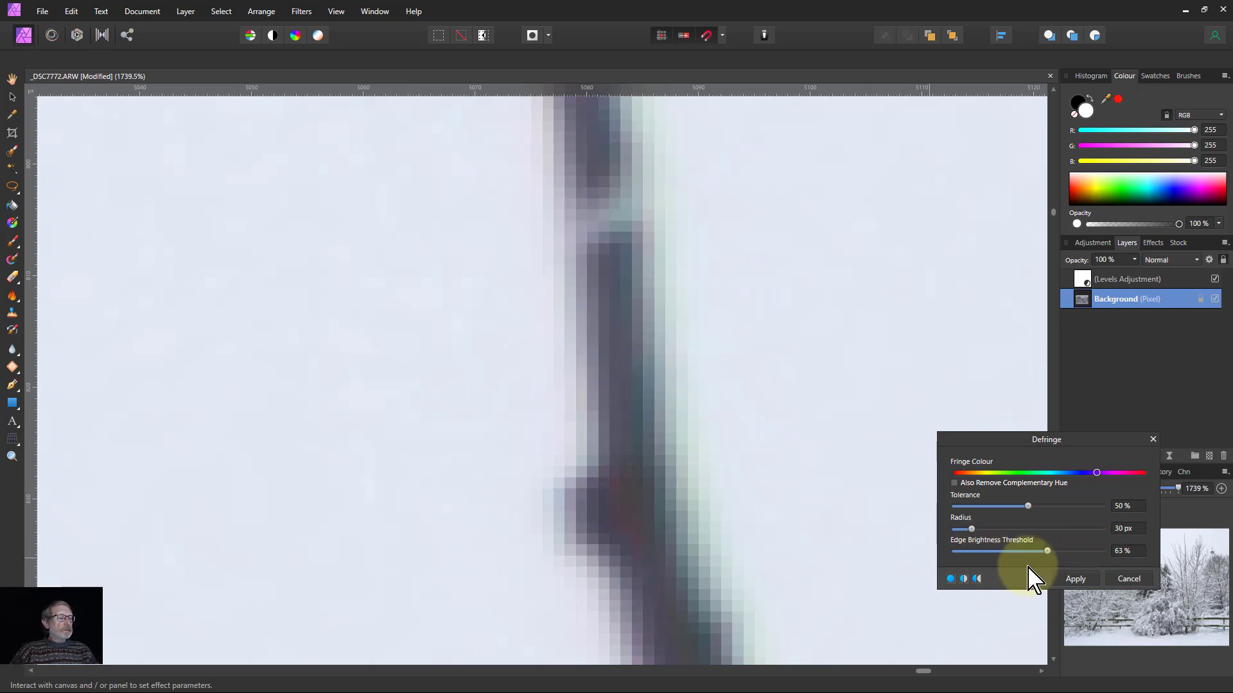
left_click(1076, 578)
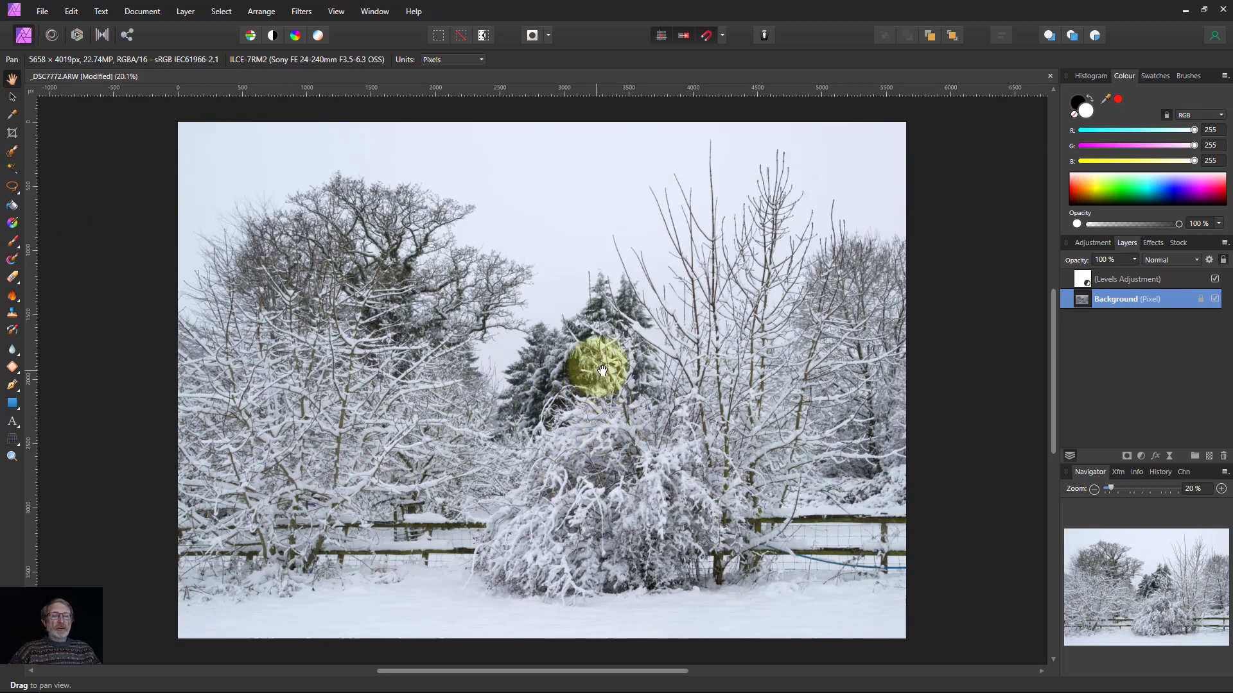
mouse_move(527, 248)
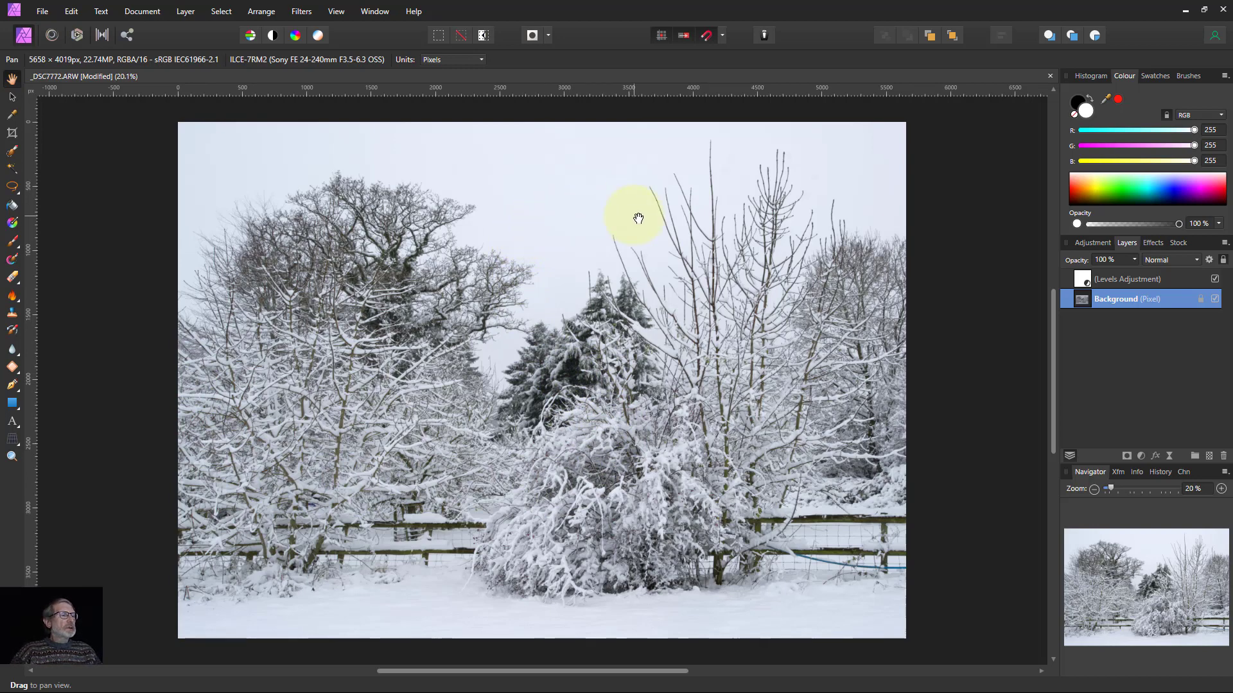
mouse_move(1020, 439)
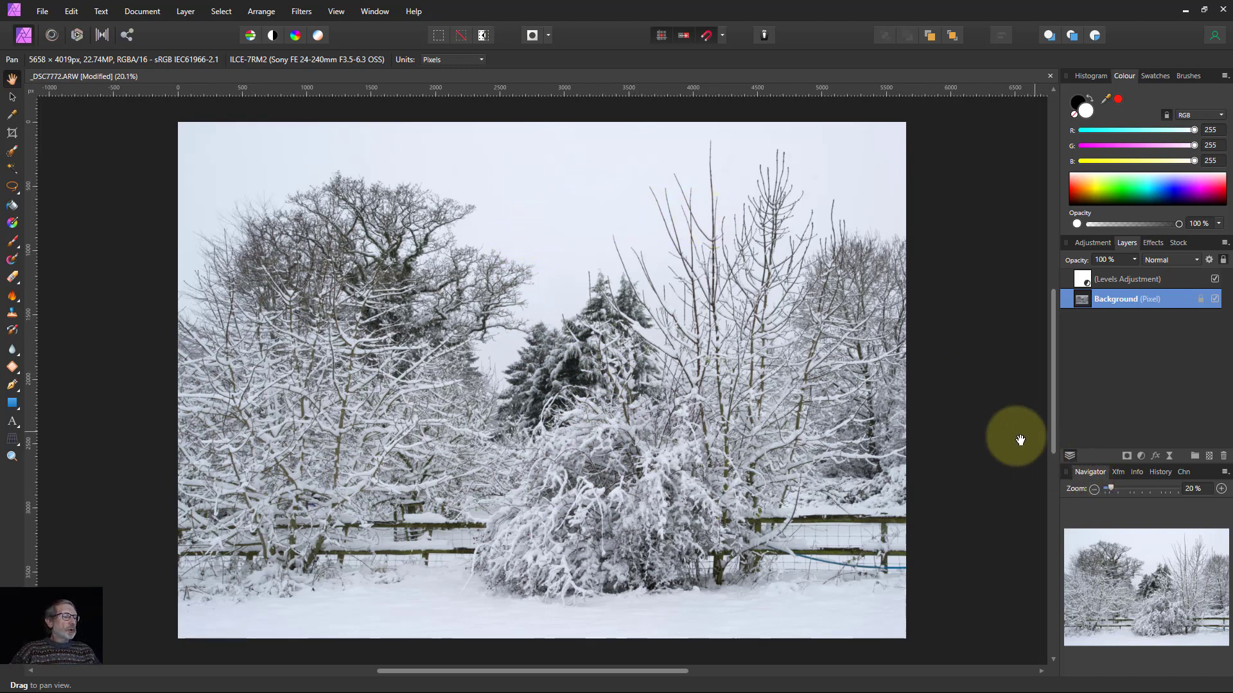
Step: Show the Info panel to read the sky colour at R 233, G 239, B 249
left_click(336, 11)
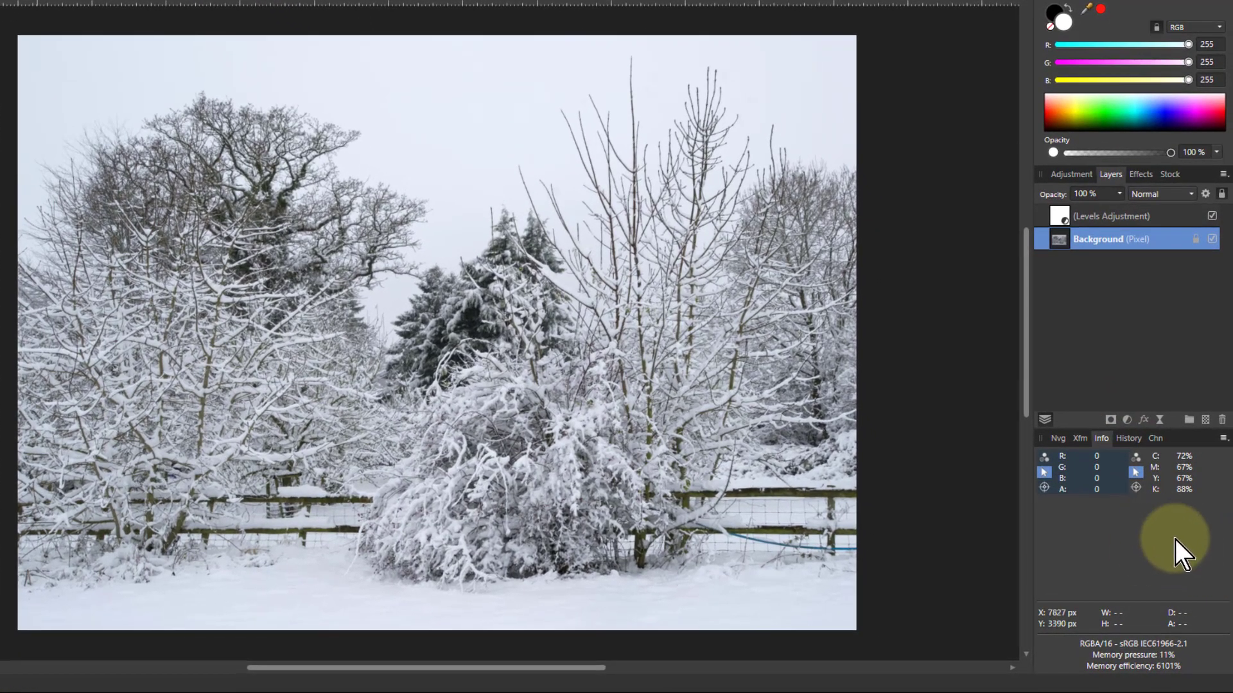
mouse_move(1046, 503)
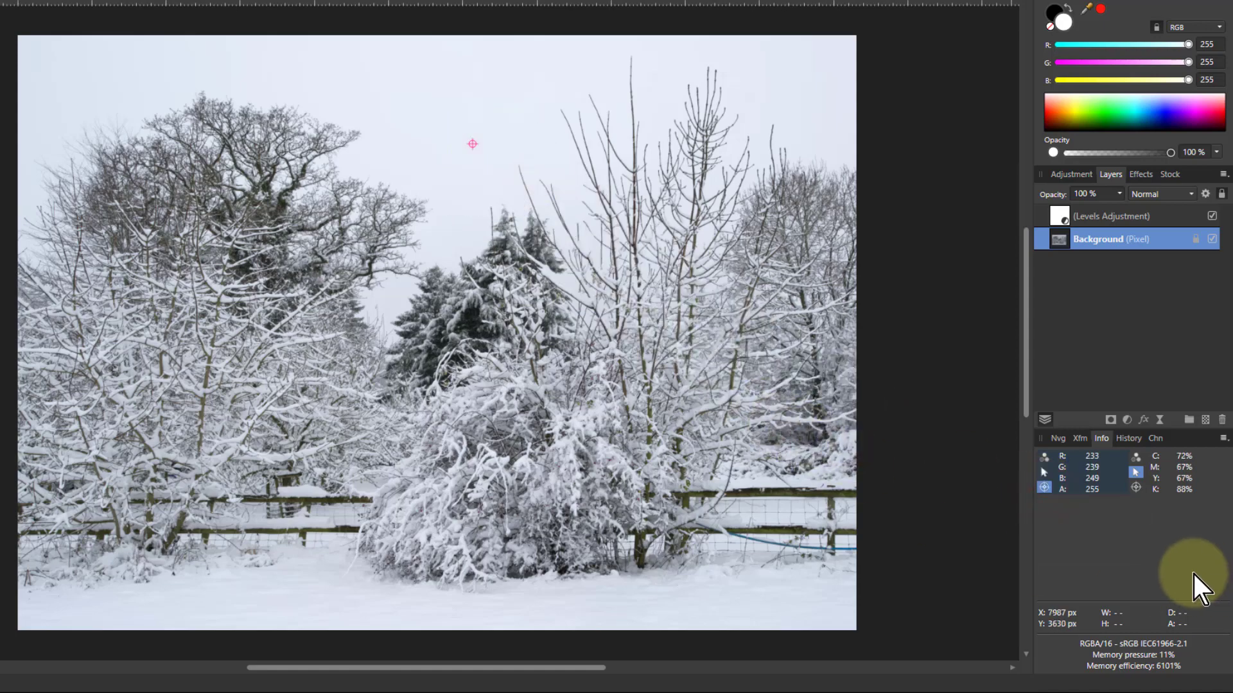
mouse_move(1066, 475)
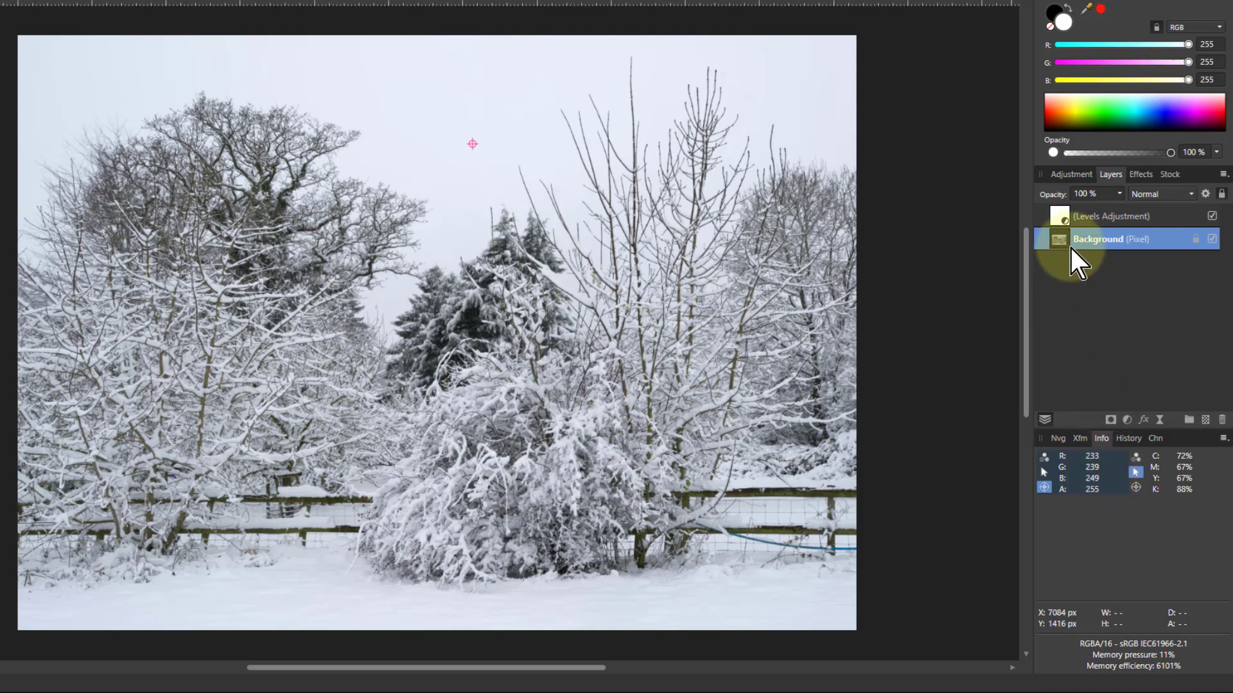
Step: Add a Channel Mixer adjustment with red output raised to 103%
left_click(1127, 420)
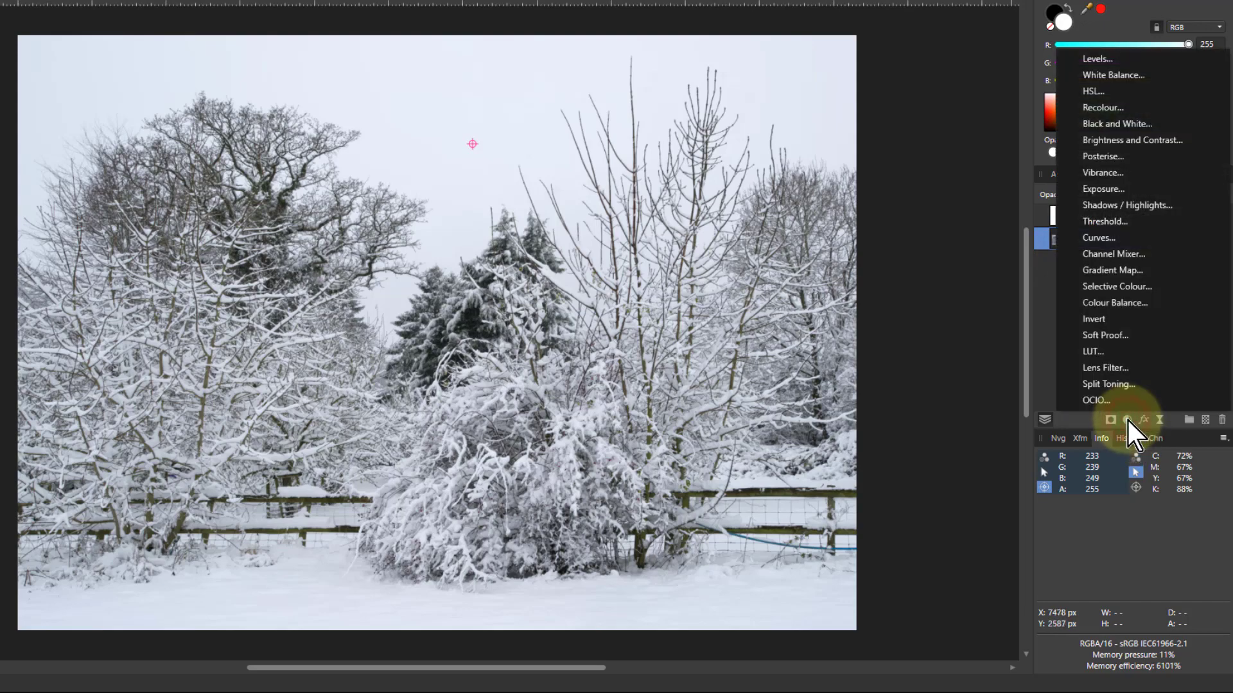
mouse_move(1113, 253)
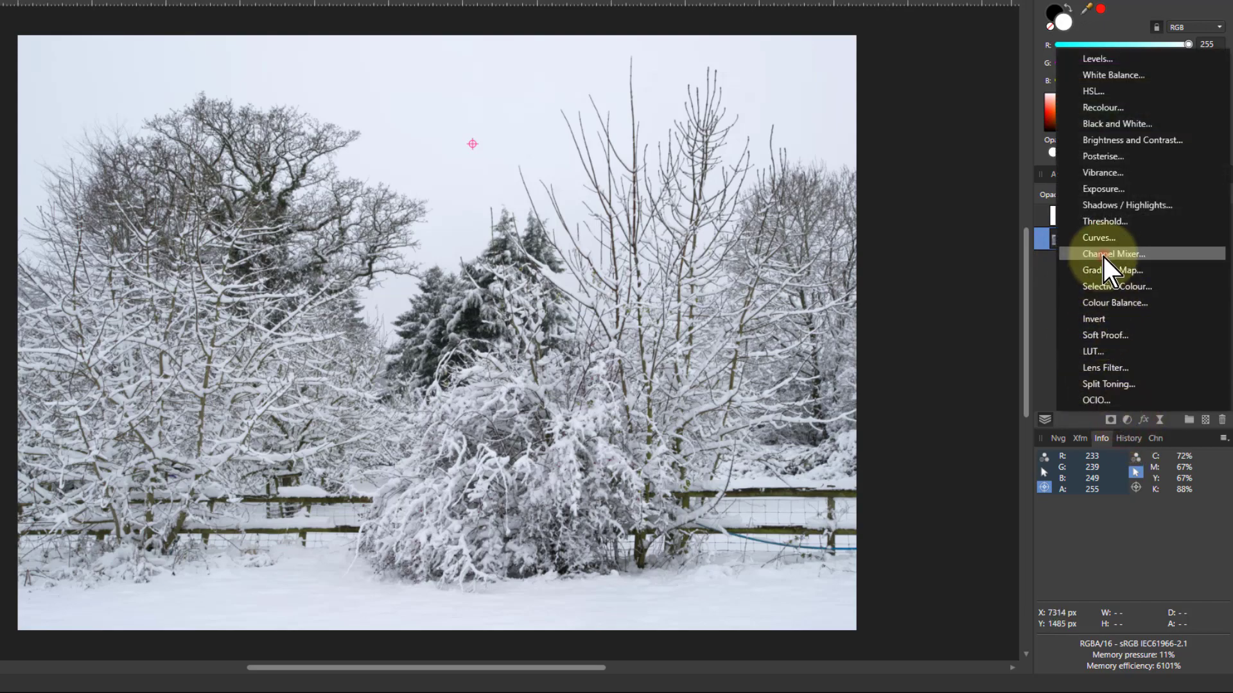
left_click(1112, 253)
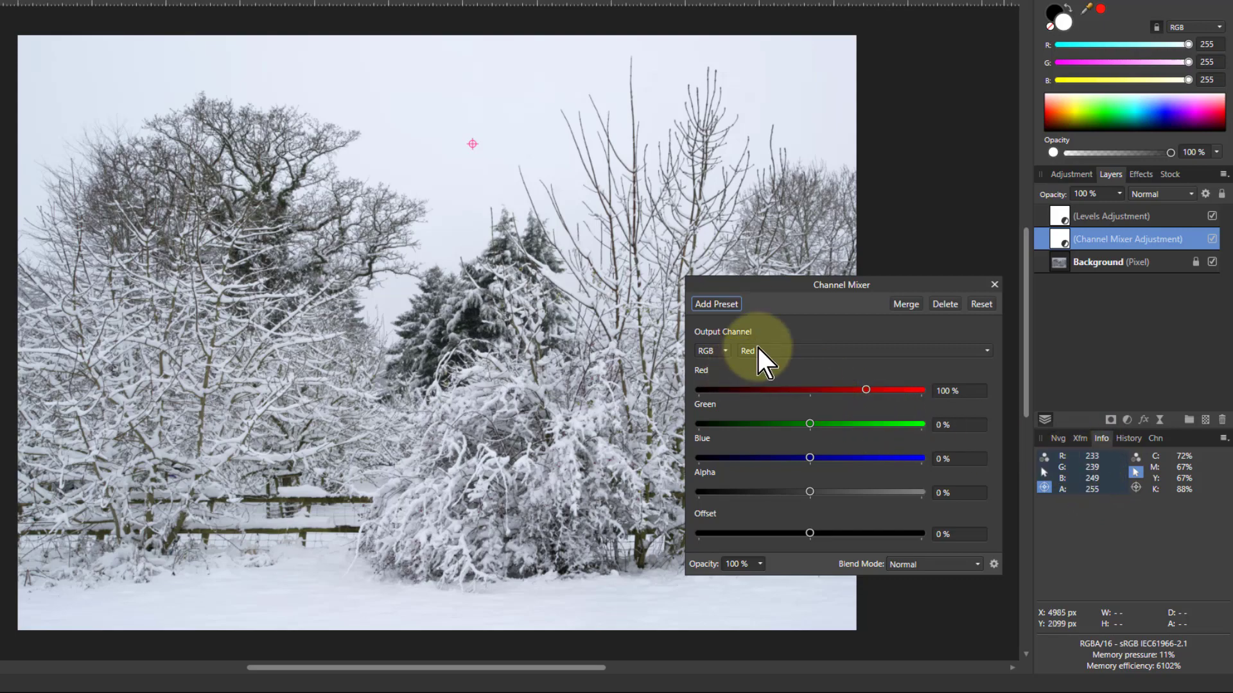
mouse_move(866, 393)
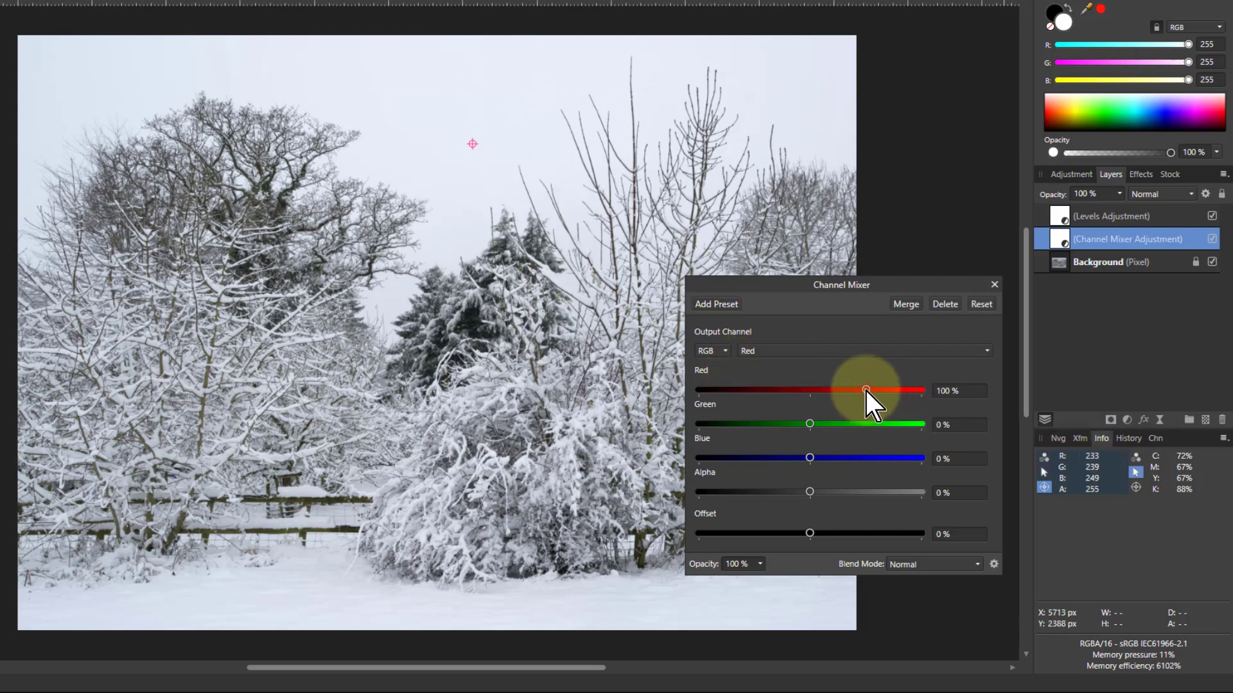
left_click_drag(864, 390, 868, 391)
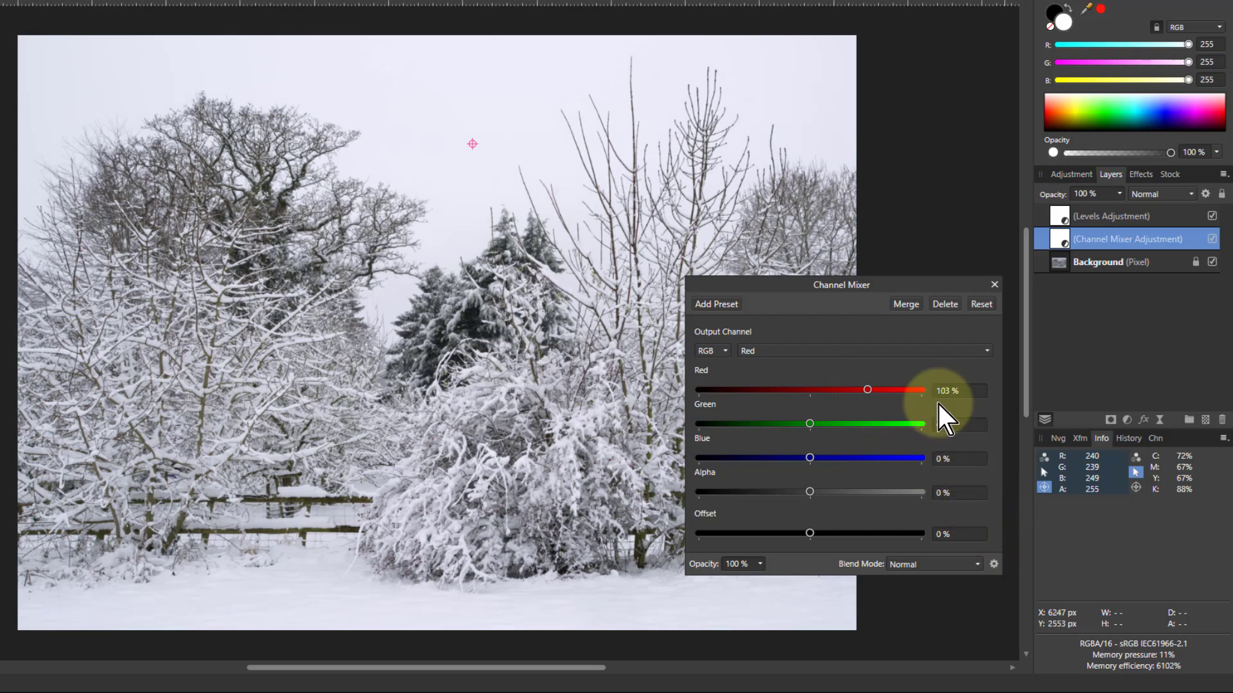
mouse_move(1006, 511)
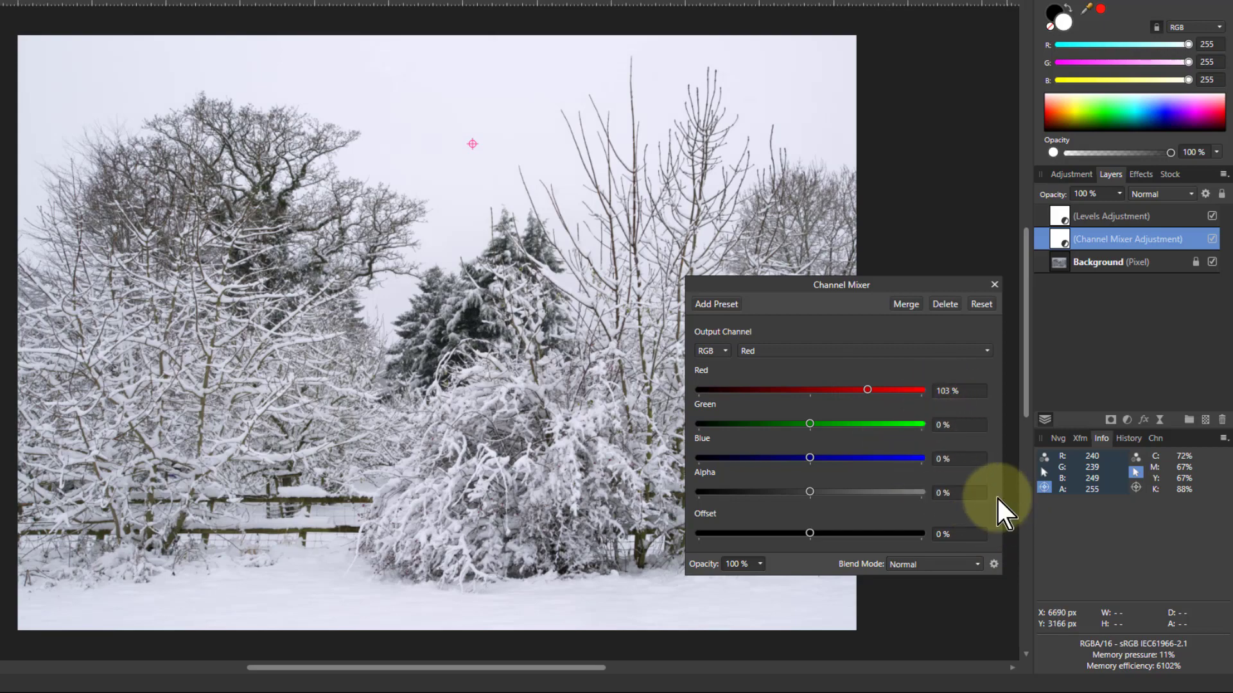
Step: Lower the blue output channel to about 96% to neutralise the sky, then close the settings
left_click(864, 350)
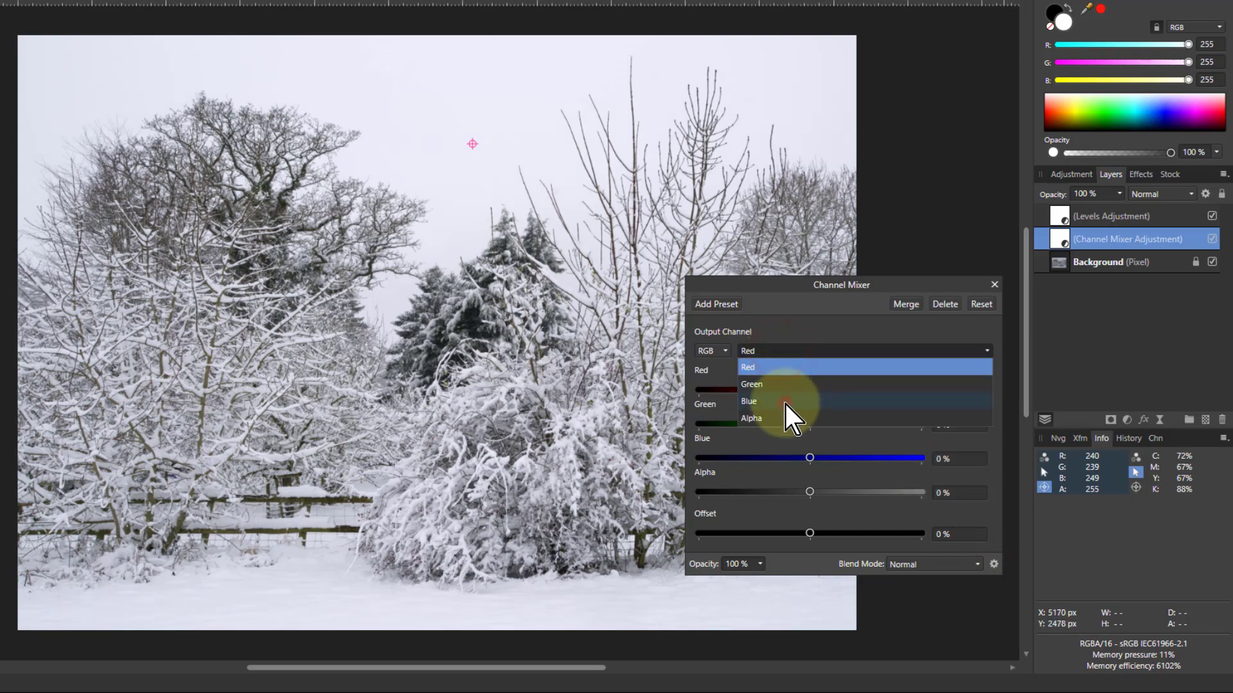
left_click(749, 401)
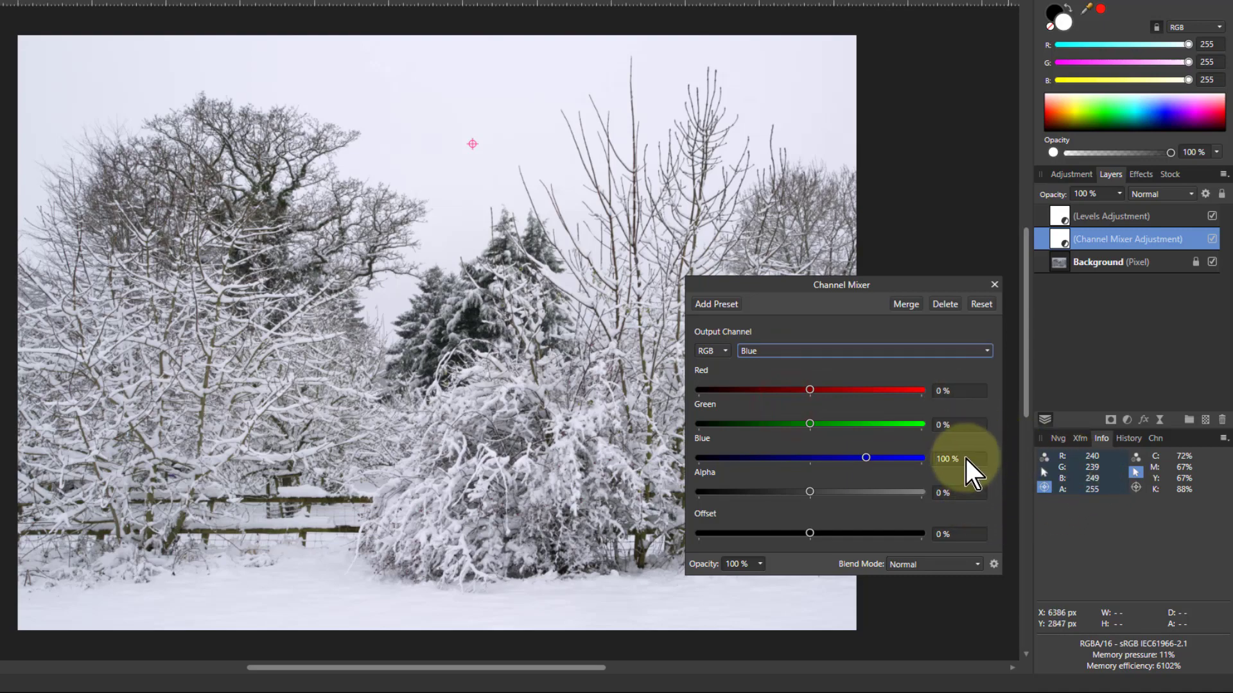
left_click_drag(865, 457, 864, 457)
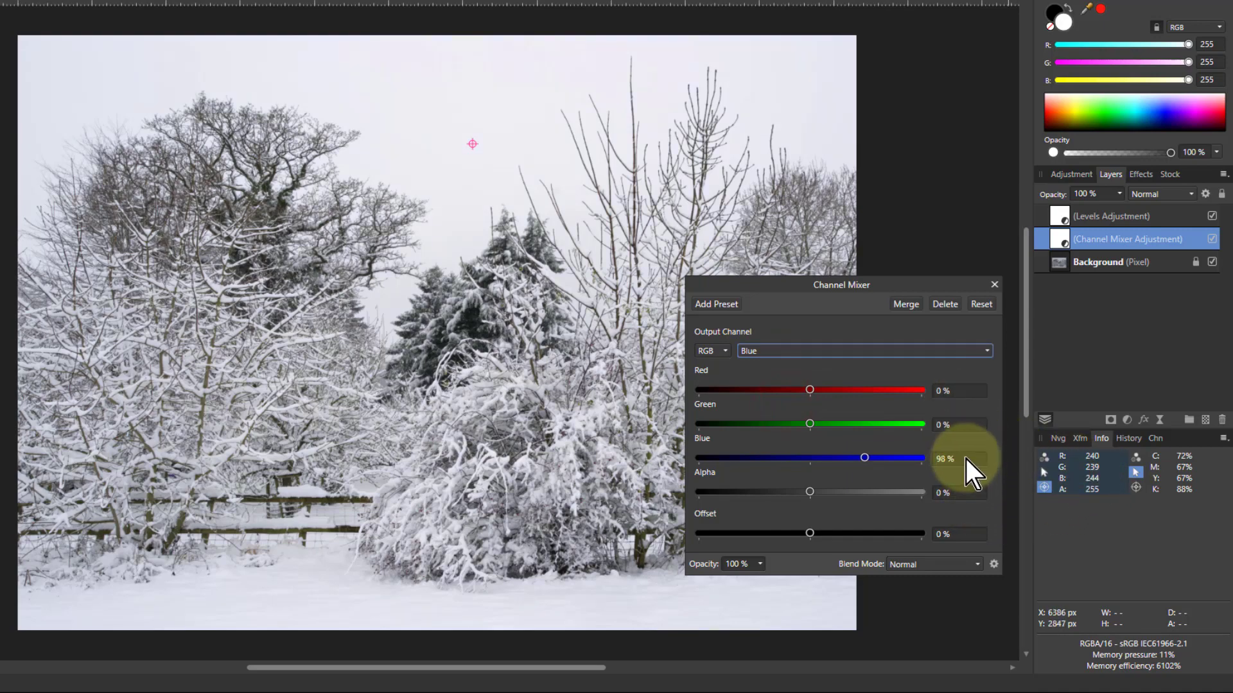
left_click_drag(864, 457, 863, 457)
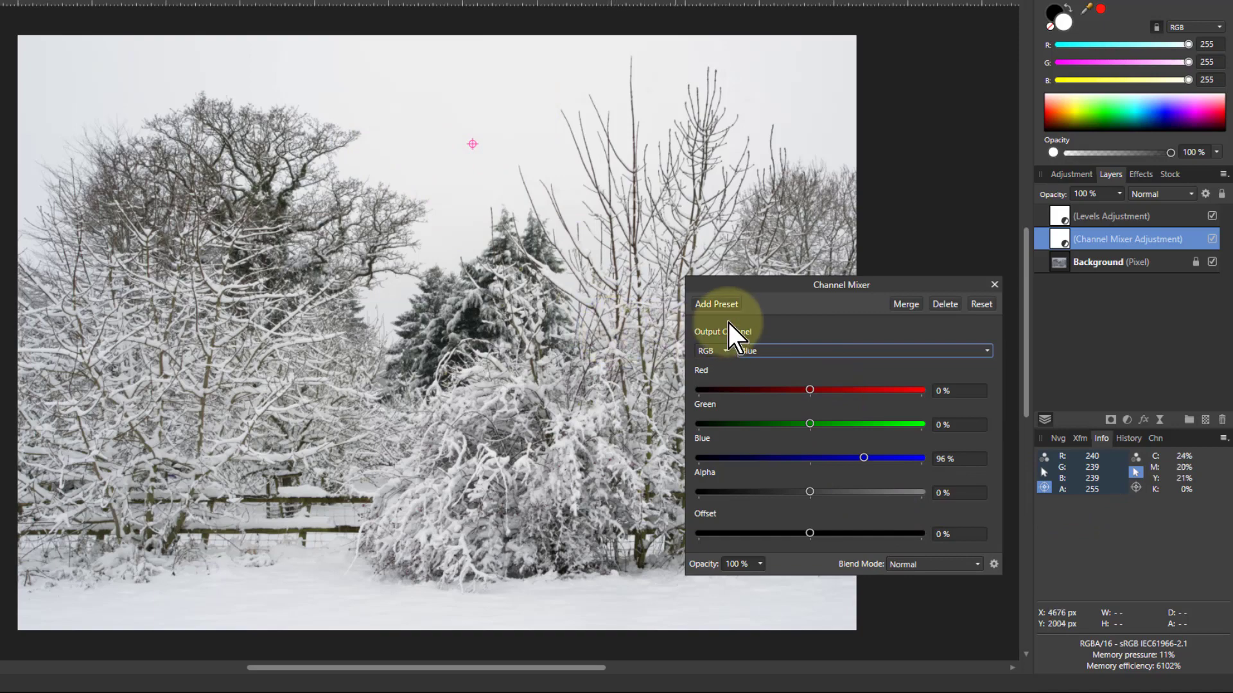
mouse_move(983, 304)
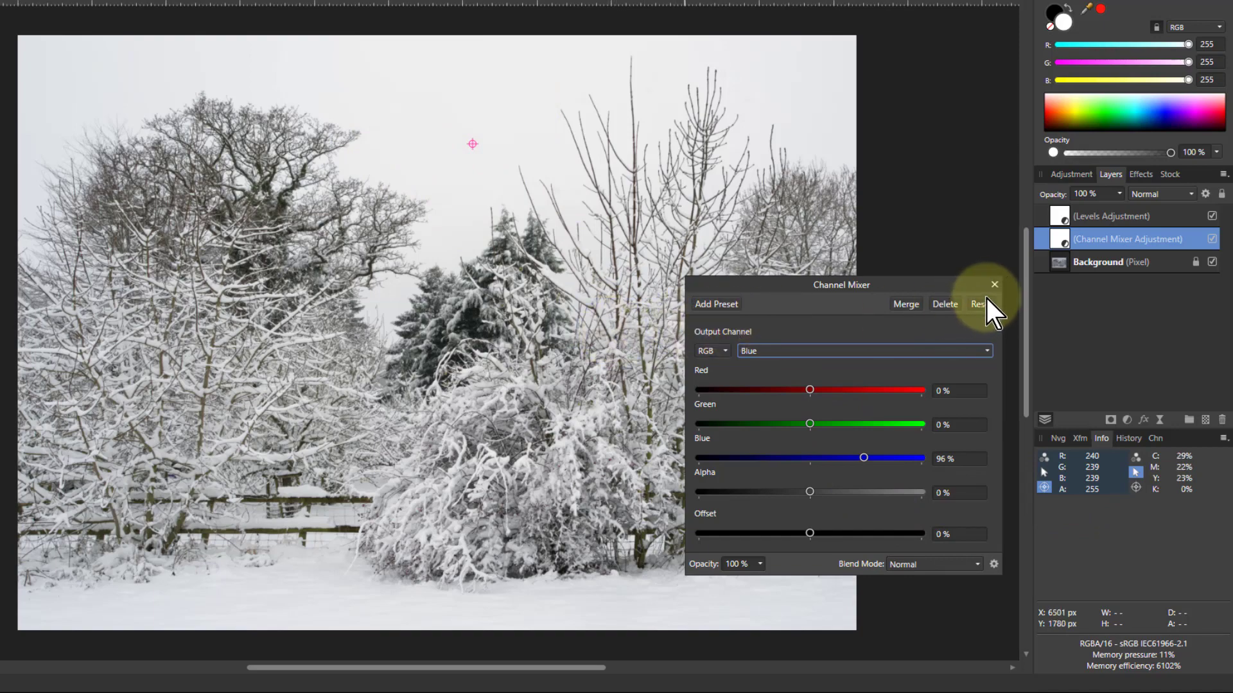
left_click(994, 283)
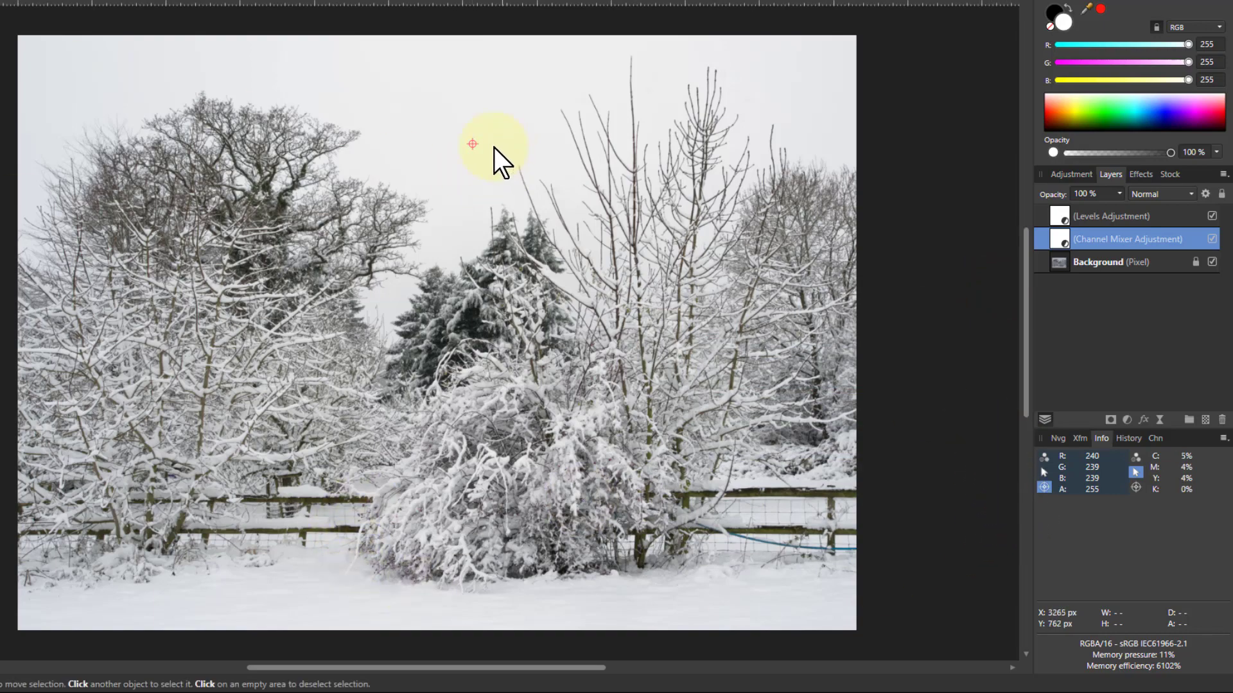
Step: Make the Background pixel layer active and zoom in close on the bare twigs against the sky
left_click_drag(471, 144, 362, 590)
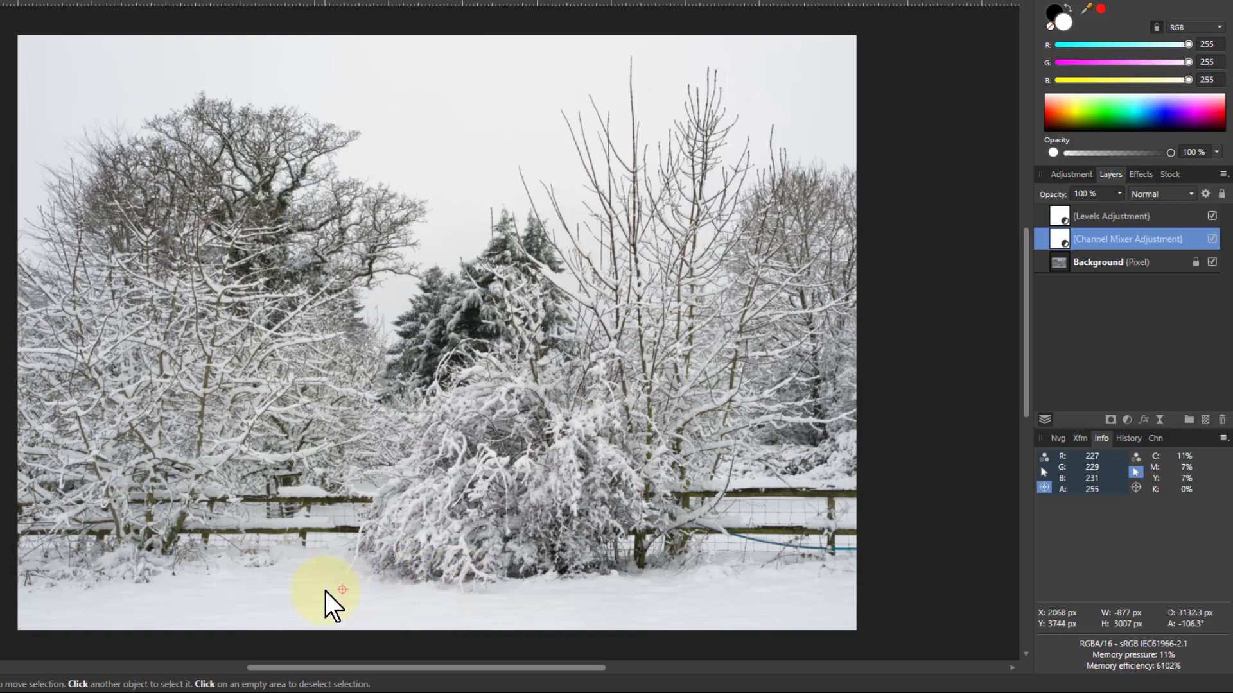
left_click(1111, 262)
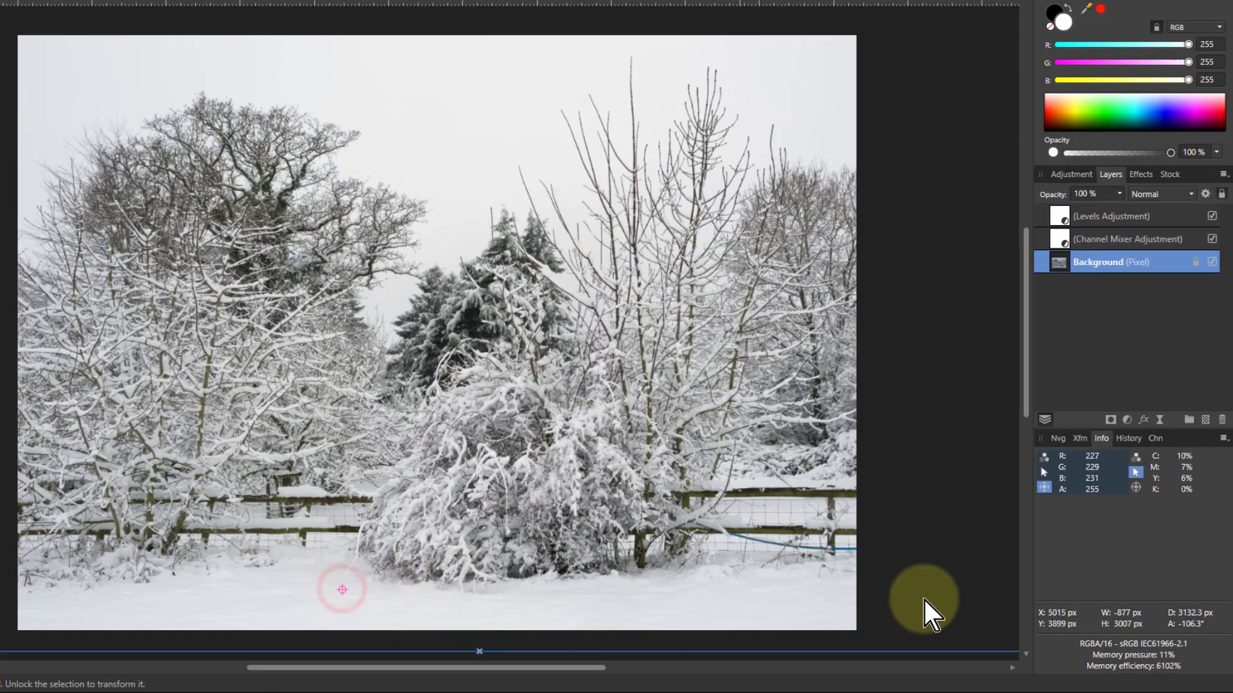
mouse_move(1102, 594)
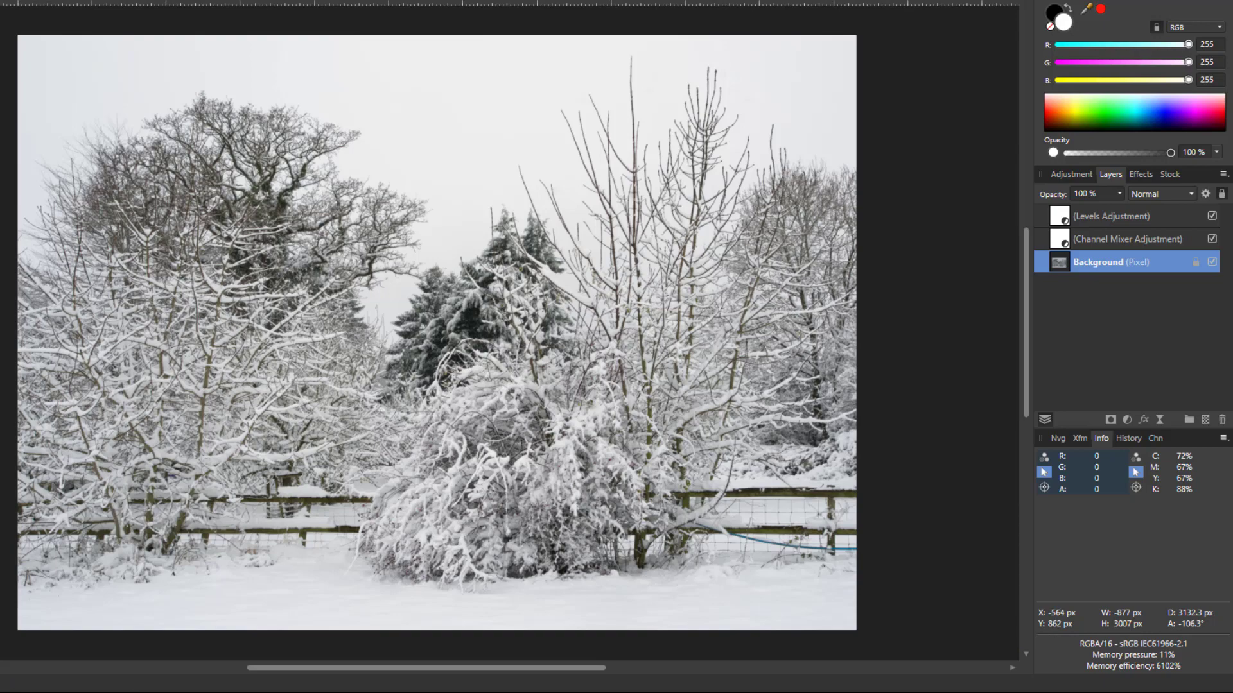
left_click(270, 168)
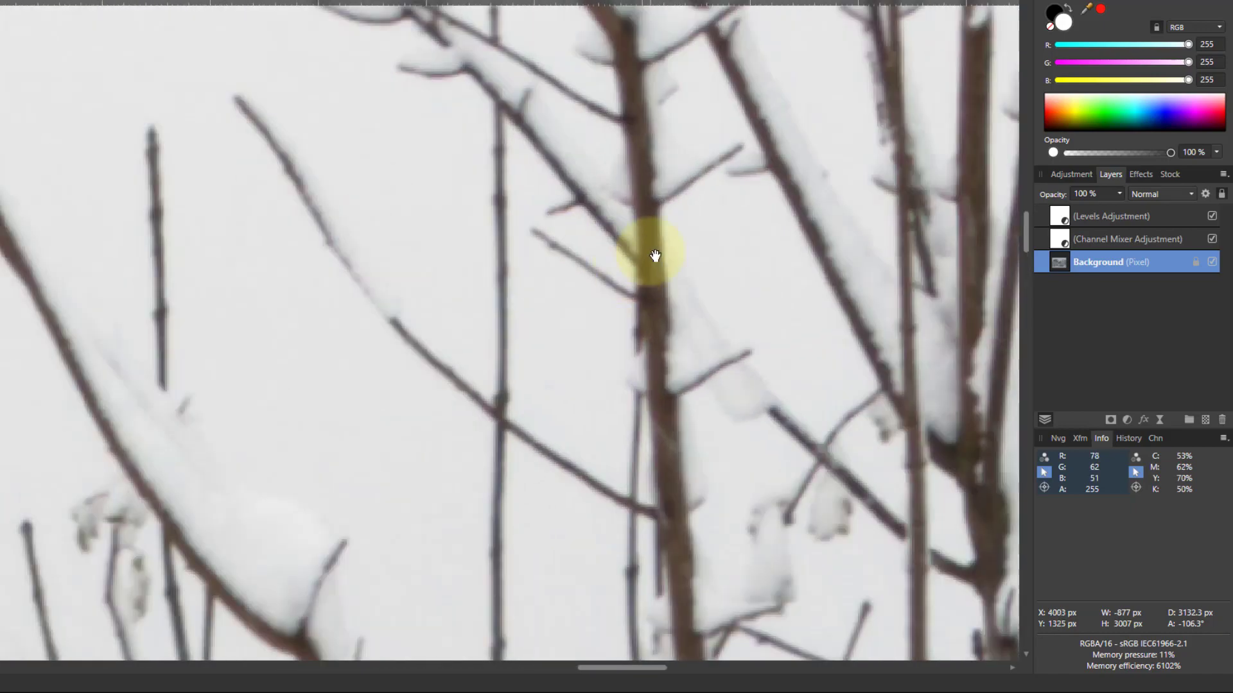
Step: Add a live High Pass filter layer blended as Linear Light
left_click(1112, 216)
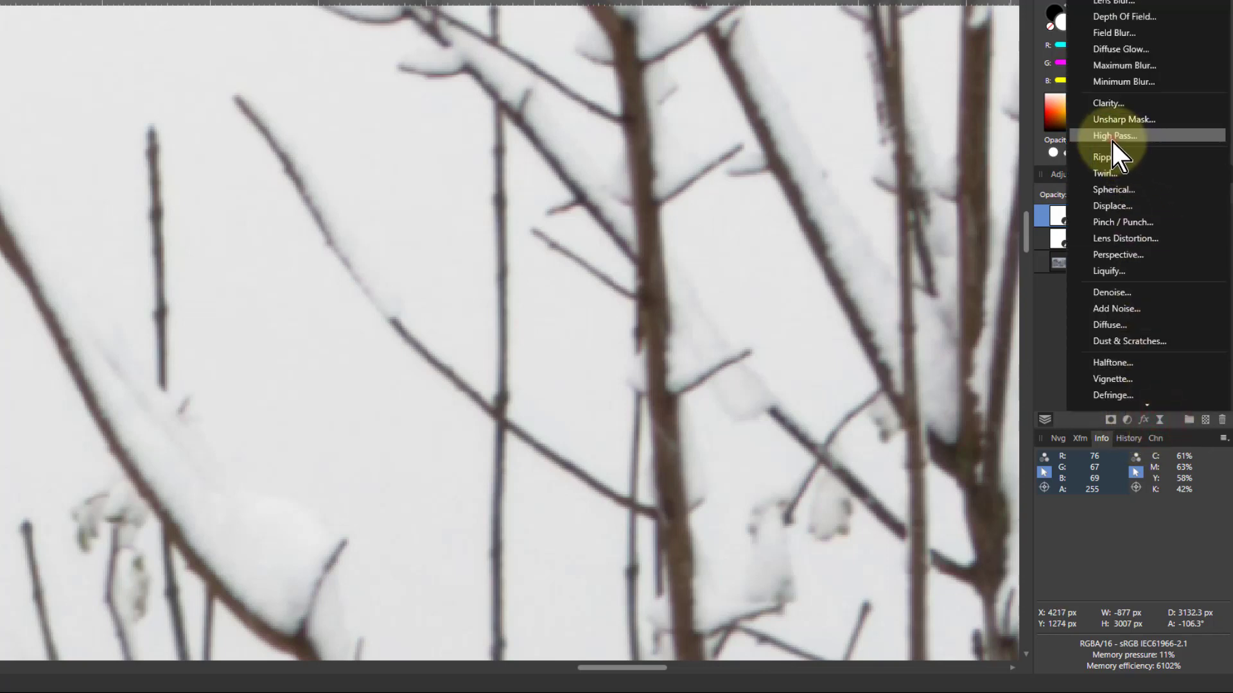
left_click(1115, 136)
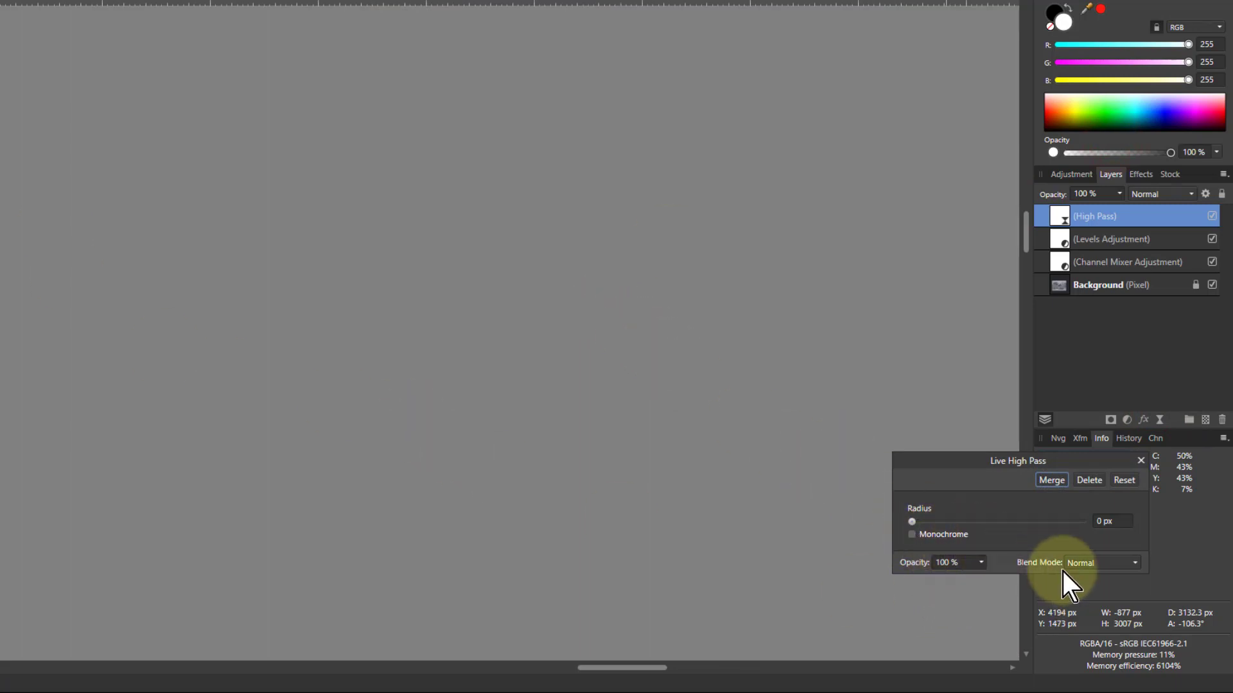
left_click(1101, 562)
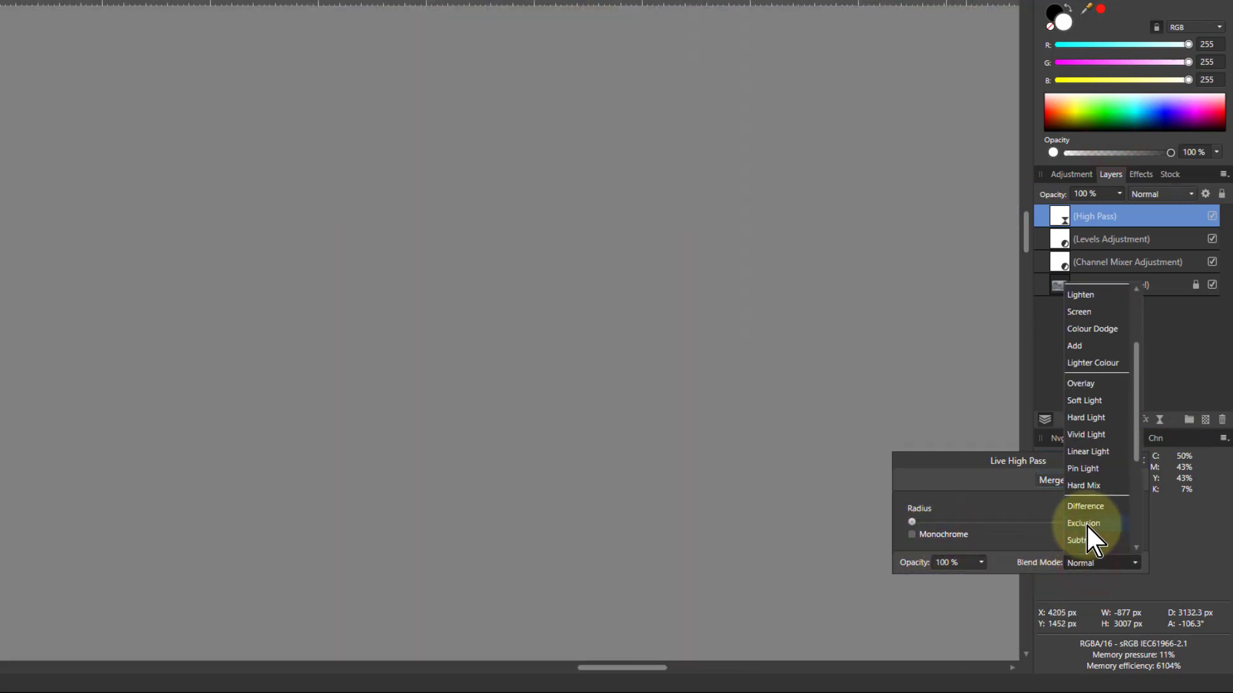
left_click(1088, 452)
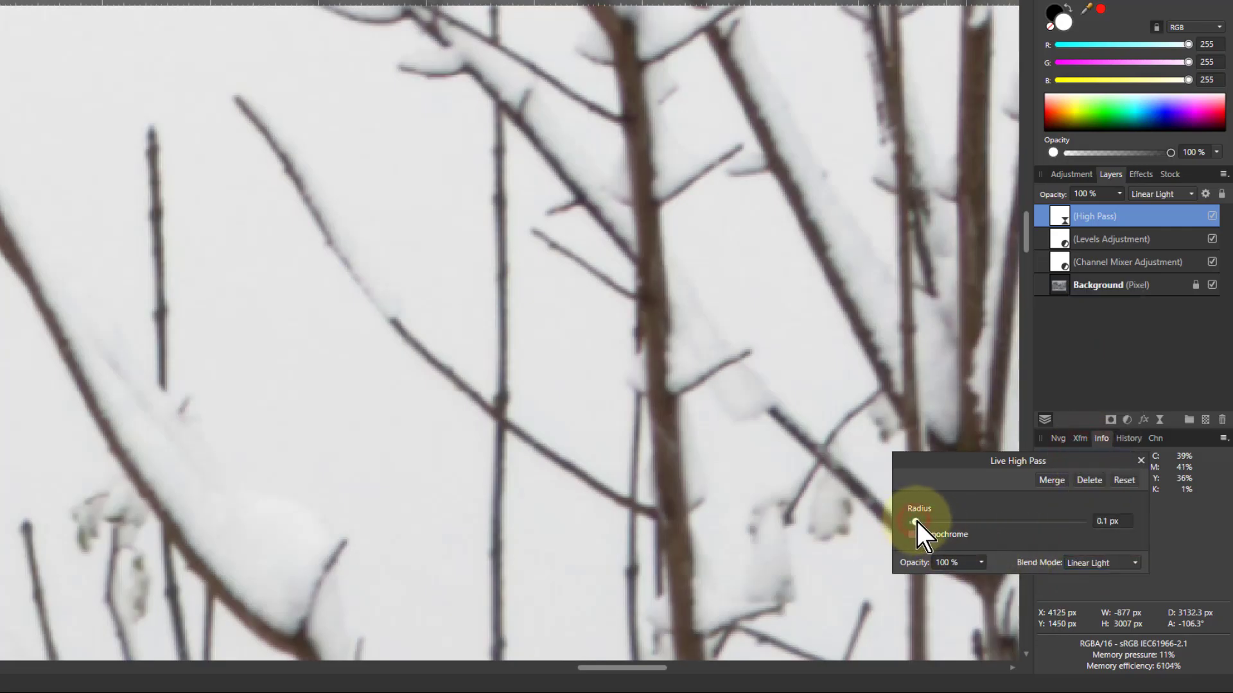
Step: Set the high pass radius to about 0.5 px and pan across other twigs to check the sharpening
left_click_drag(912, 521, 919, 522)
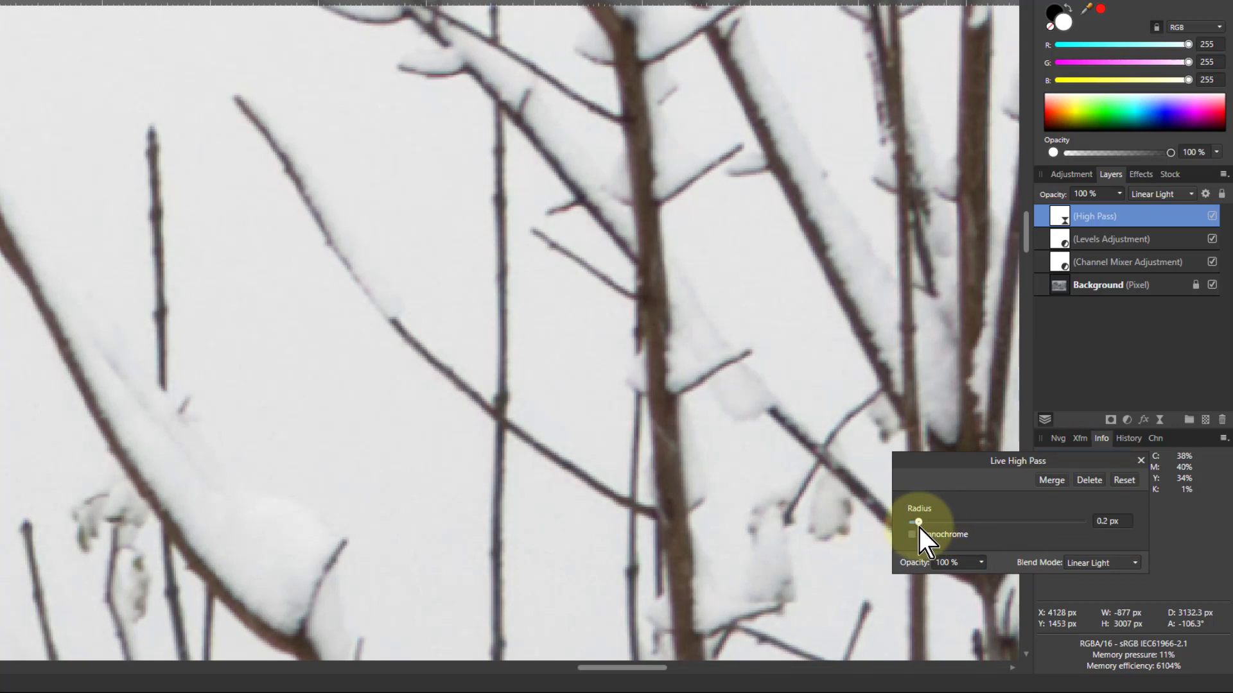
left_click_drag(918, 522, 929, 523)
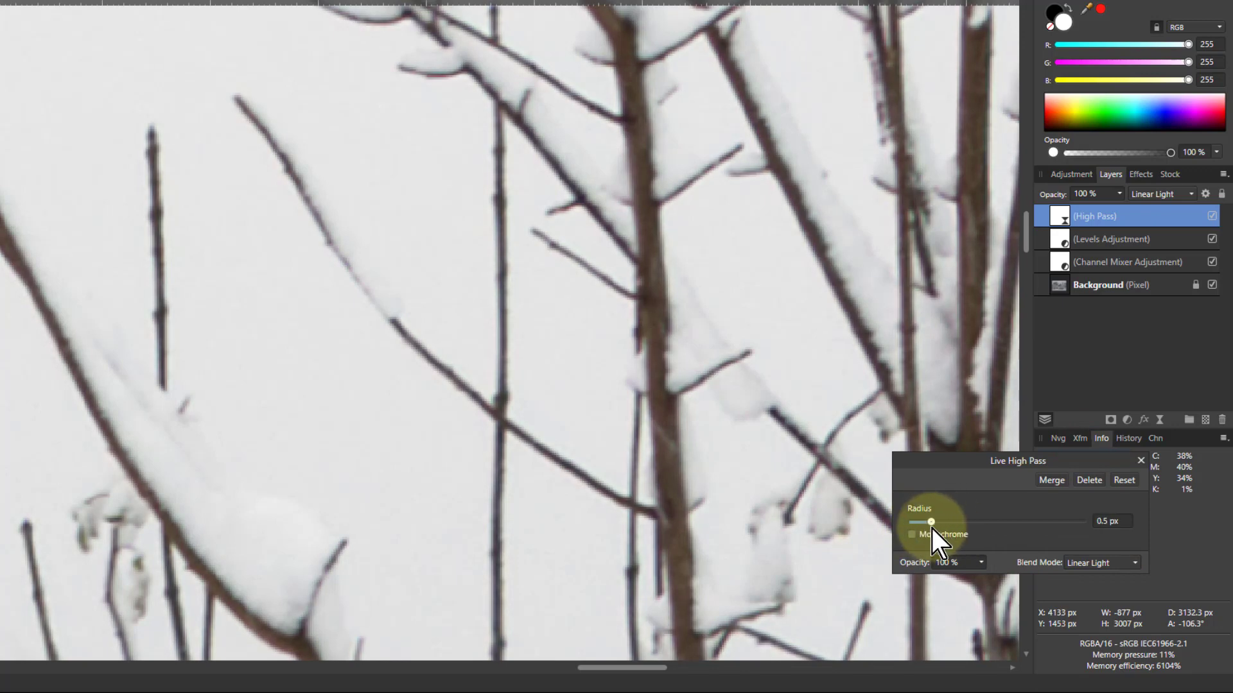
left_click_drag(930, 522, 946, 523)
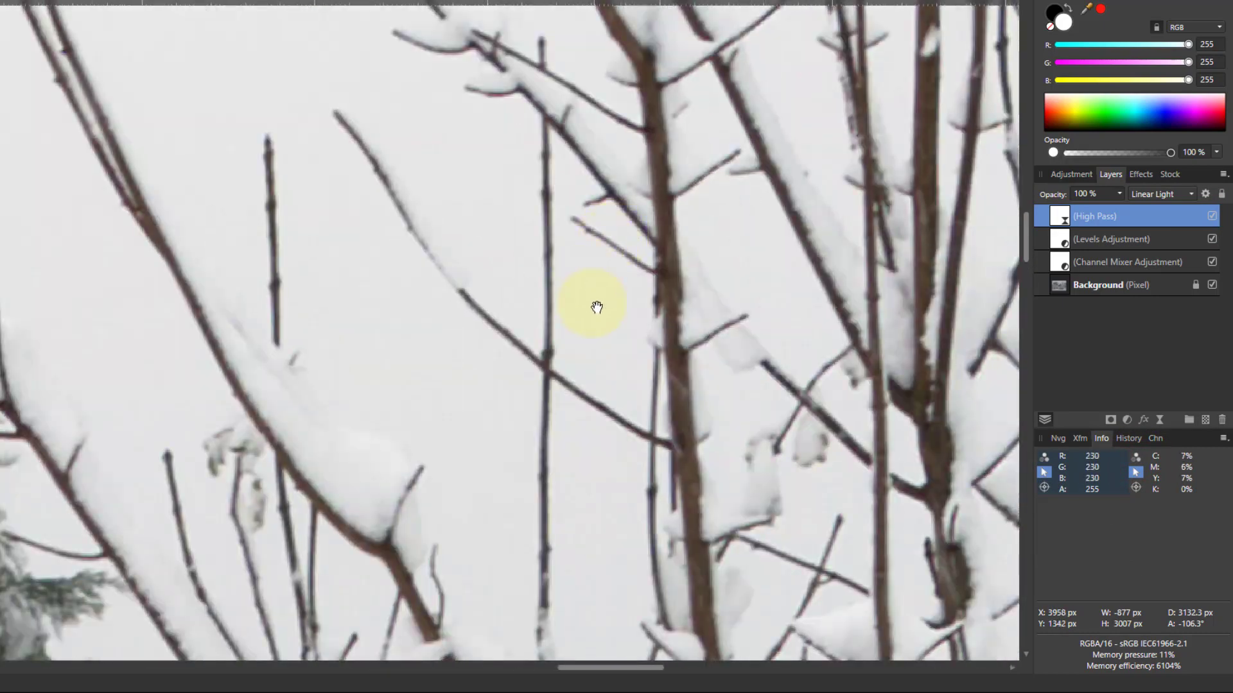
left_click_drag(595, 307, 604, 470)
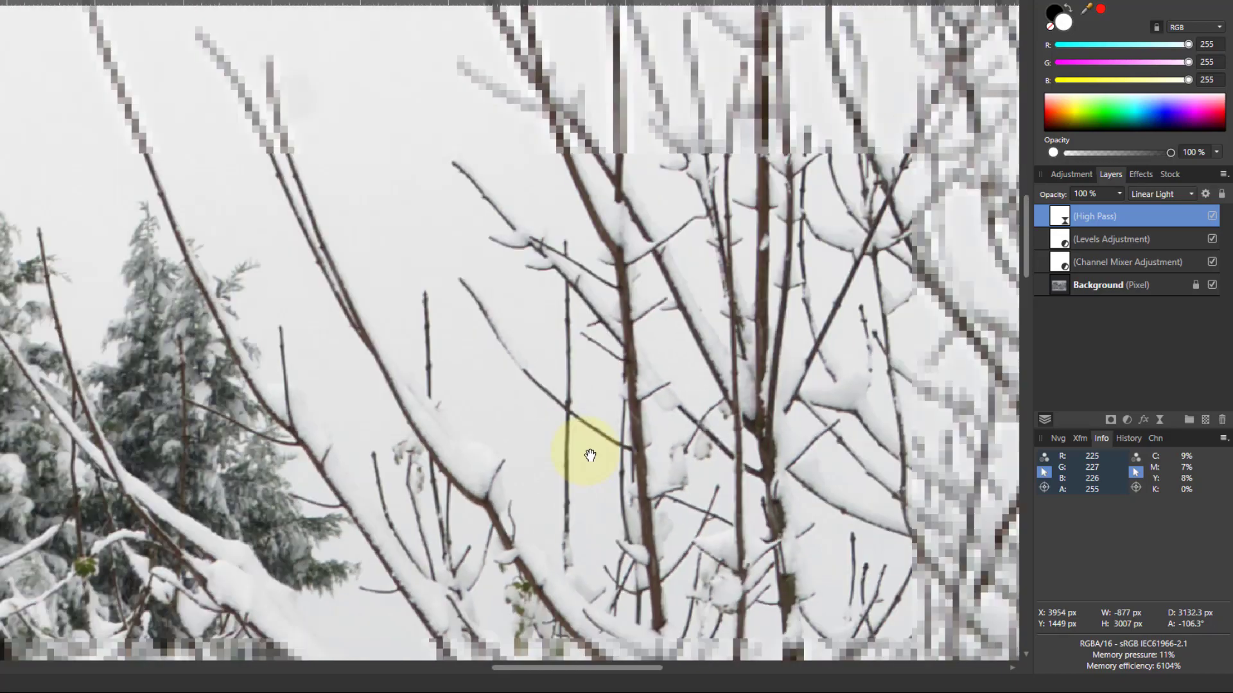
left_click_drag(589, 454, 313, 402)
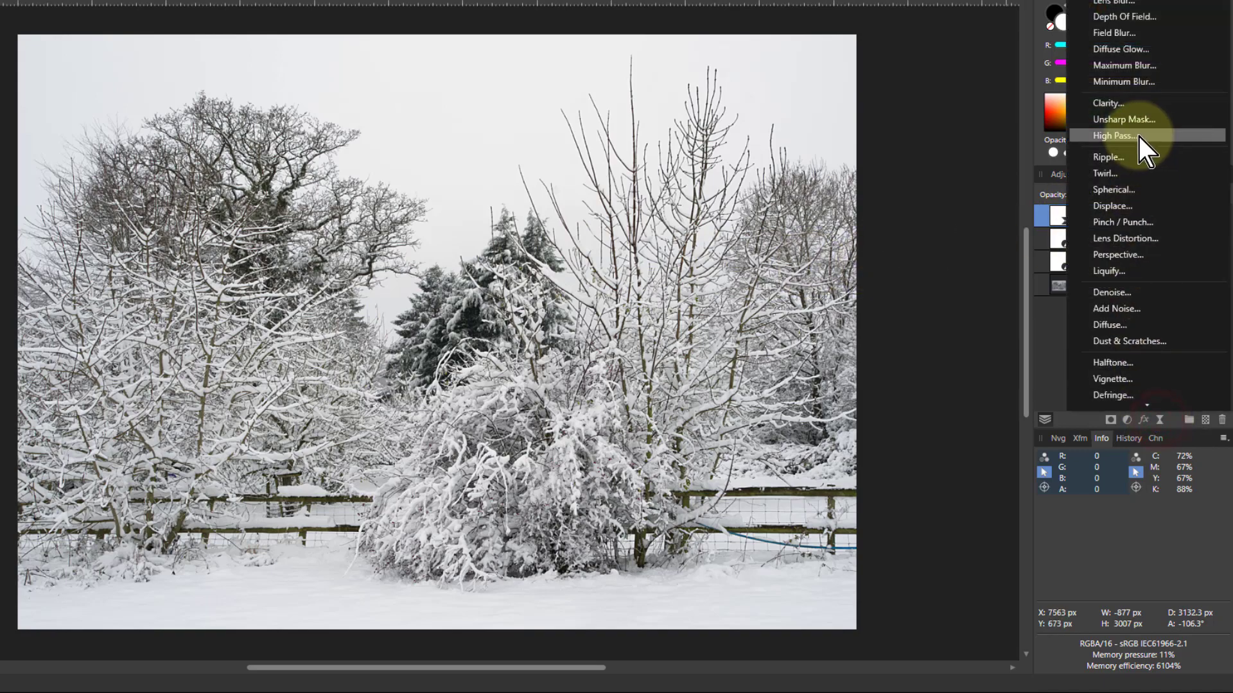
Step: Add a live Unsharp Mask layer with radius 0.9 px and factor about 1.3, then close its settings
left_click(1123, 118)
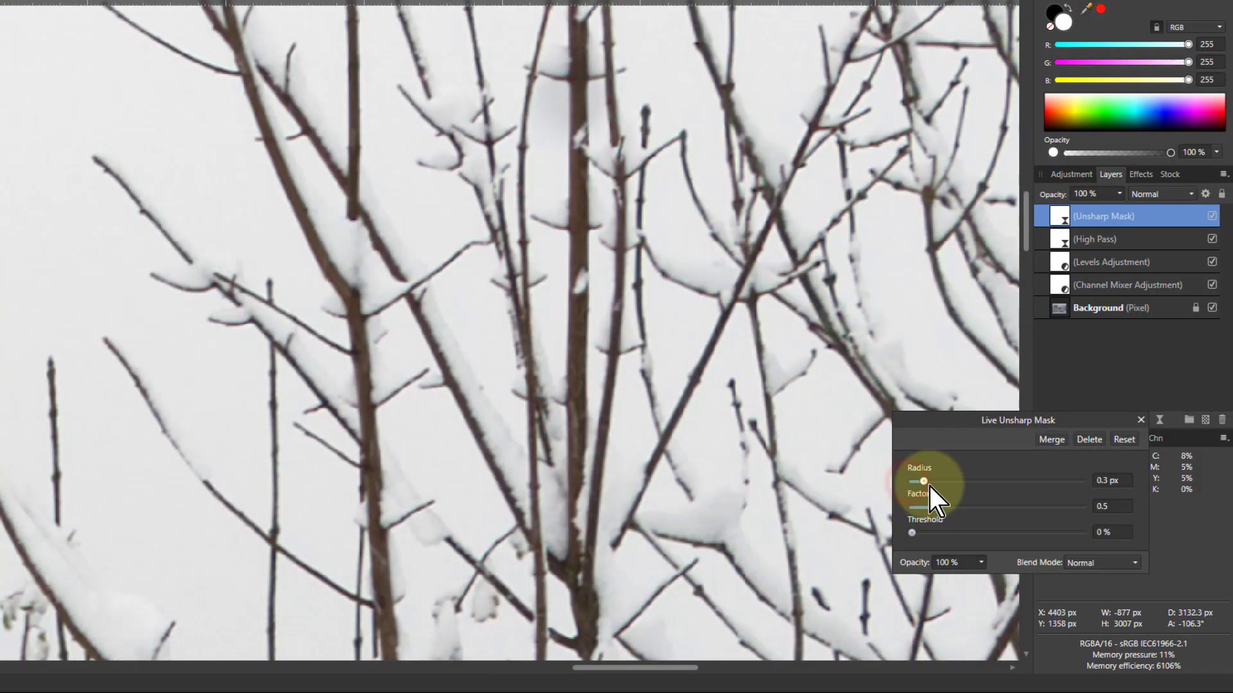
left_click_drag(924, 482, 942, 482)
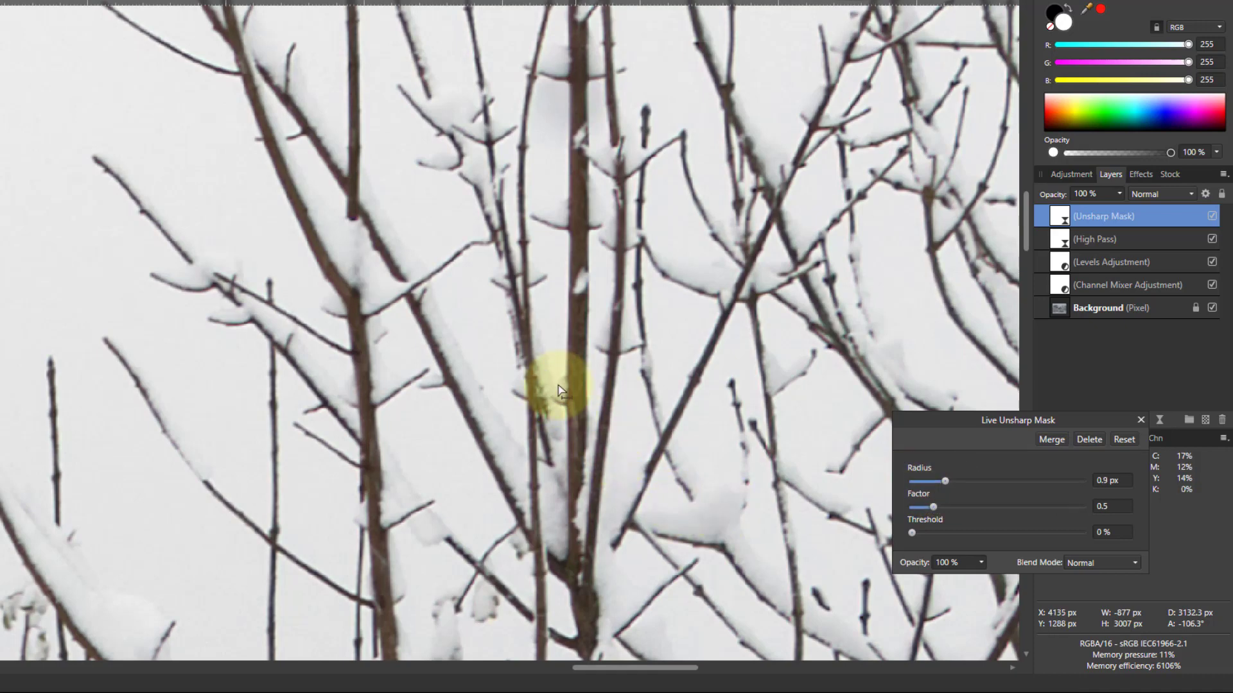
left_click_drag(936, 507, 936, 507)
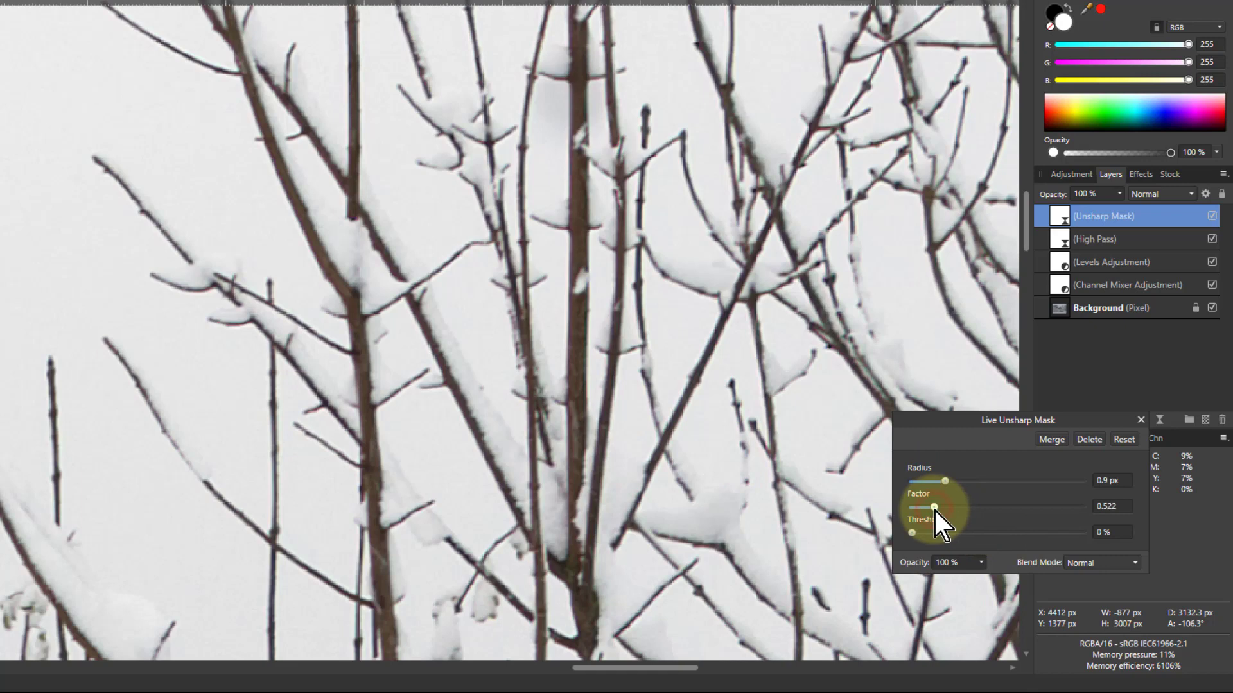
left_click_drag(934, 506, 1004, 506)
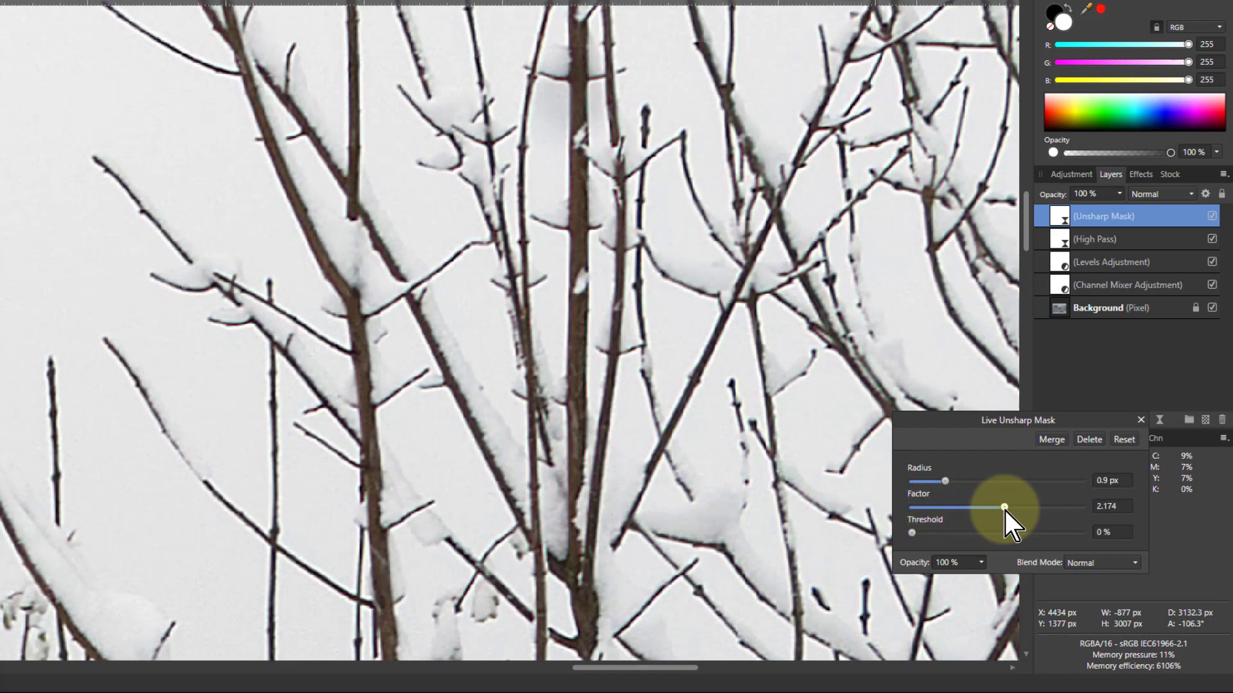
left_click_drag(1003, 508, 974, 507)
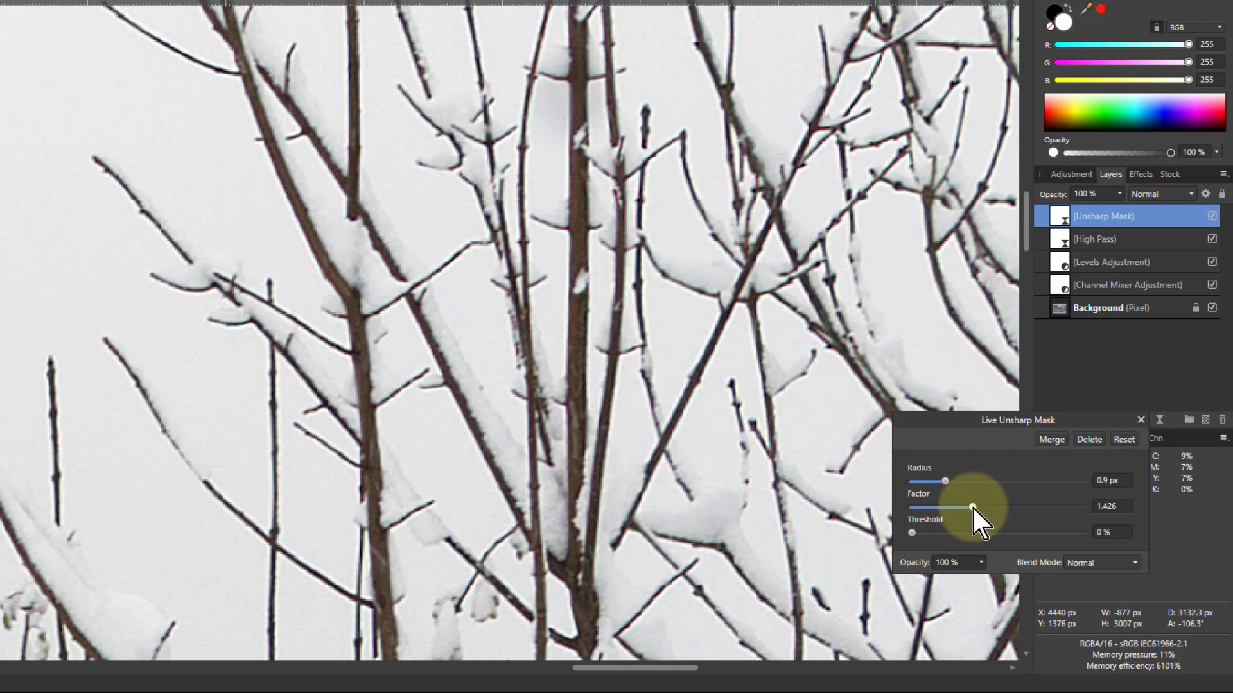
left_click_drag(972, 509, 967, 510)
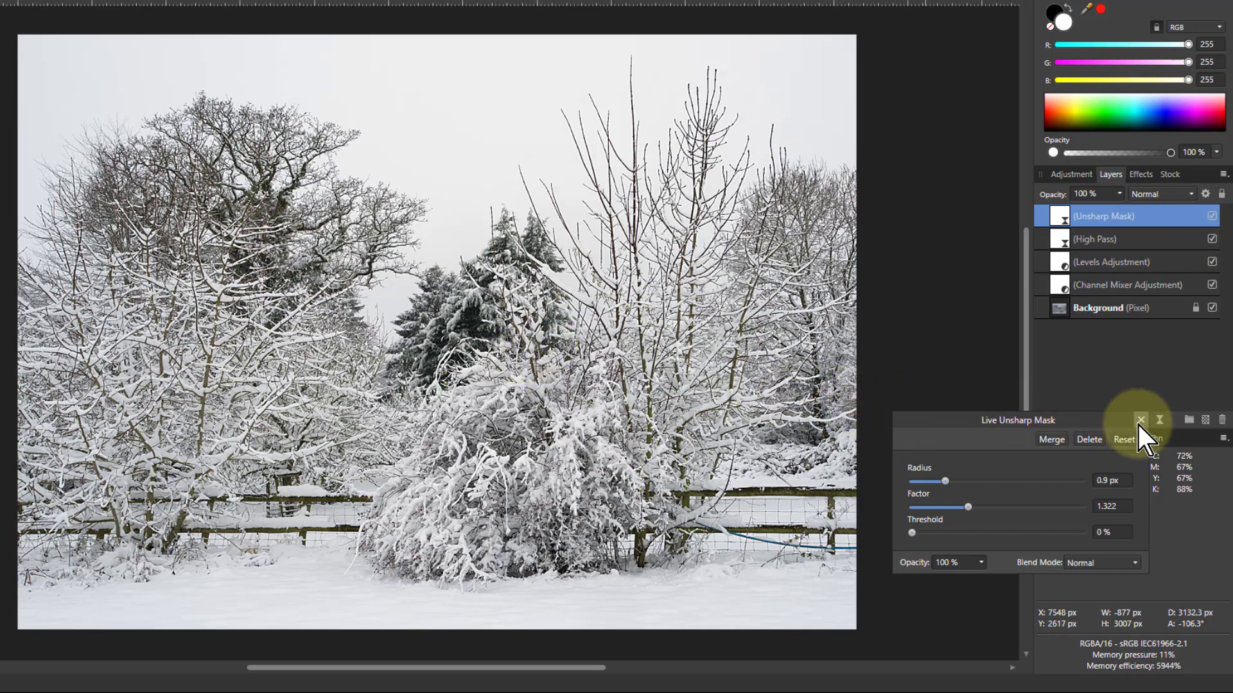
left_click(1140, 420)
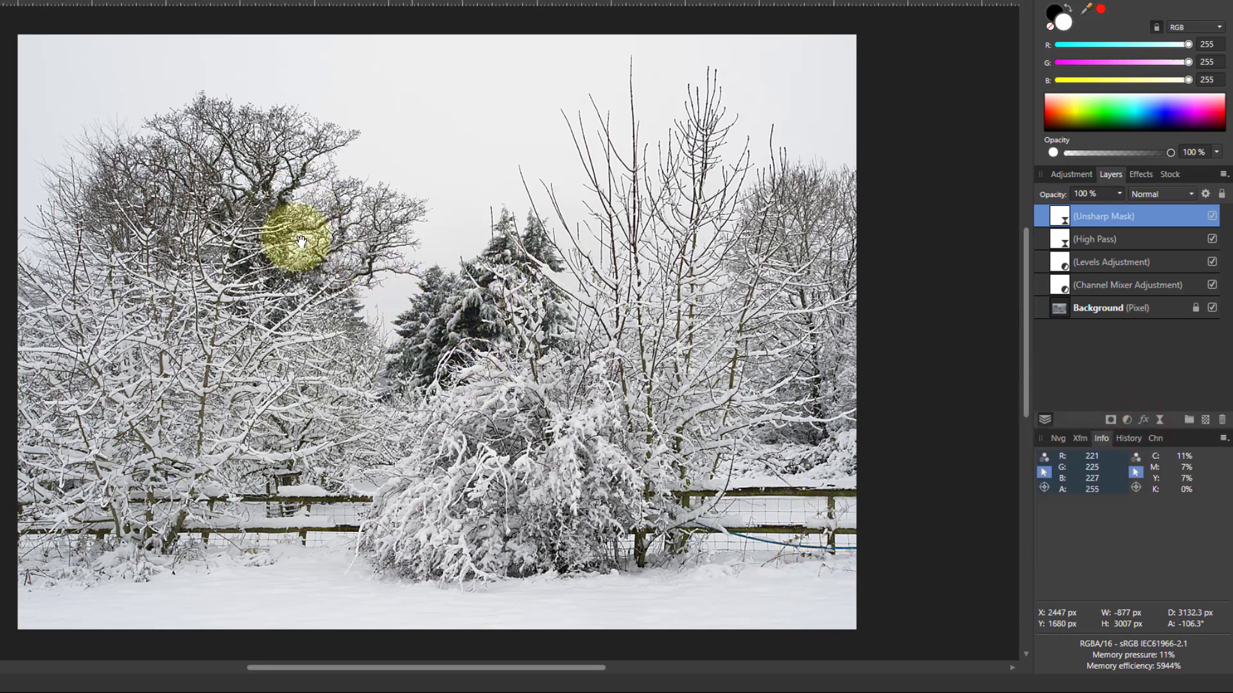
mouse_move(1132, 295)
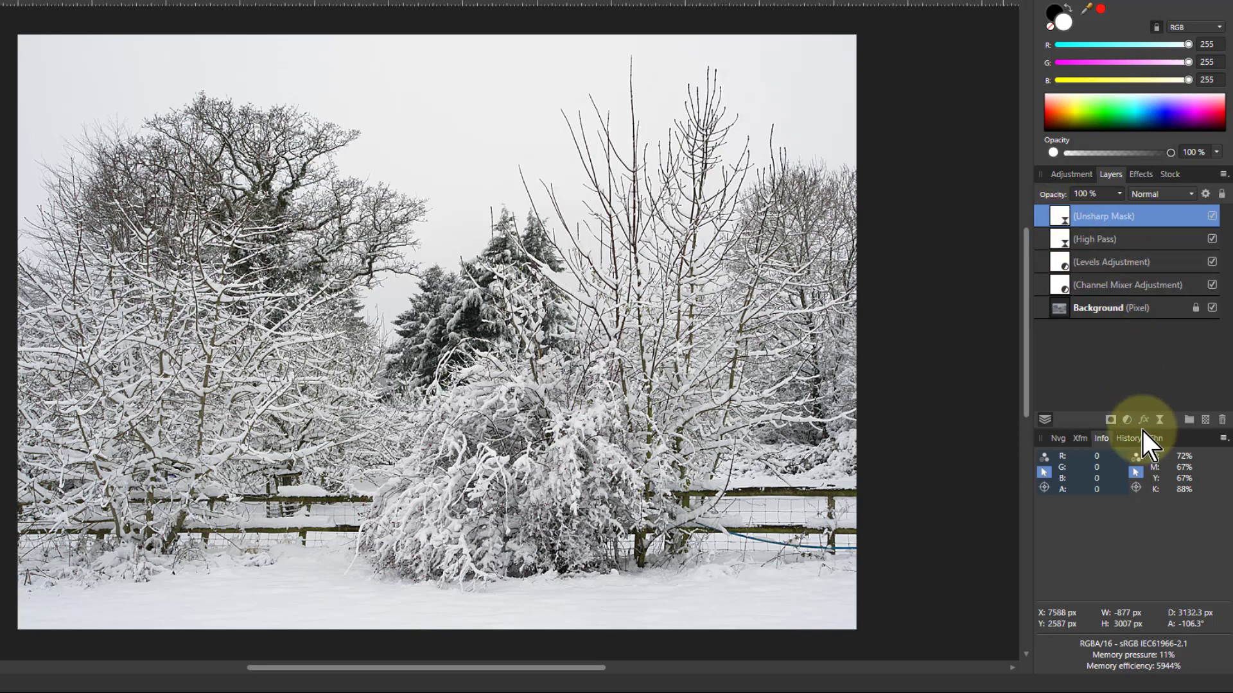
Step: Add a Selective Colour adjustment and choose the Greens range, zoomed in on the fir branches
left_click(1126, 418)
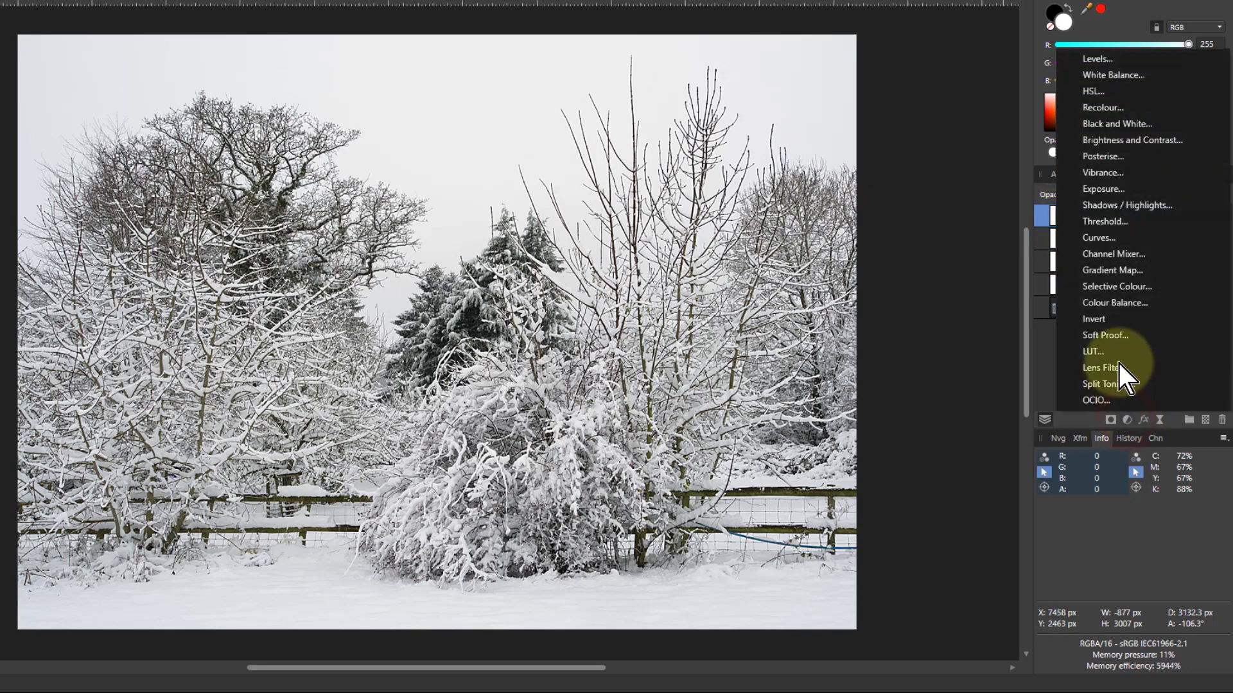
left_click(1116, 286)
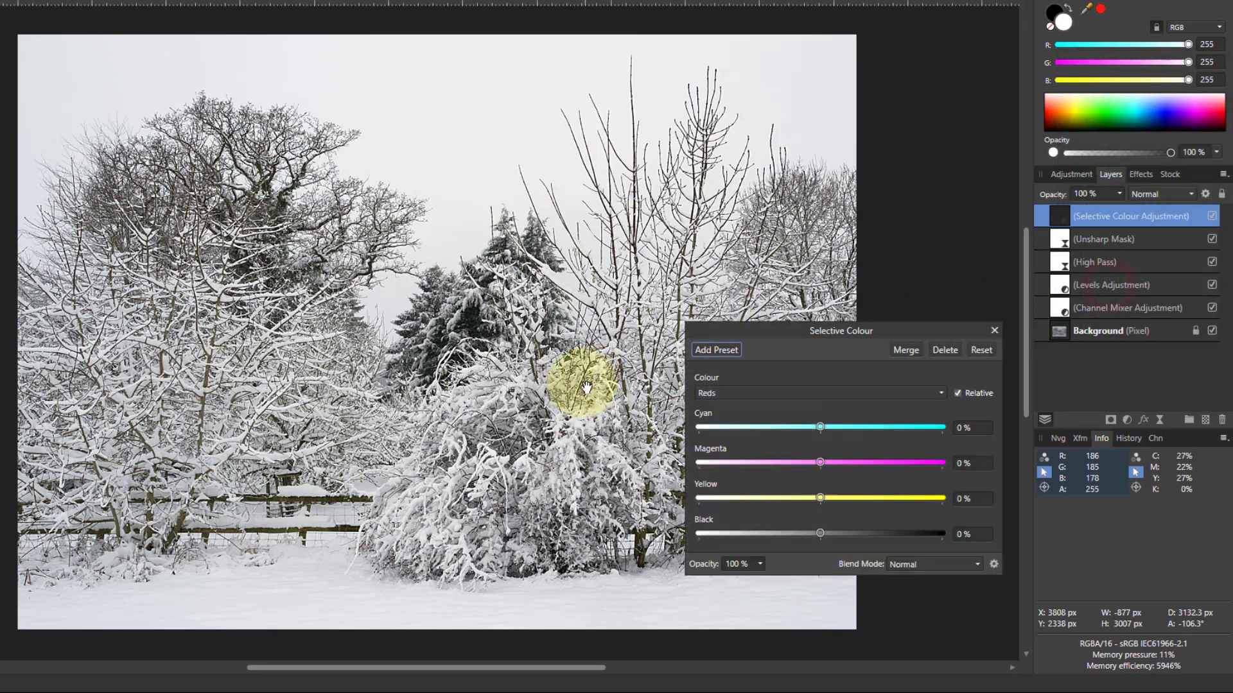
left_click_drag(582, 385, 471, 326)
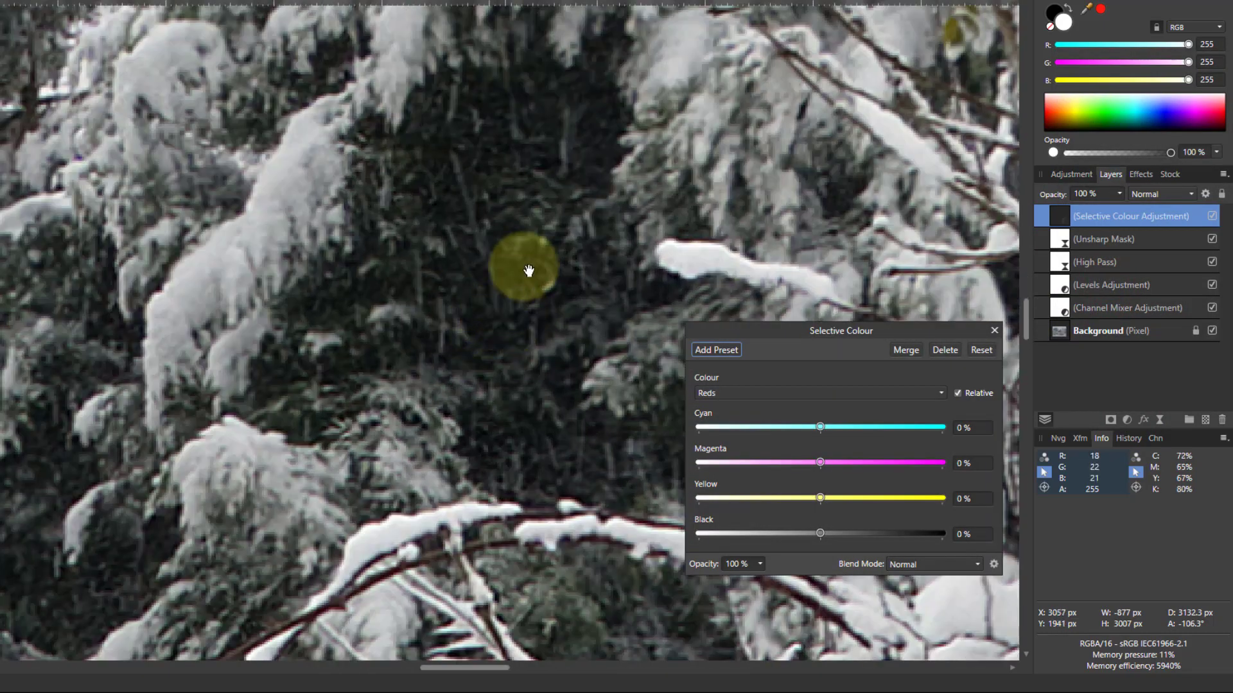
left_click(817, 393)
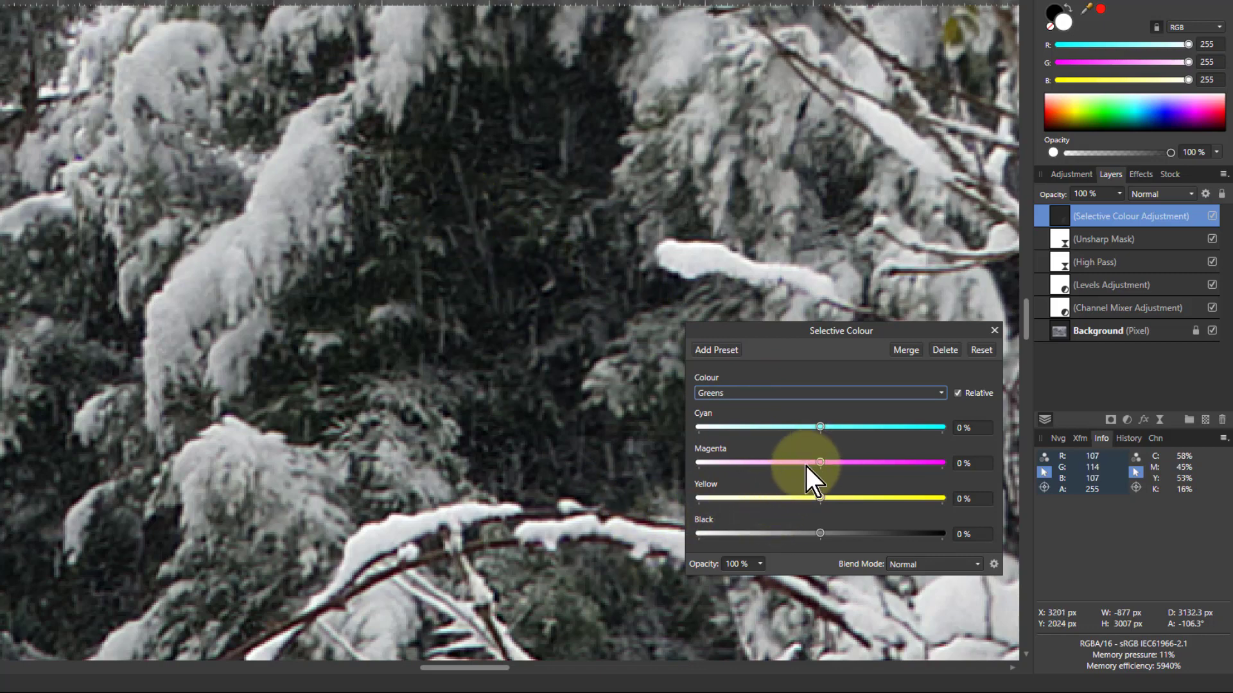
mouse_move(801, 491)
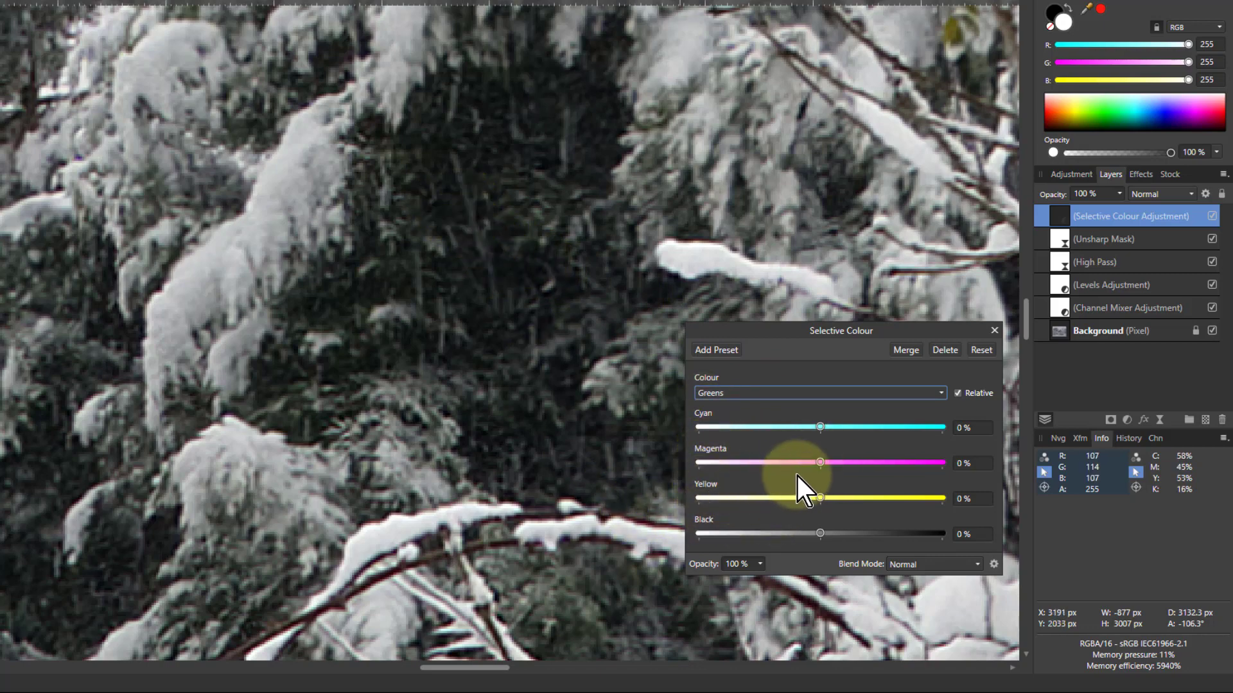
mouse_move(822, 480)
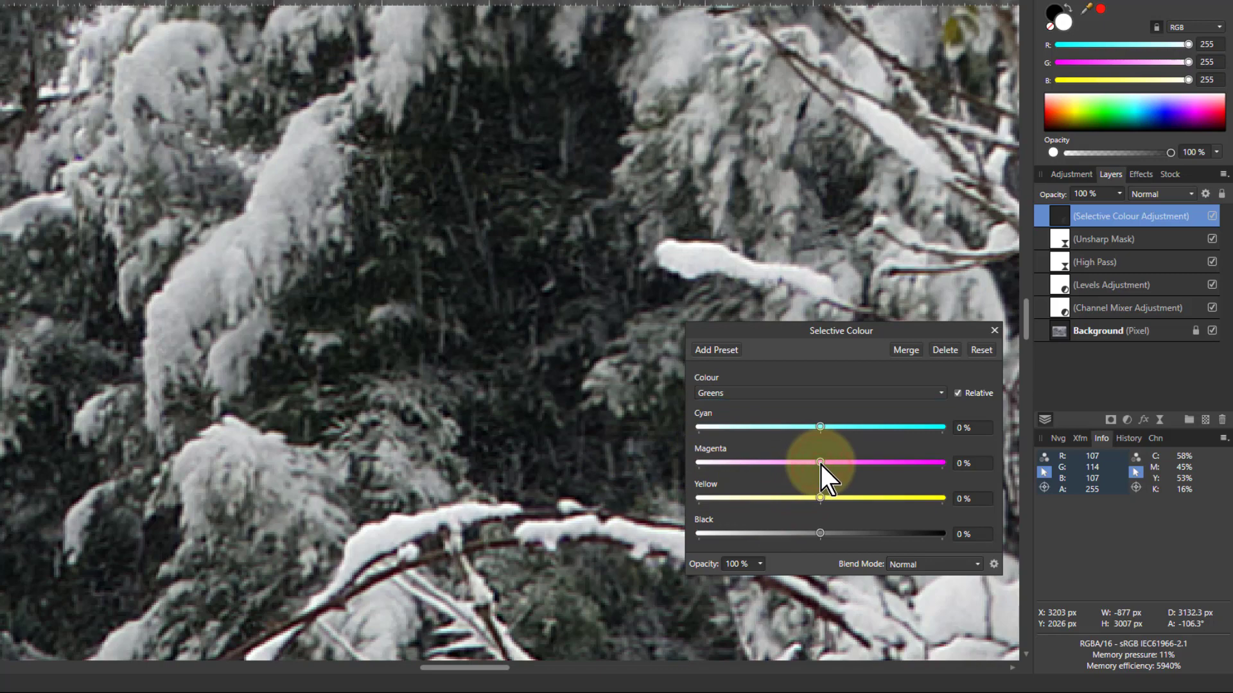
Step: Cut the magenta in the green tones, settling it near -56%
left_click_drag(821, 463, 796, 462)
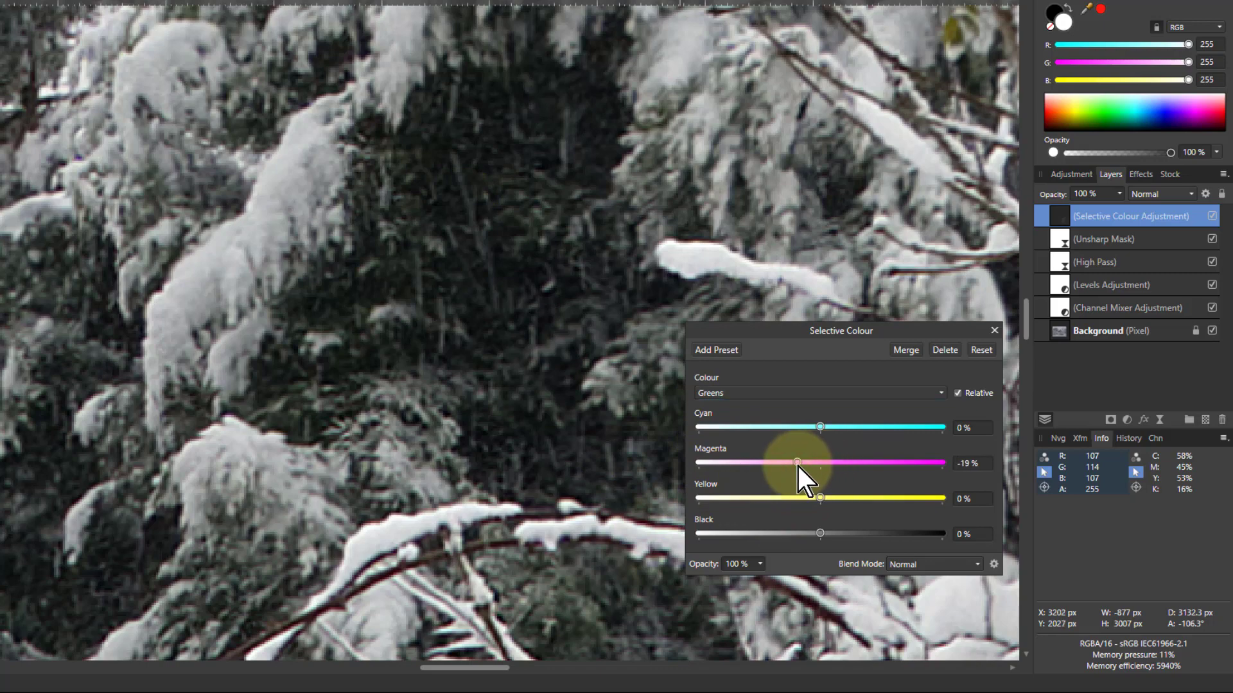
left_click_drag(796, 463, 697, 462)
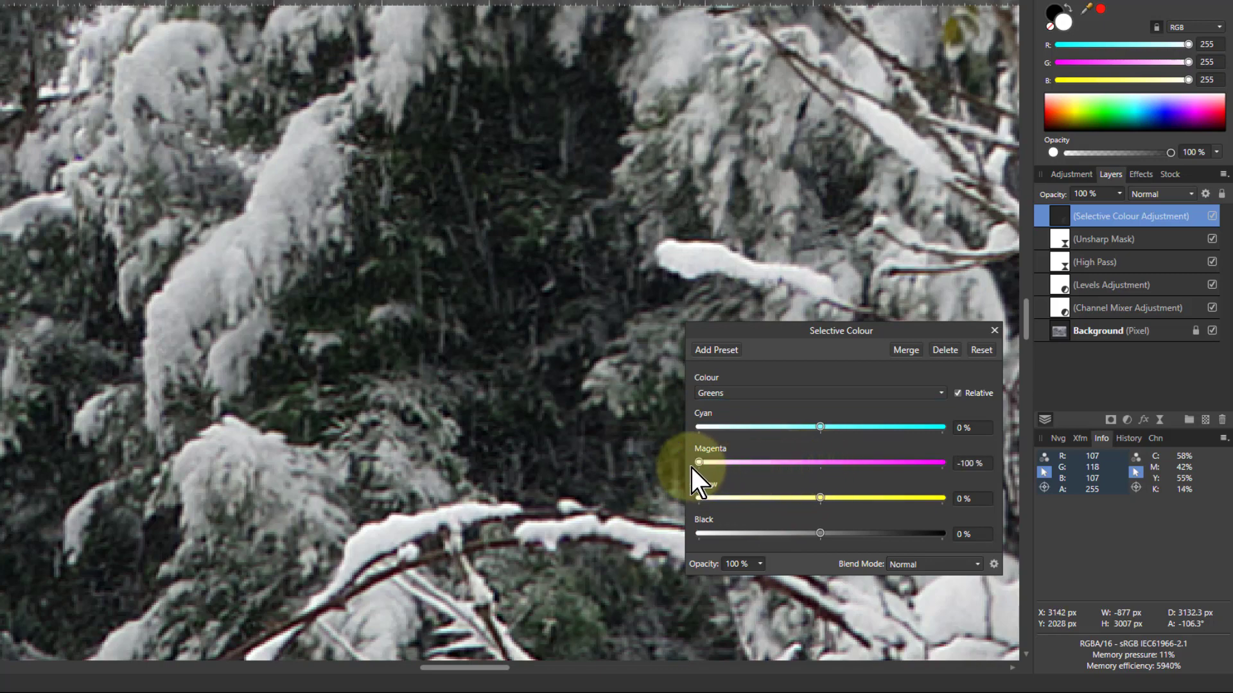
left_click_drag(697, 462, 723, 463)
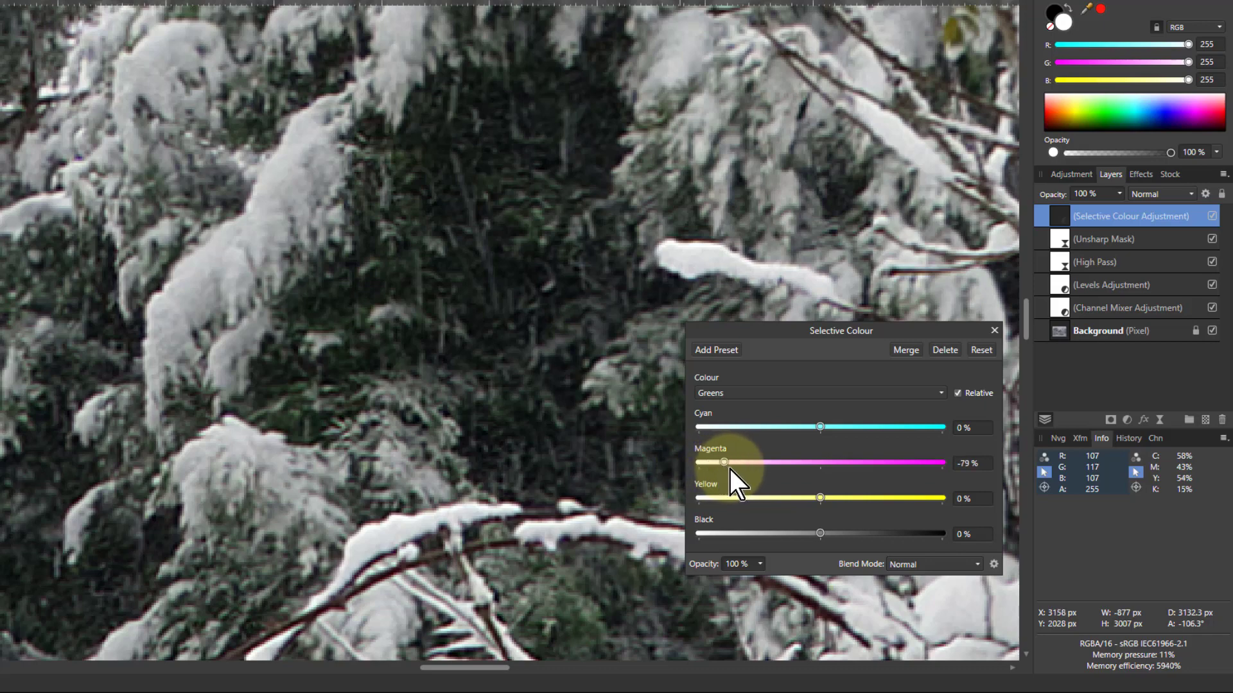
left_click_drag(723, 462, 753, 463)
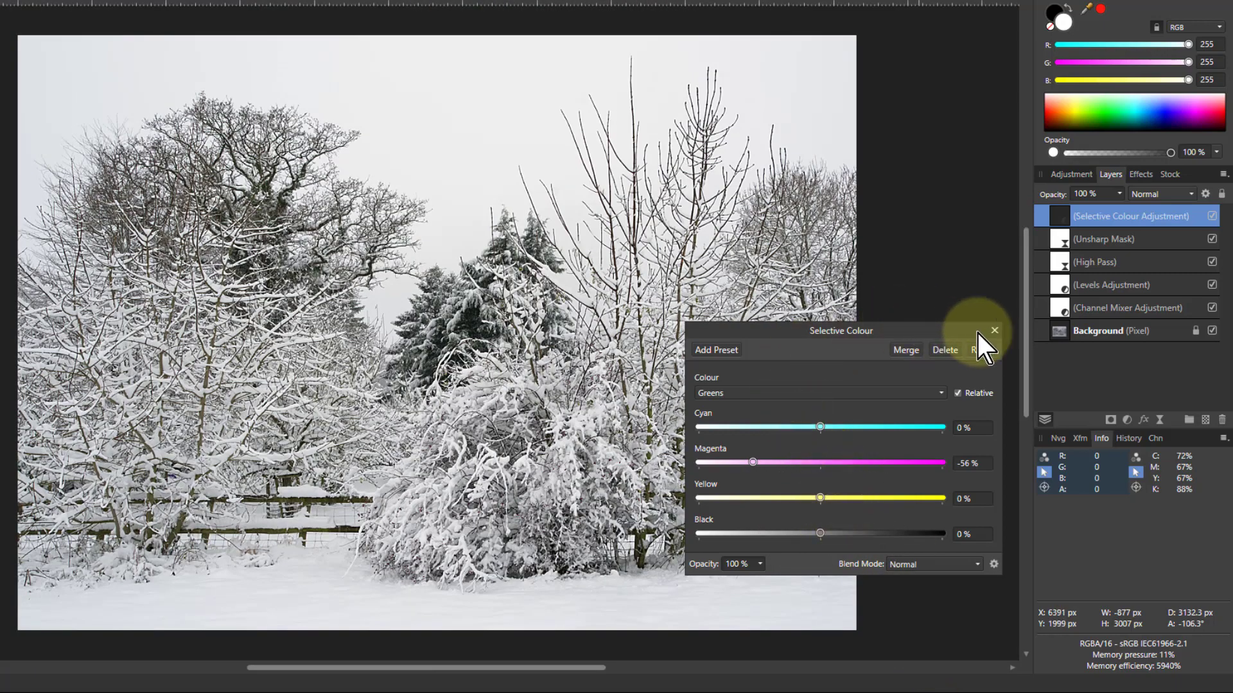
Step: Close the colour settings, target the Background layer and inpaint the left end of the blue pipe
left_click(994, 330)
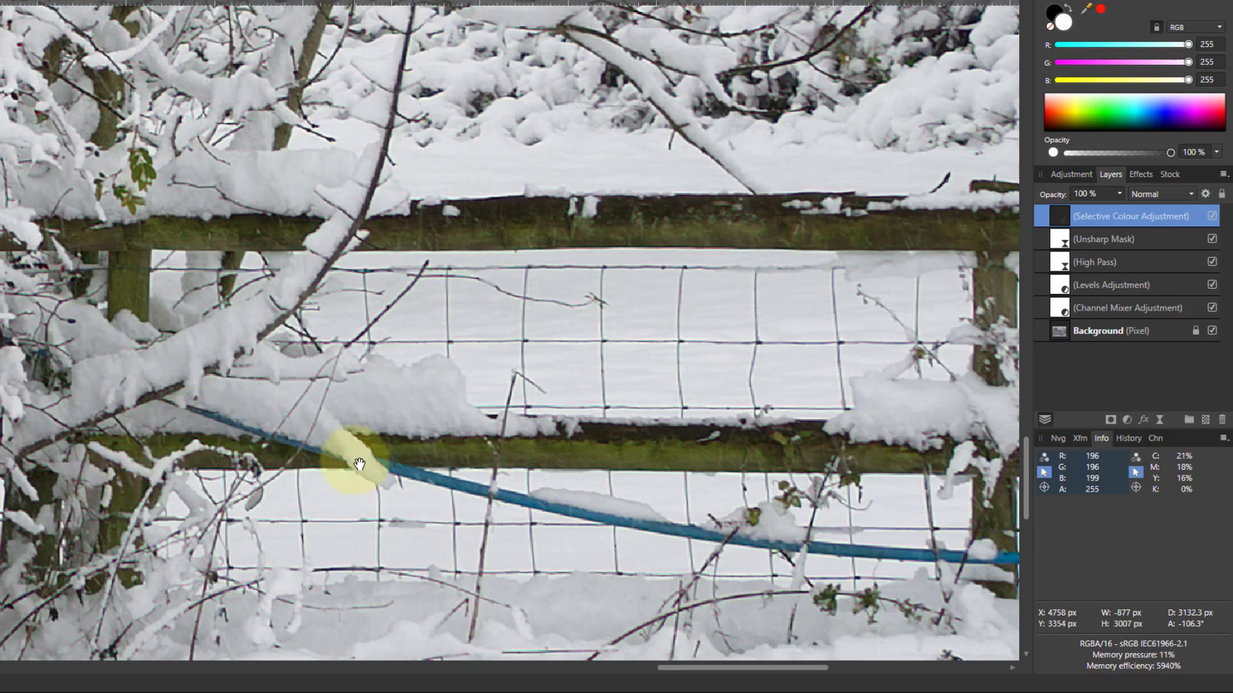
left_click_drag(358, 464, 168, 356)
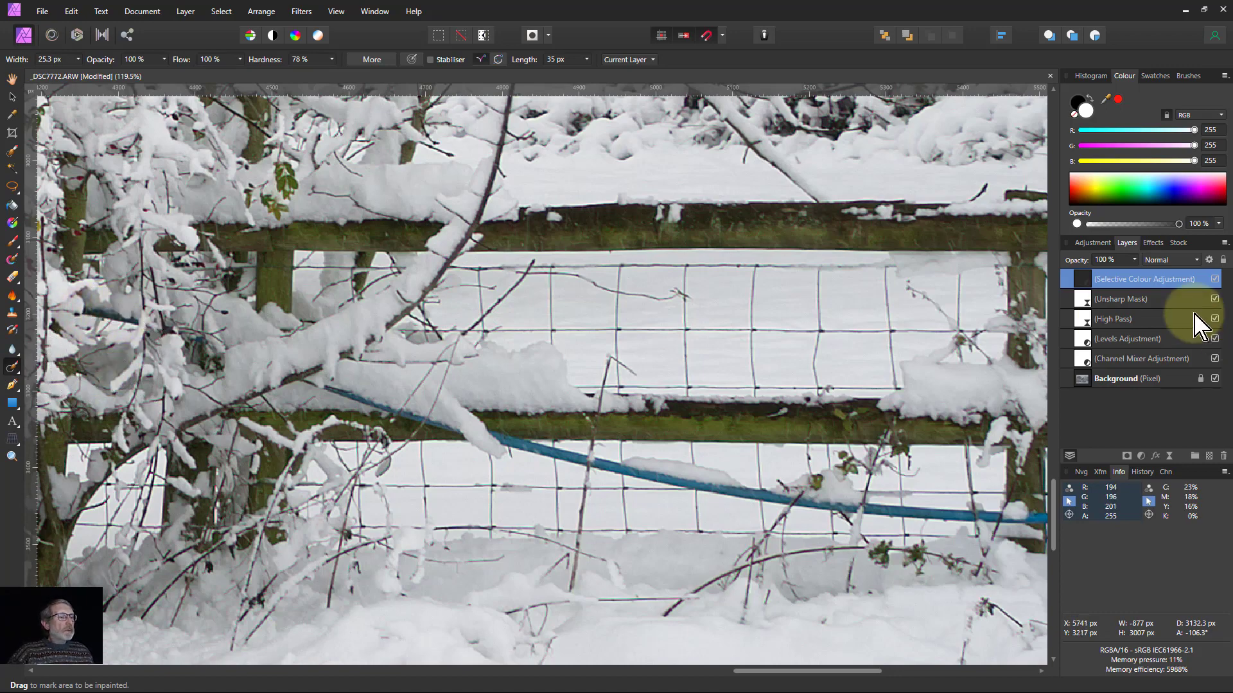
left_click(1128, 378)
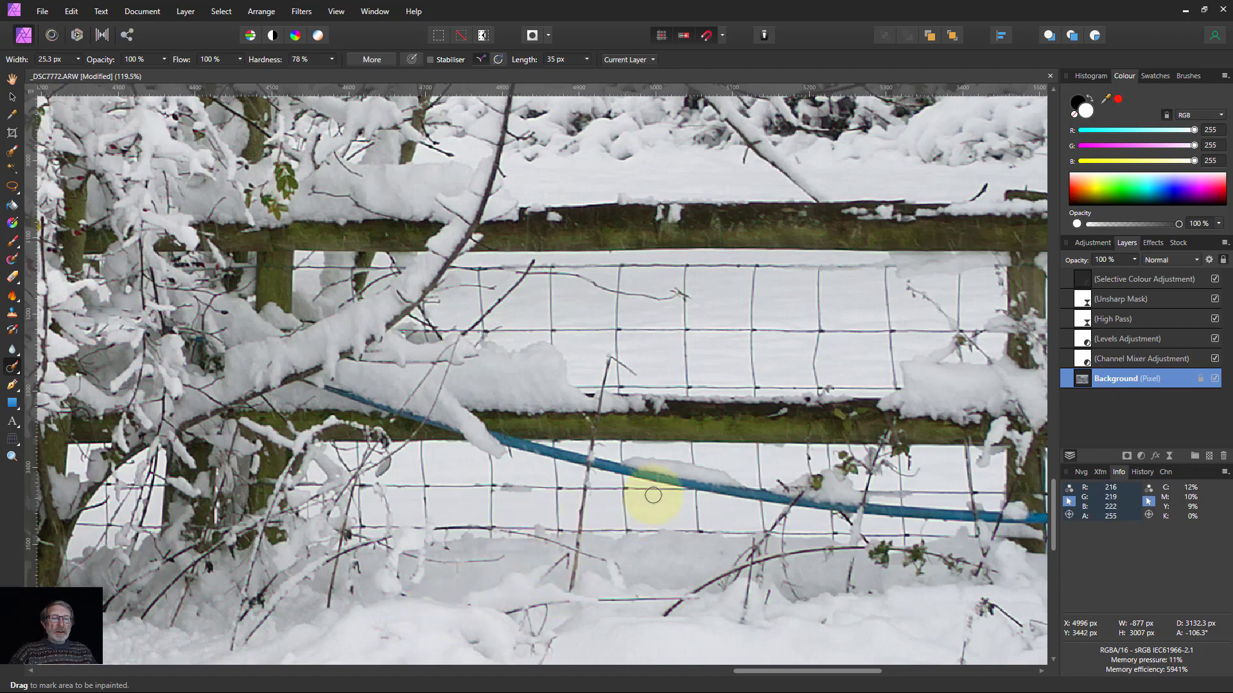
left_click_drag(652, 496, 766, 534)
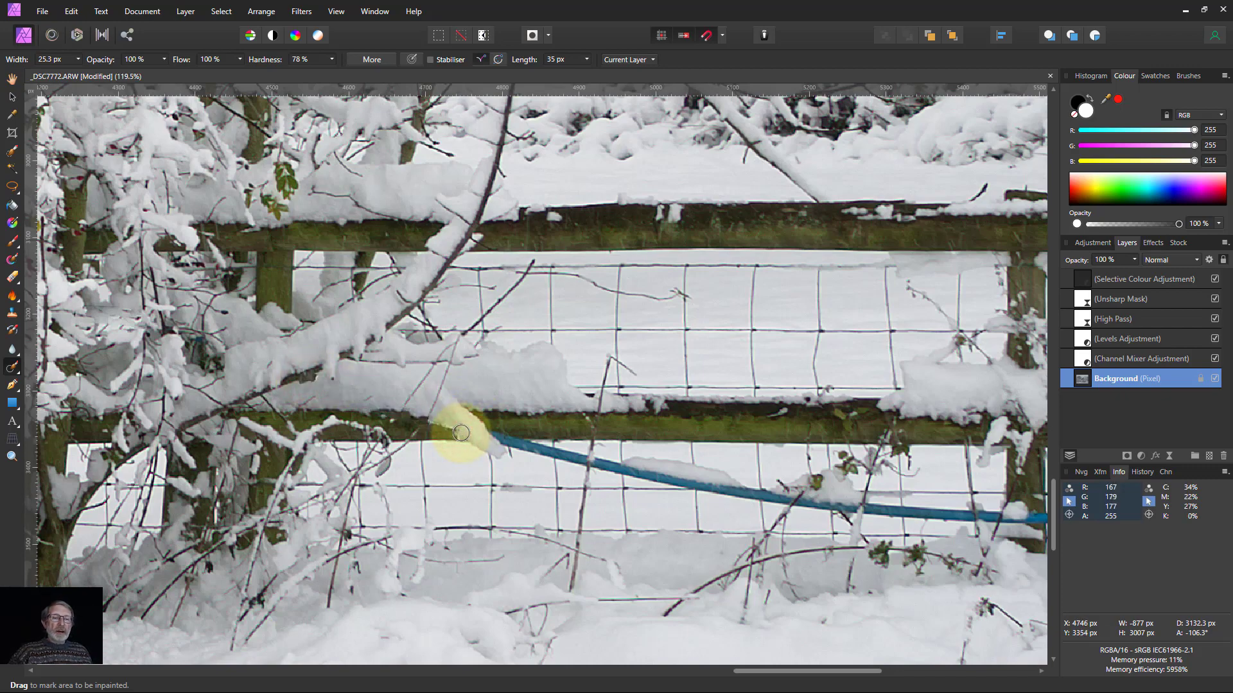
Step: Paint out the rest of the blue pipe along the fence rail in successive inpainting strokes to the right edge
left_click_drag(460, 432, 604, 451)
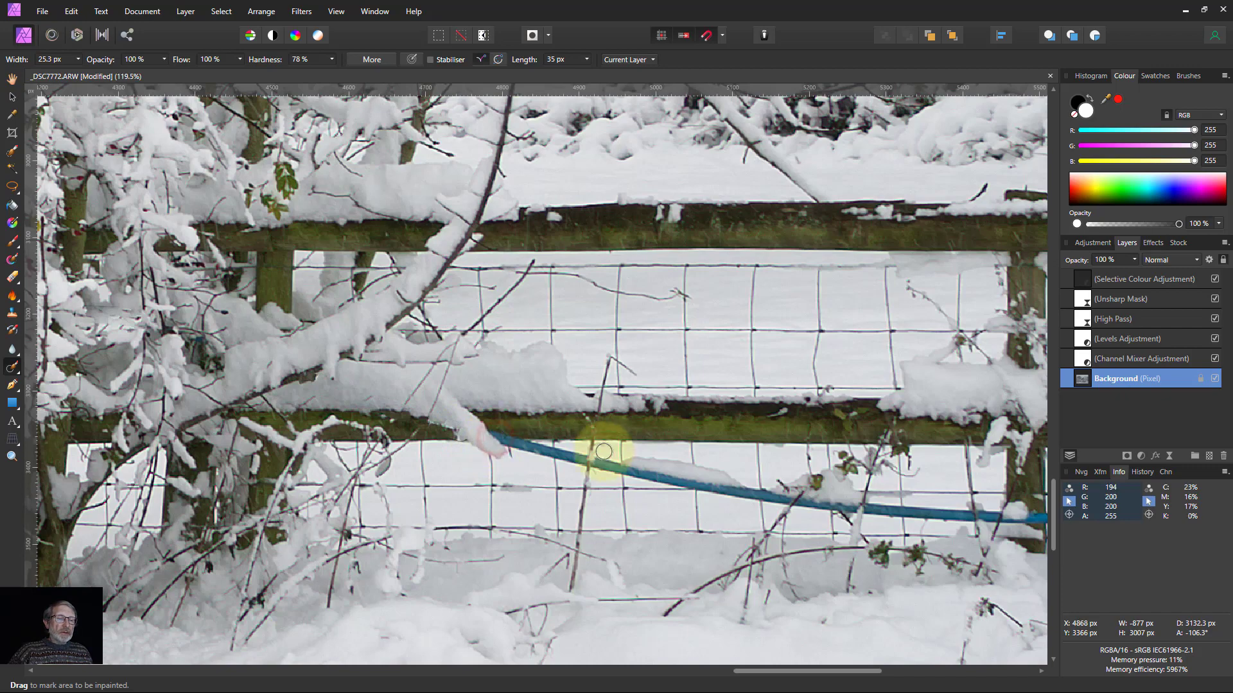
left_click_drag(604, 451, 695, 486)
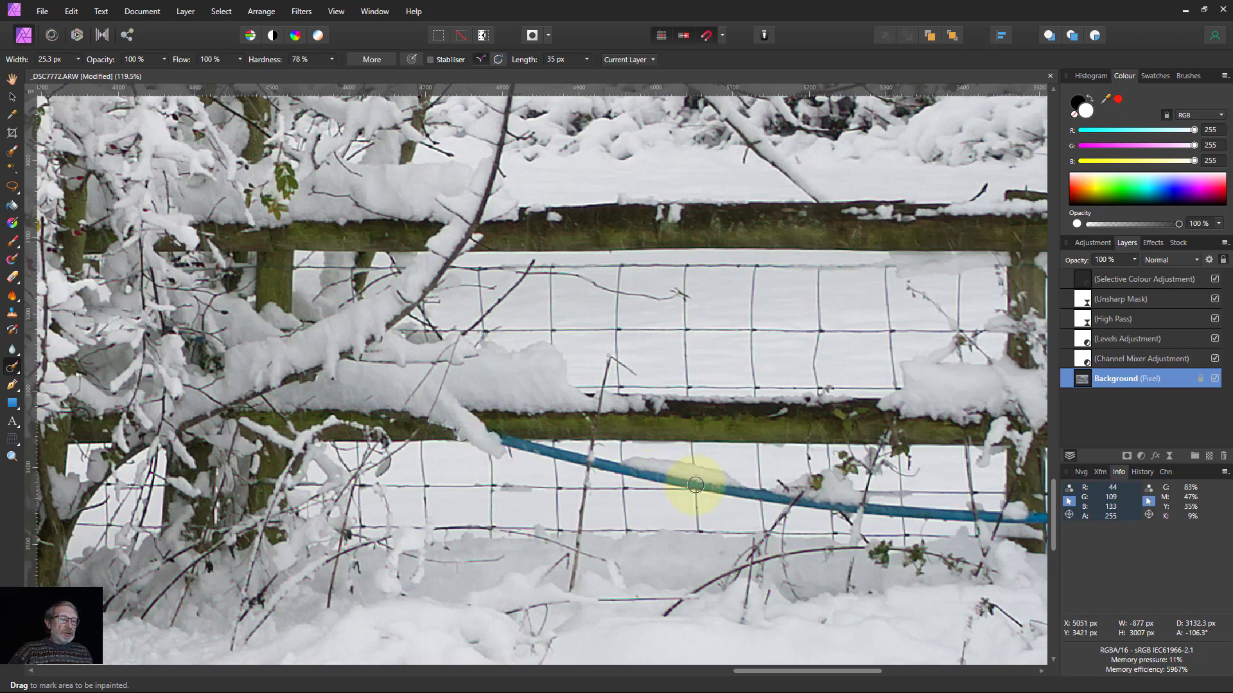
left_click_drag(692, 485, 704, 479)
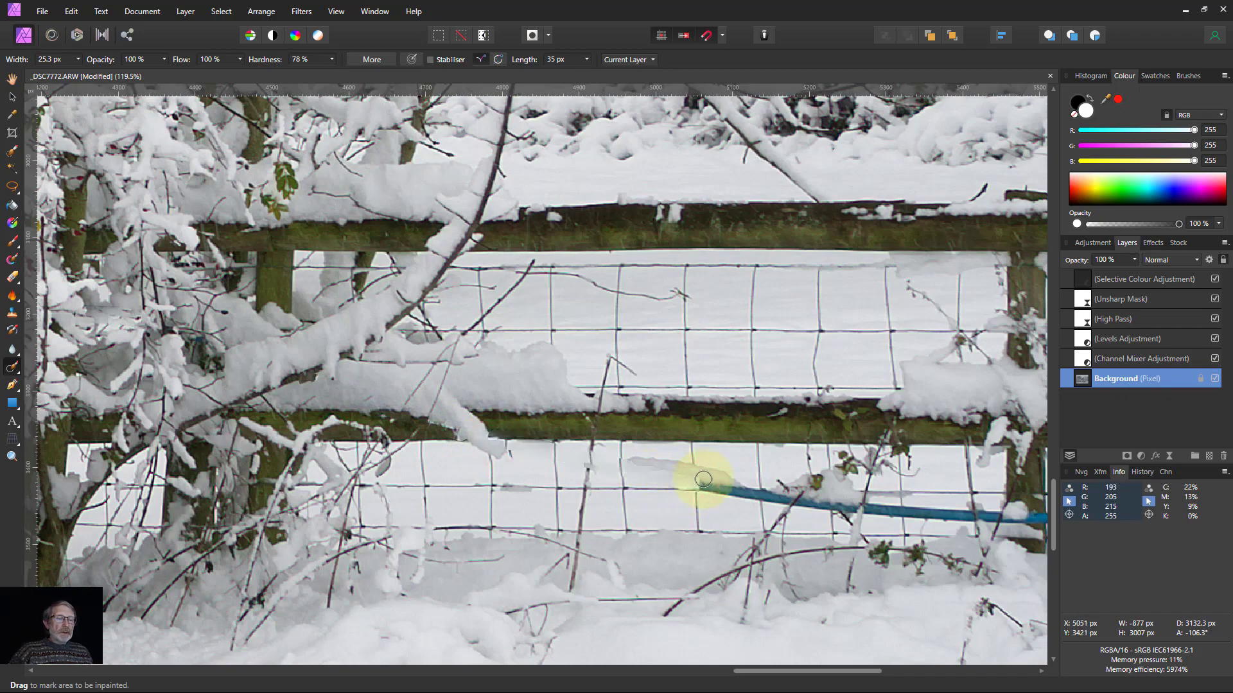
left_click_drag(704, 479, 829, 502)
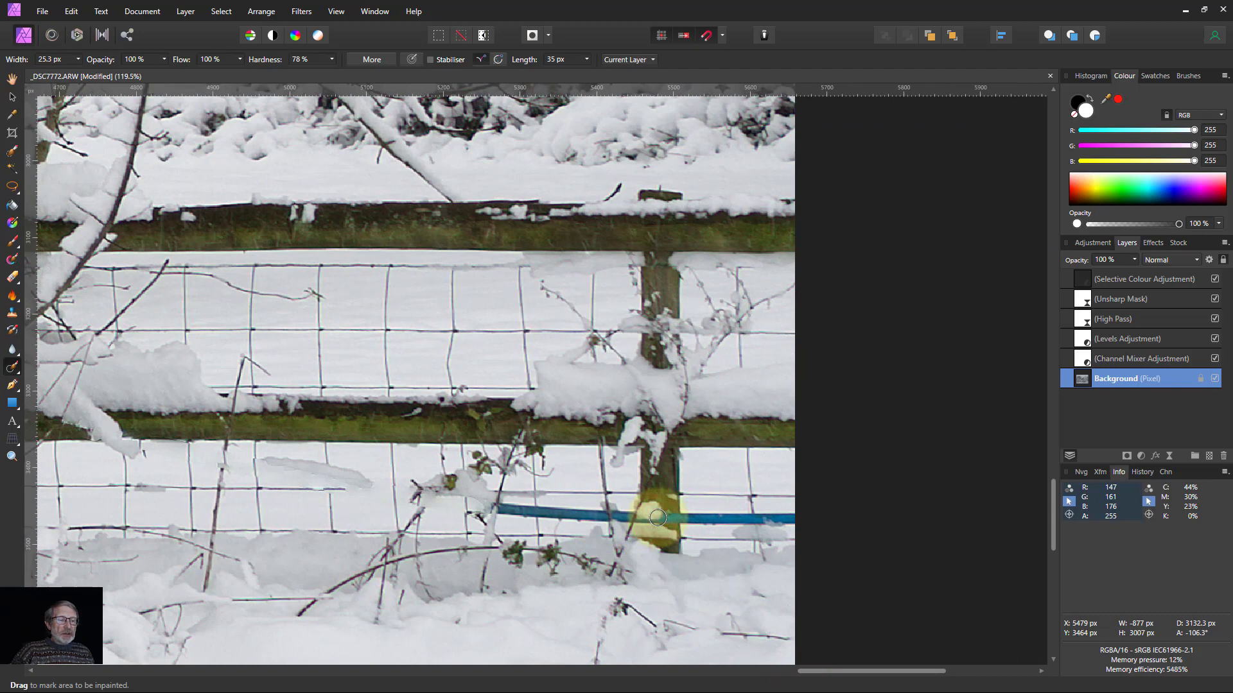
left_click_drag(656, 517, 793, 519)
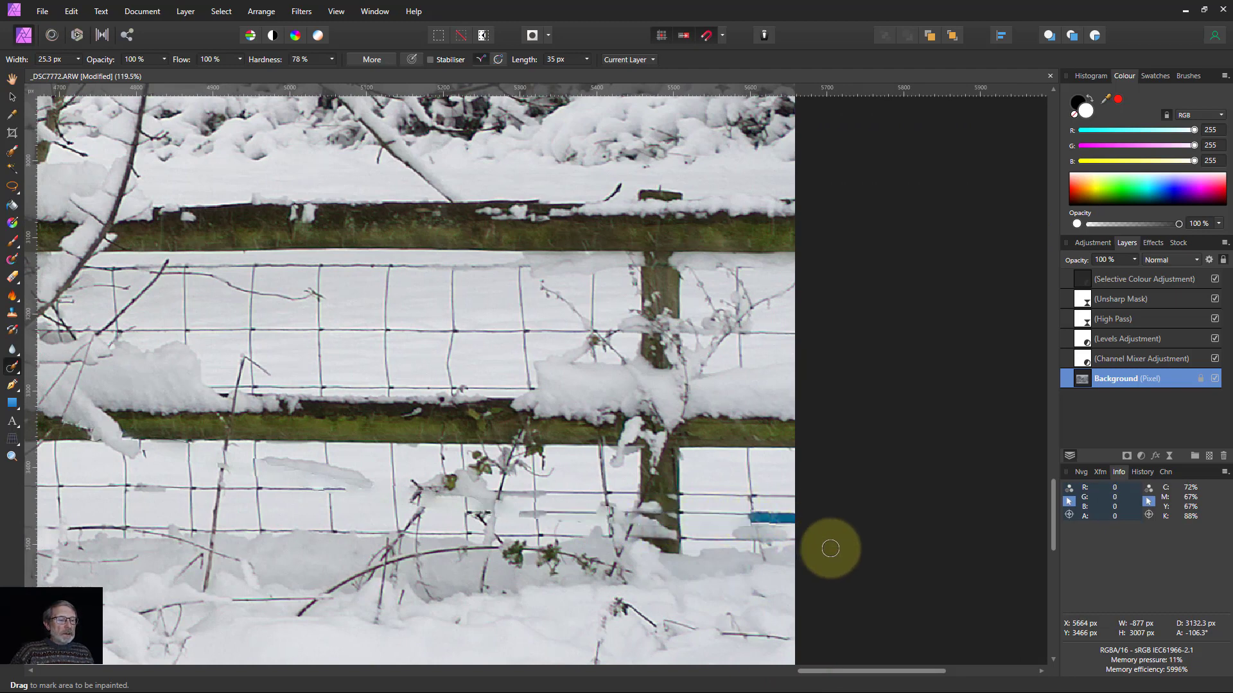
left_click_drag(751, 515, 779, 516)
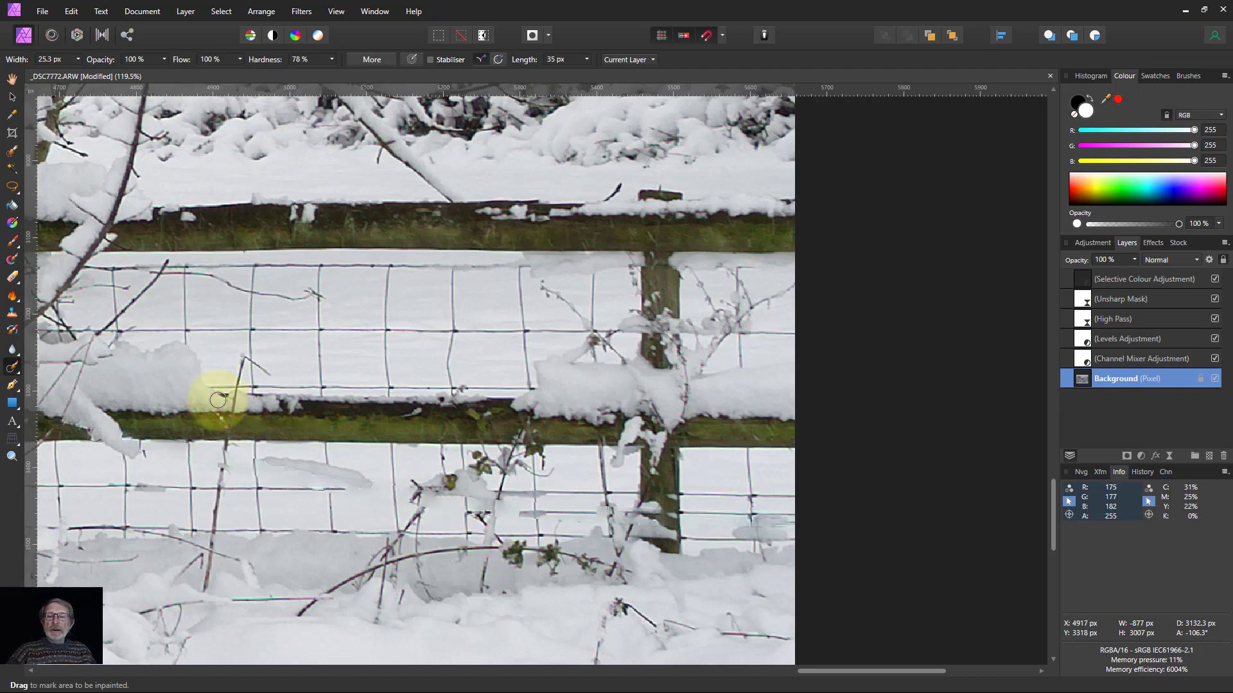
mouse_move(10, 372)
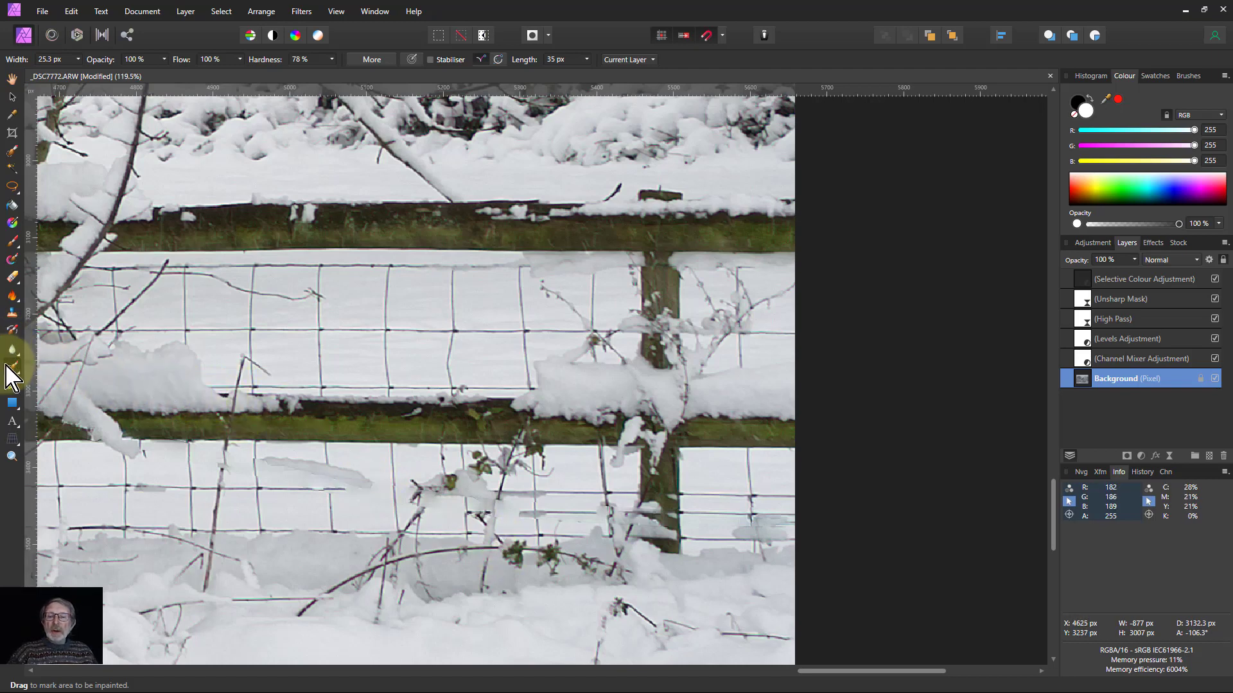
Step: Switch to the Healing Brush from the retouching brush set to tidy the leftover pipe marks
left_click(12, 367)
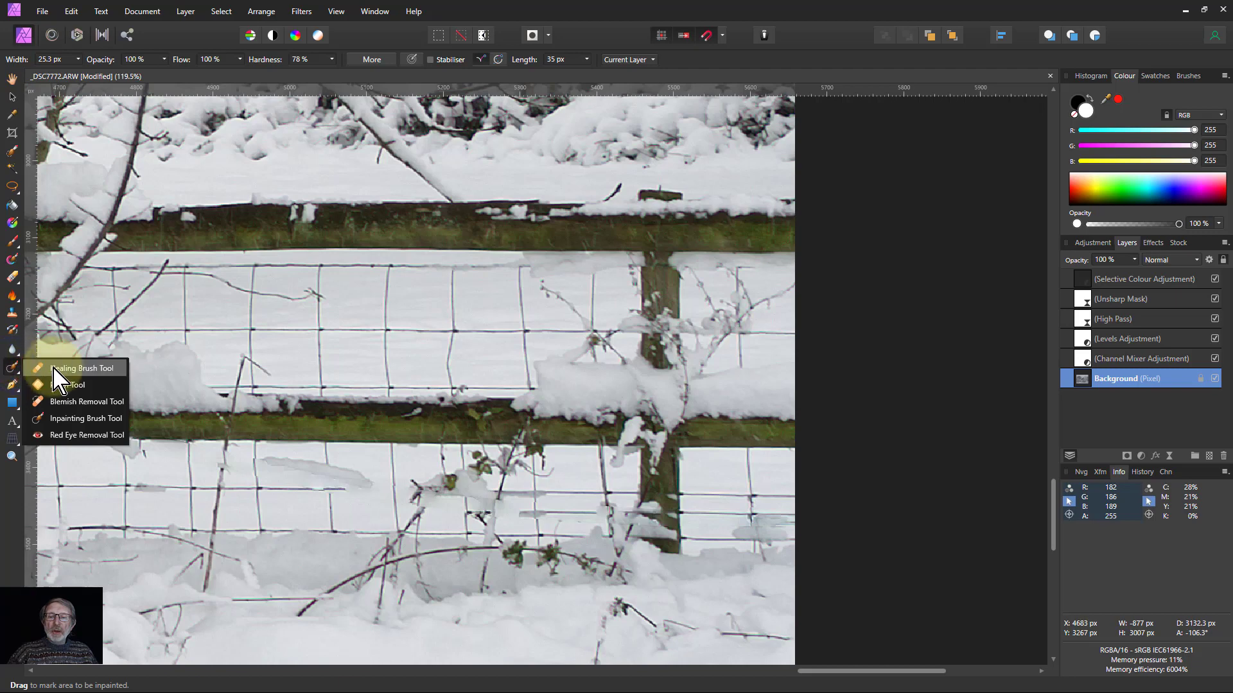
left_click(70, 367)
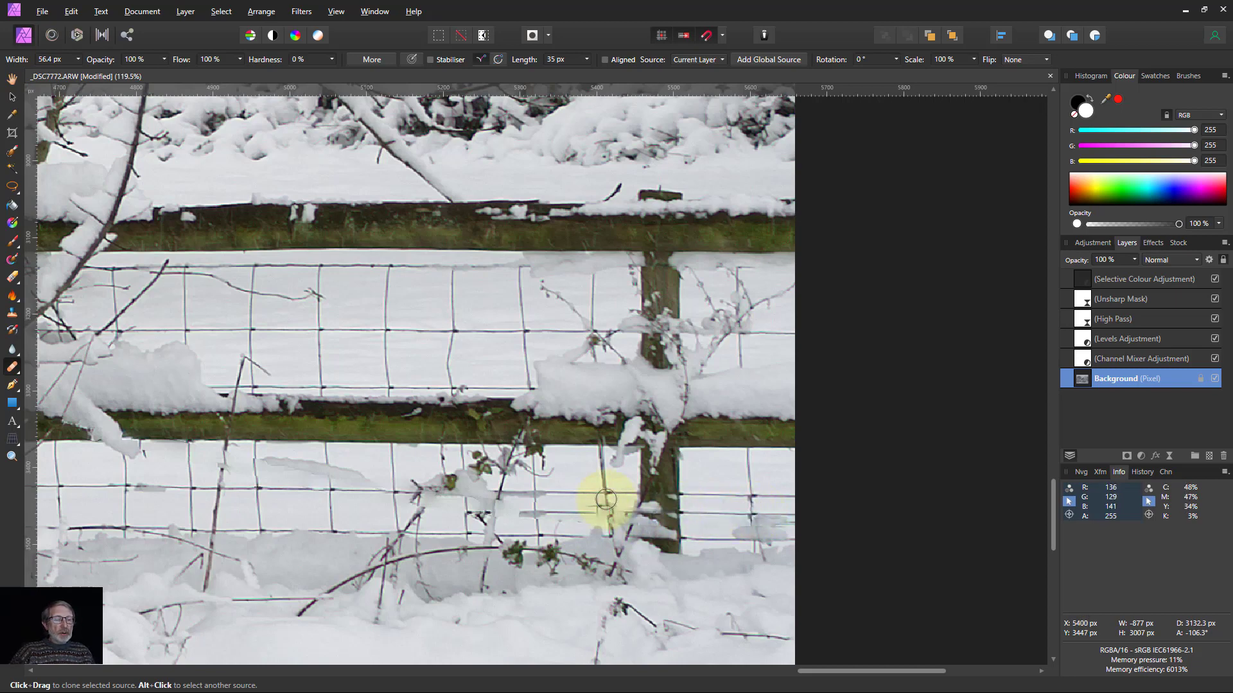
mouse_move(747, 492)
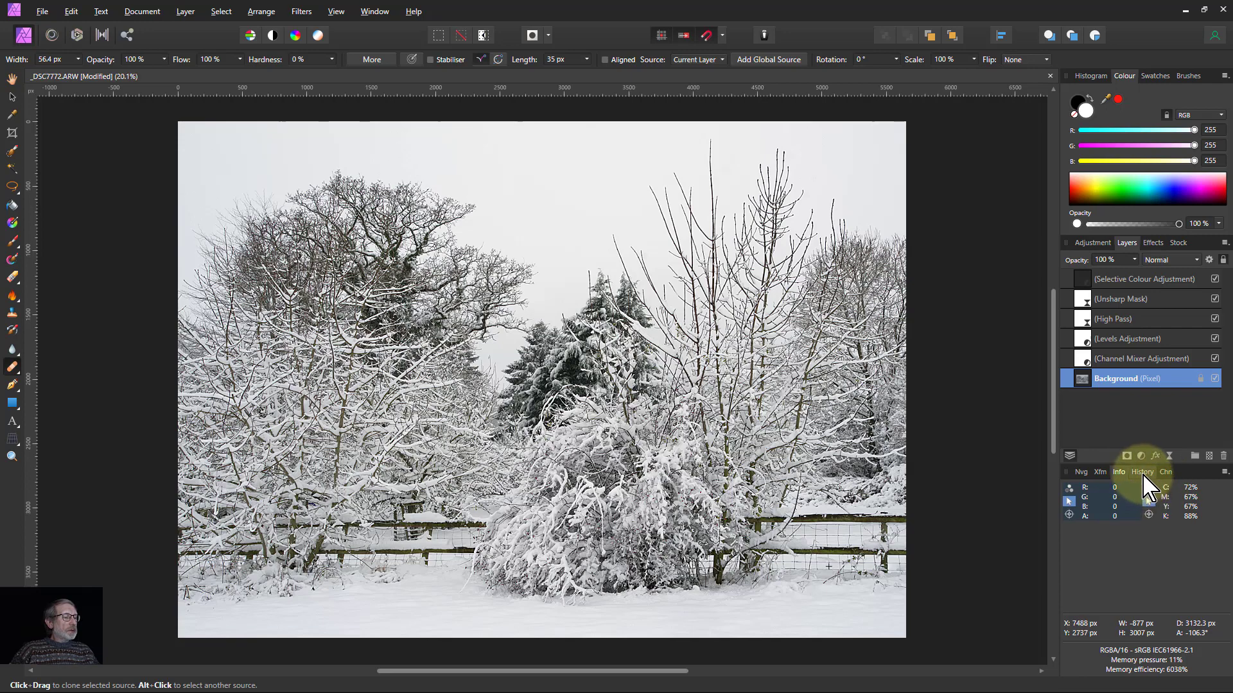
Step: Show the History panel listing the inpainting and healing brush steps
left_click(1142, 473)
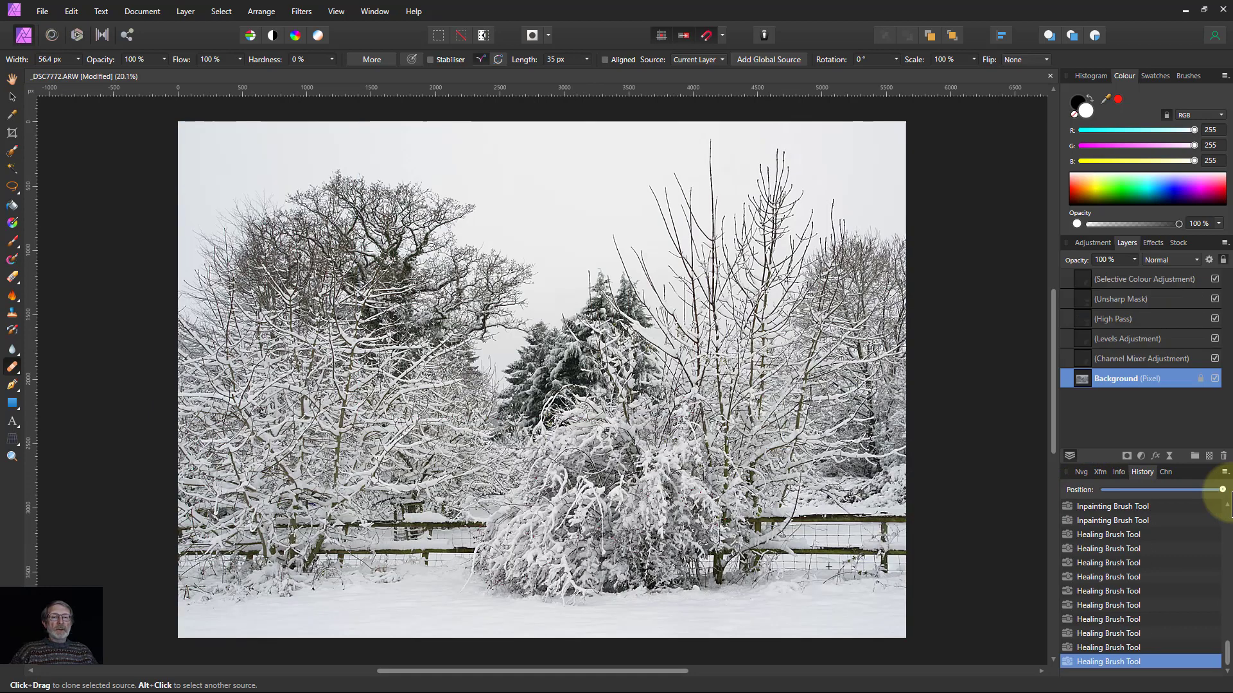
mouse_move(158, 379)
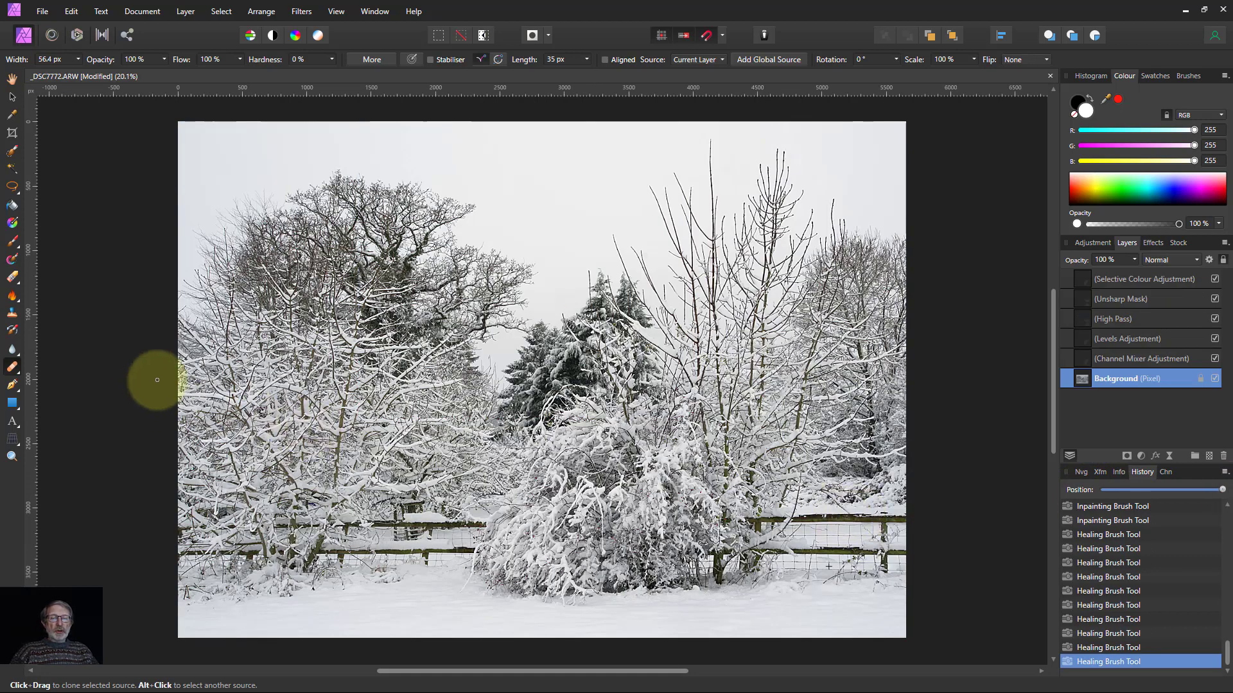